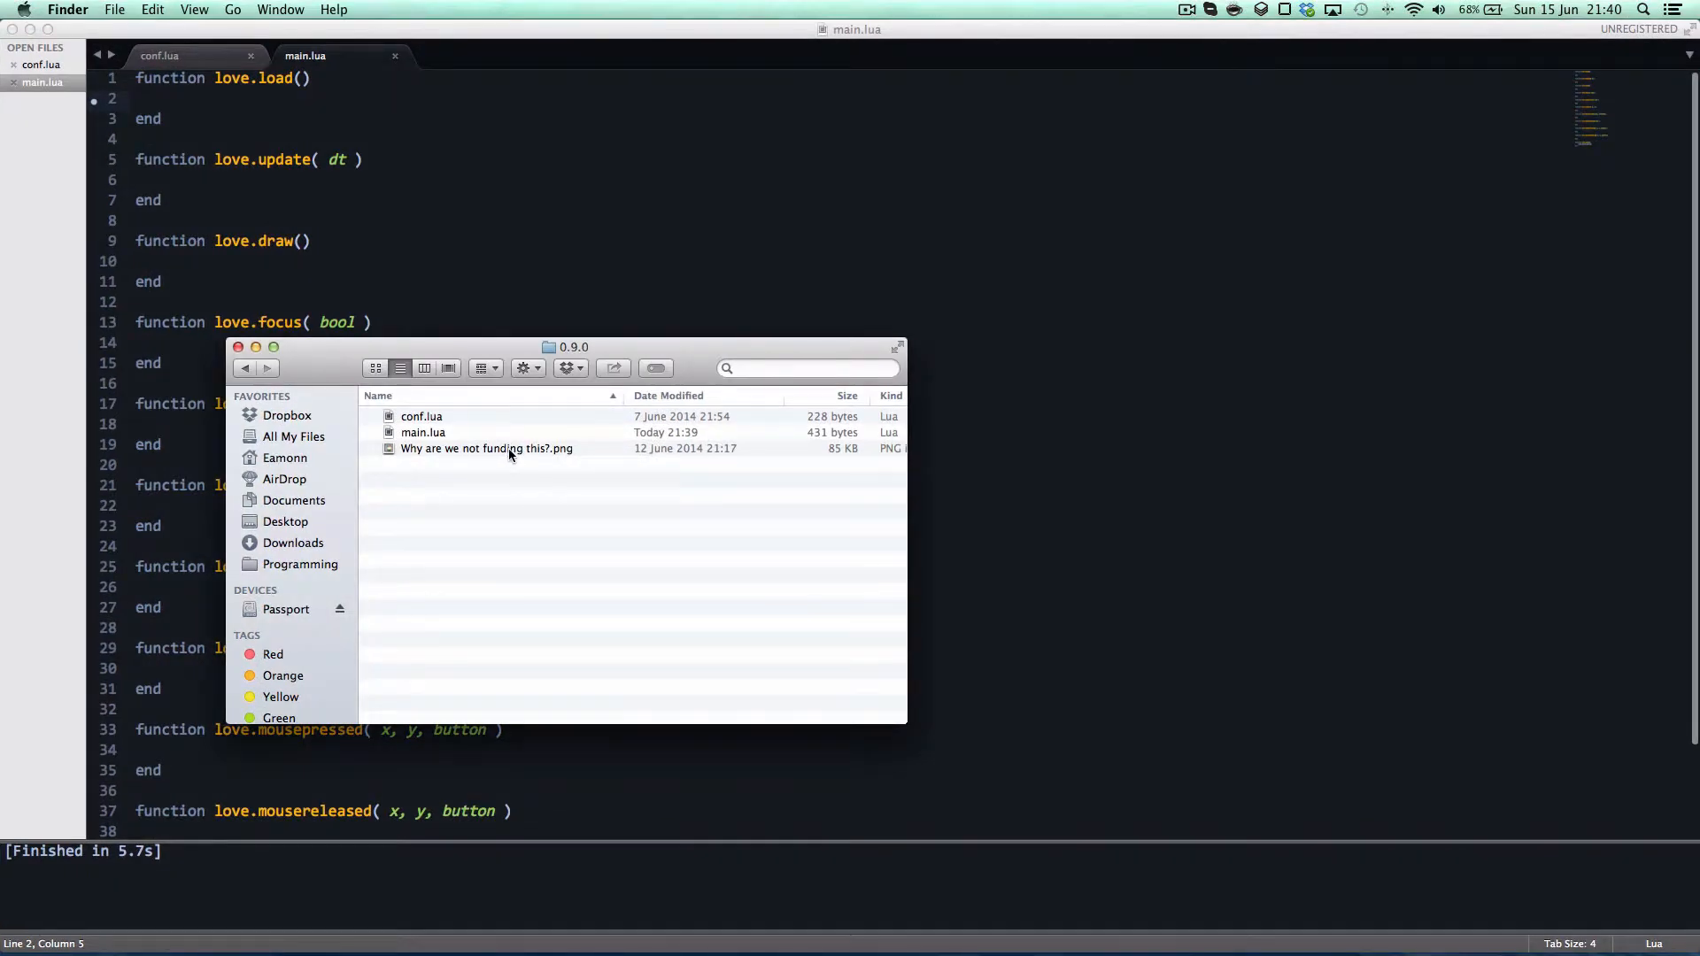
mouse_move(501, 465)
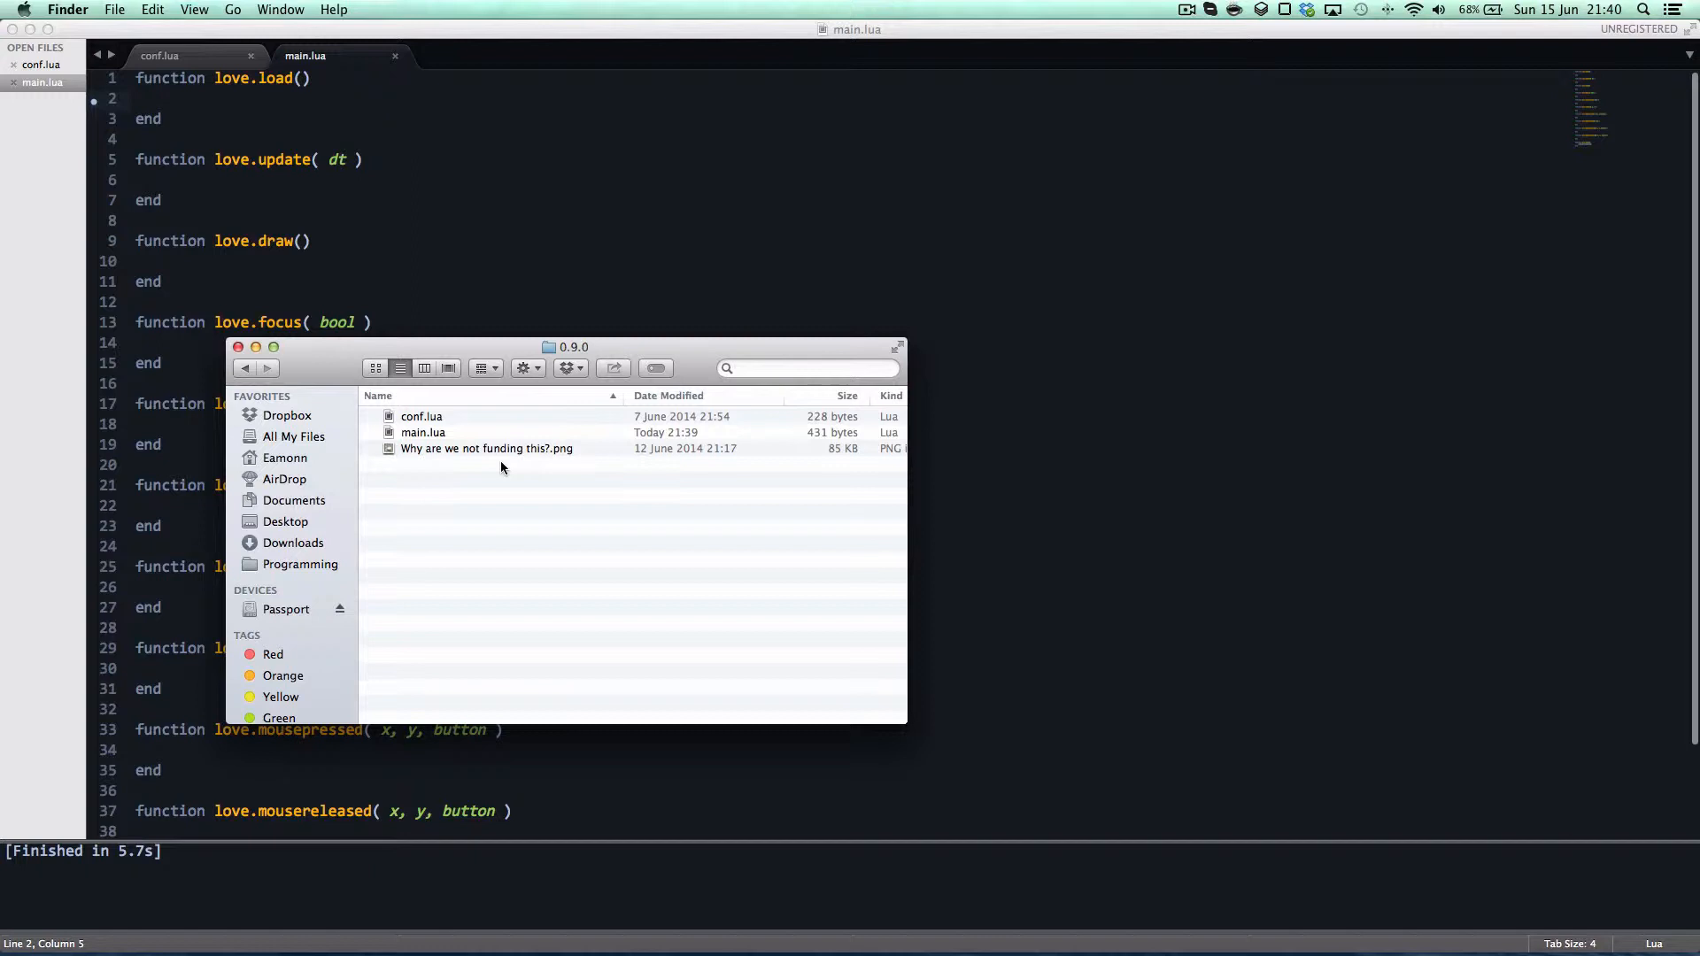
mouse_move(513, 461)
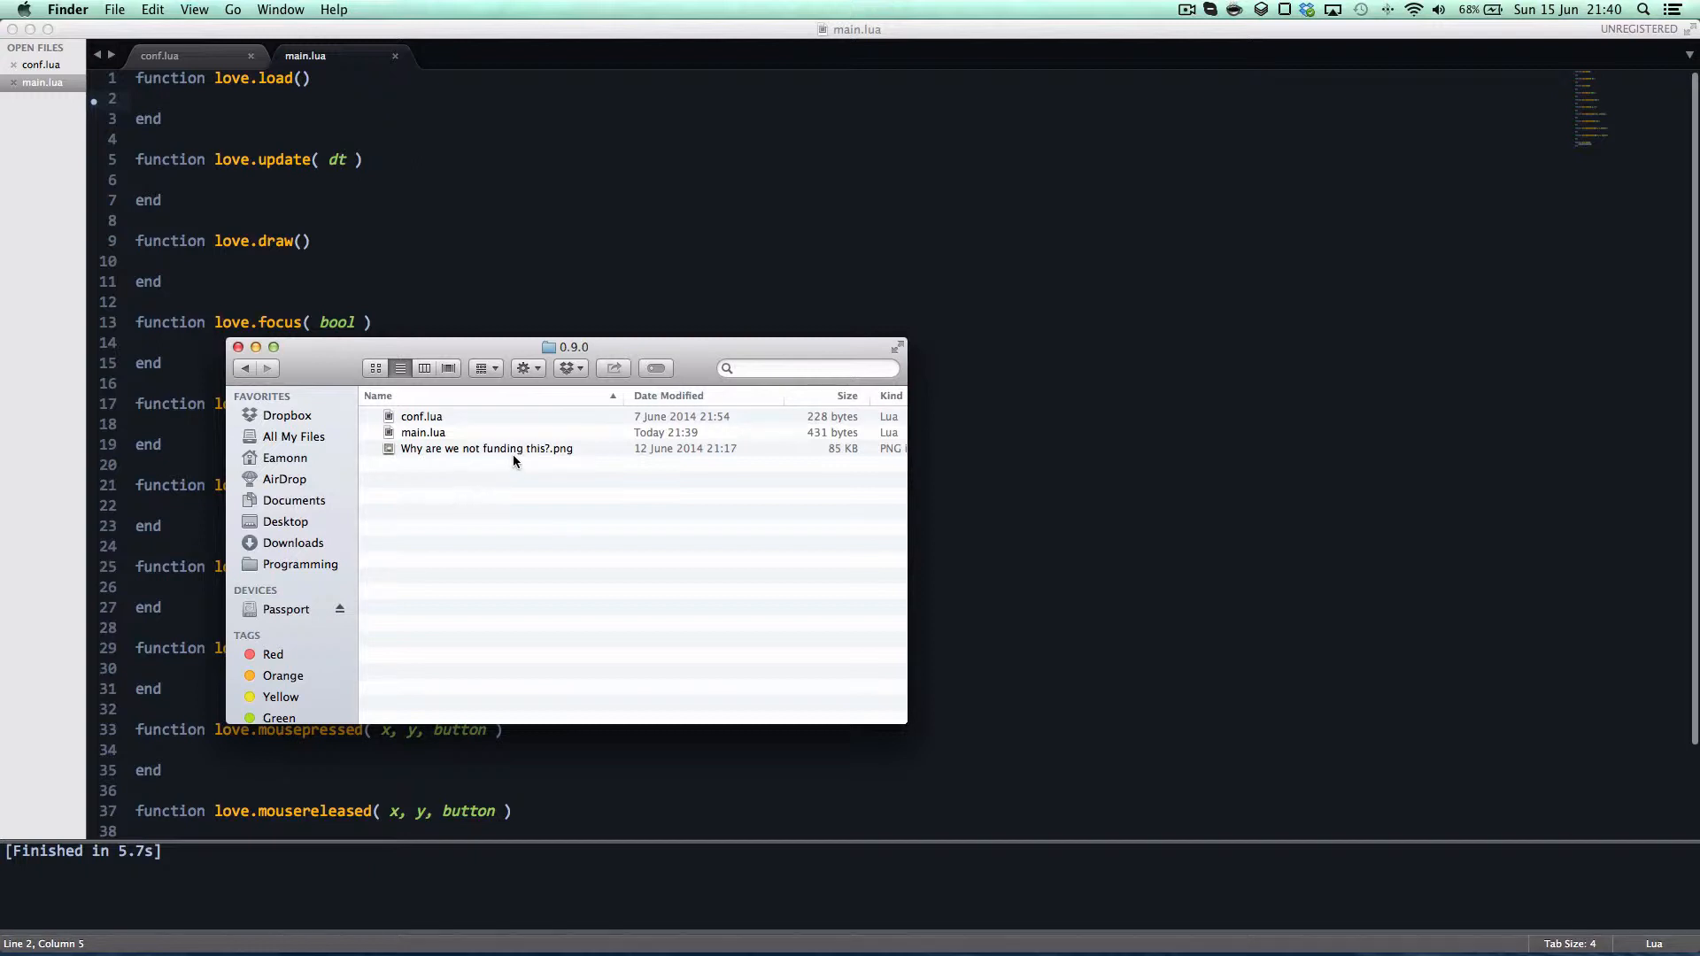
mouse_move(502, 453)
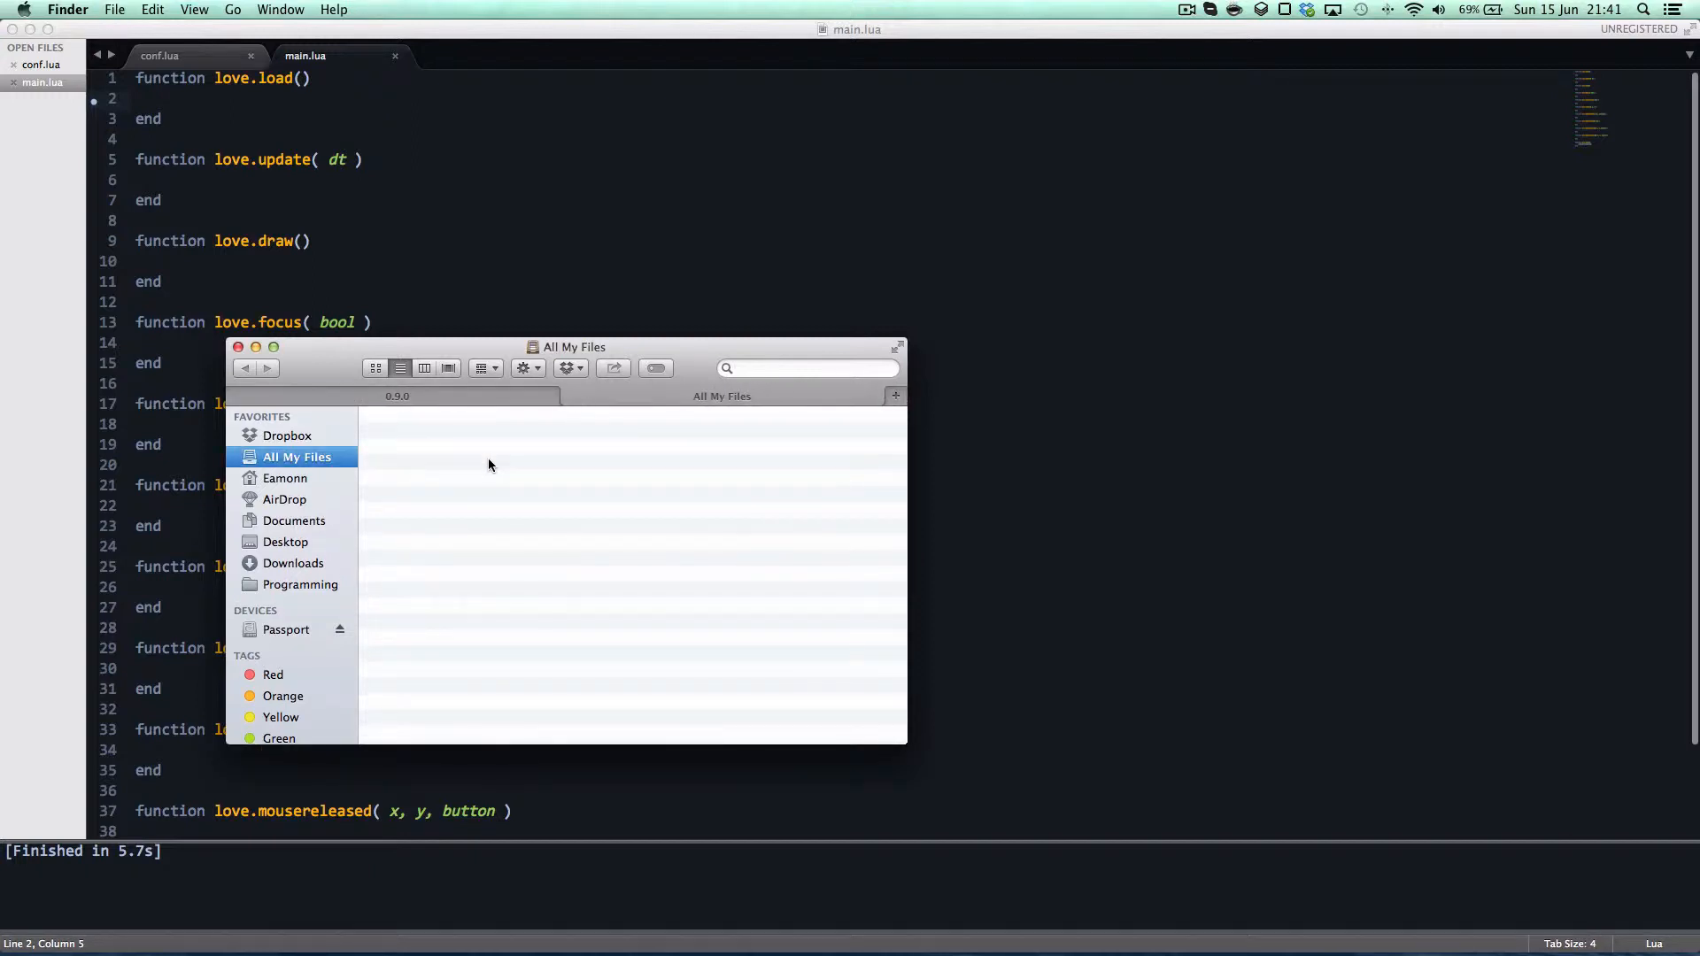
Go to the ~/Library/Application Support/LOVE/ folder, which holds only the Mr. BallGuy folder.
key("cmd+shift+g")
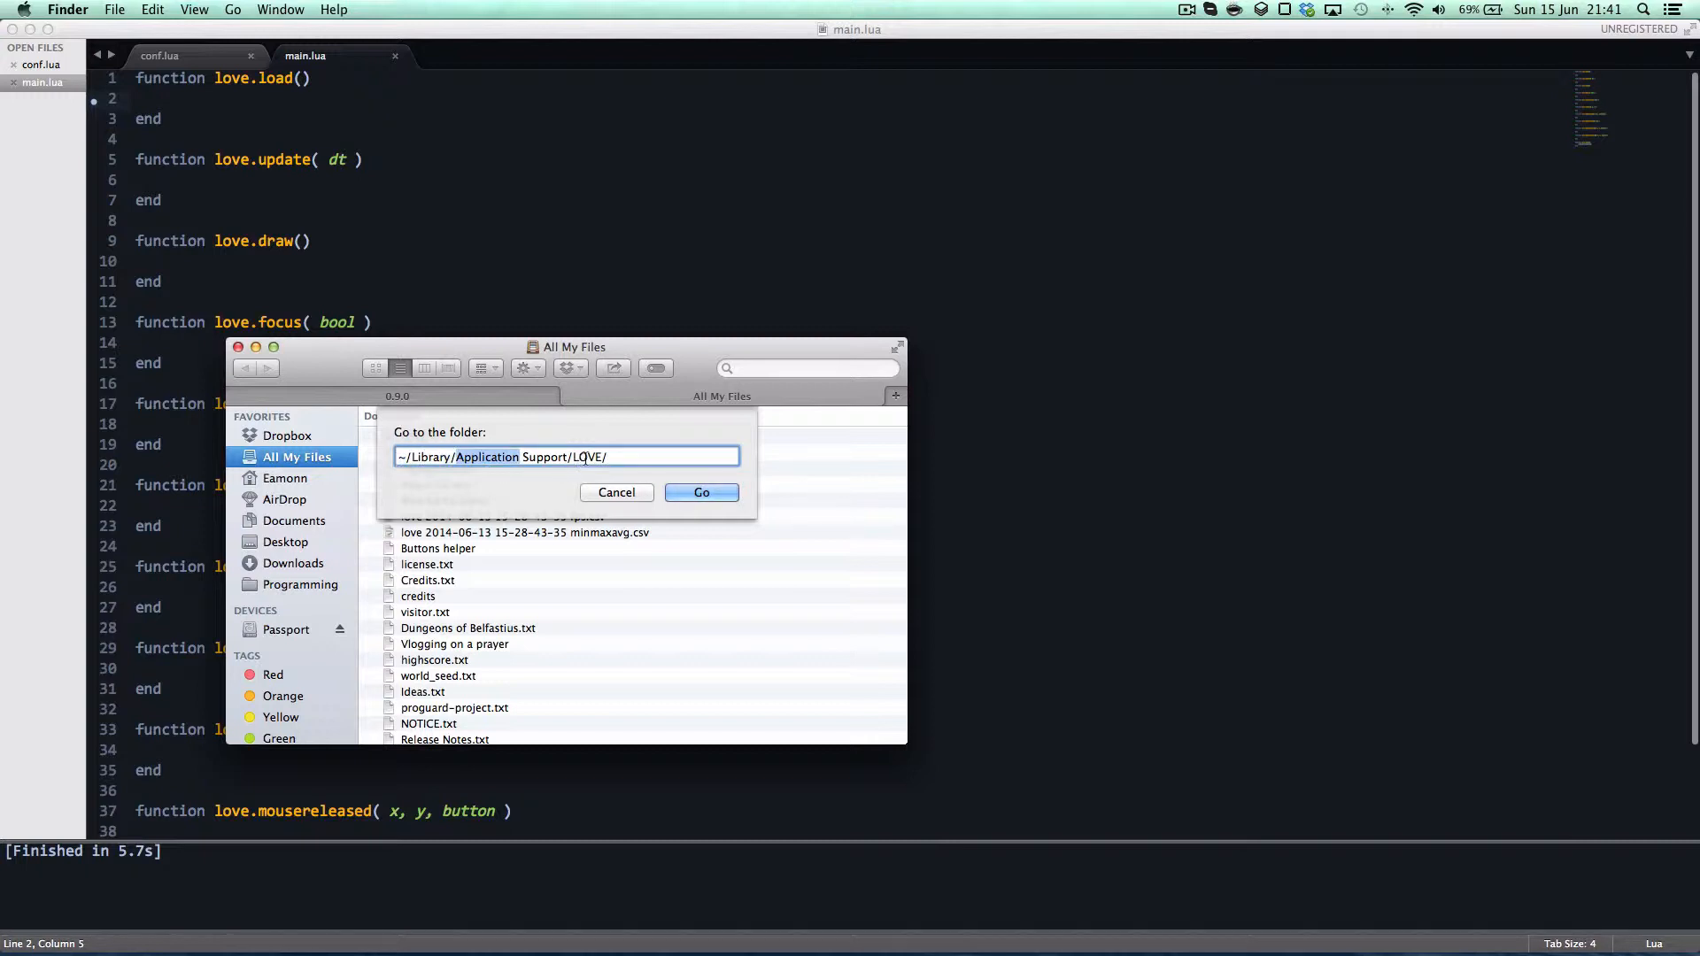
left_click(701, 492)
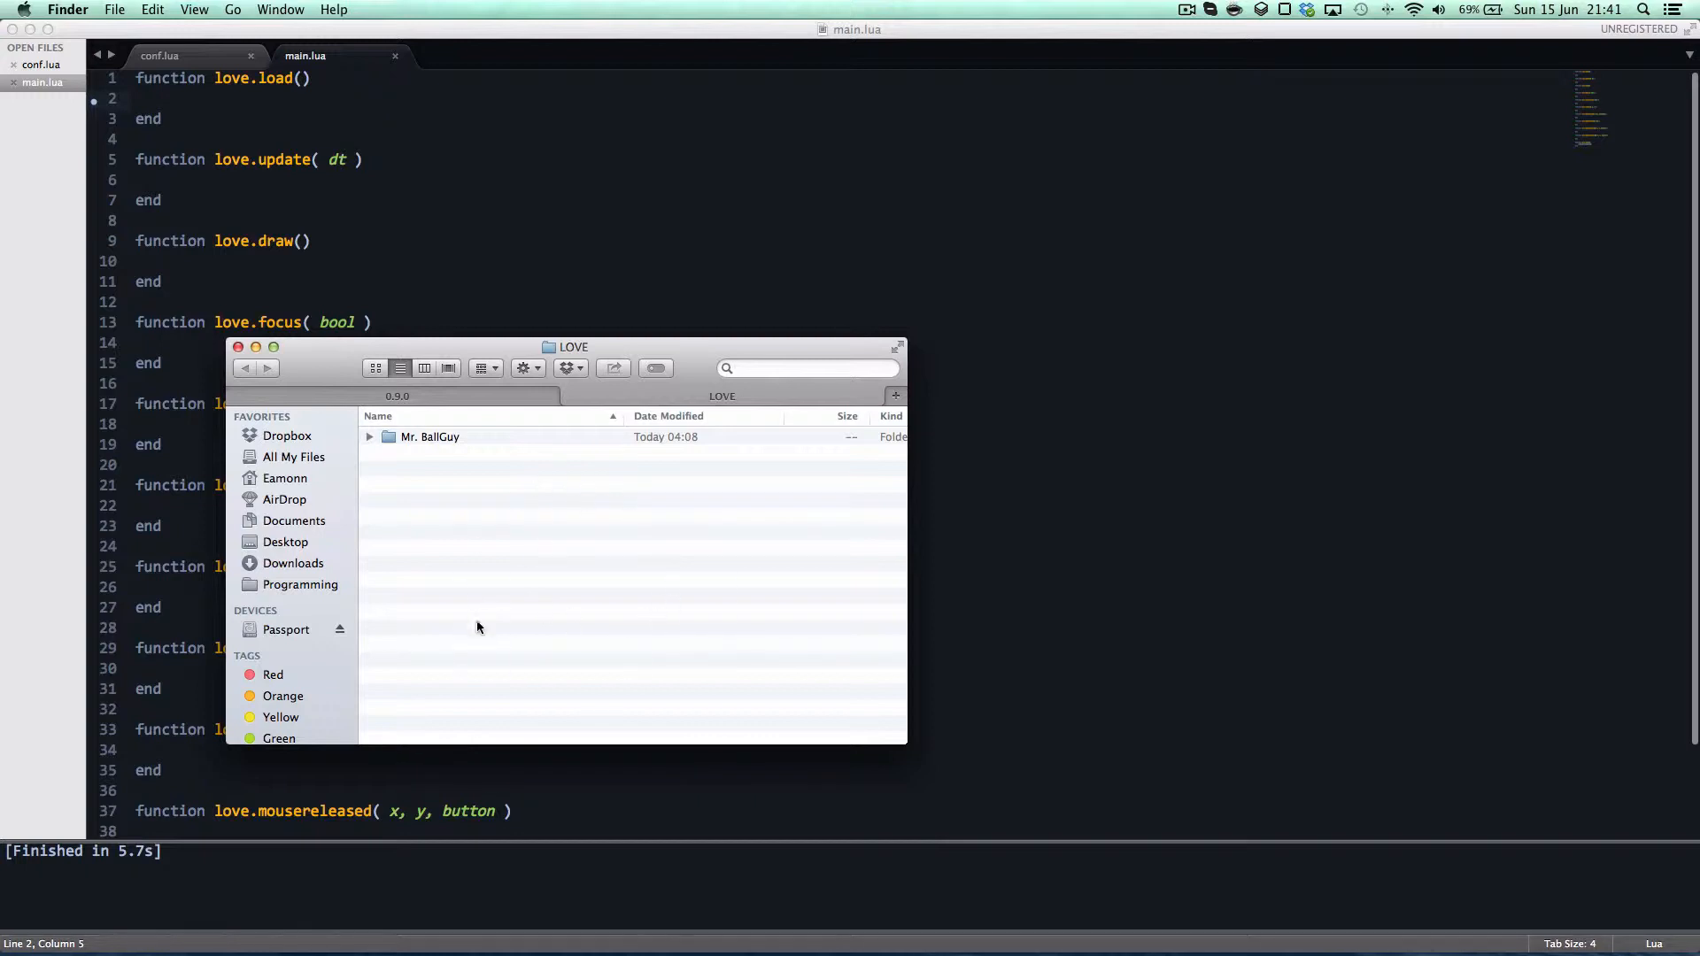
mouse_move(521, 535)
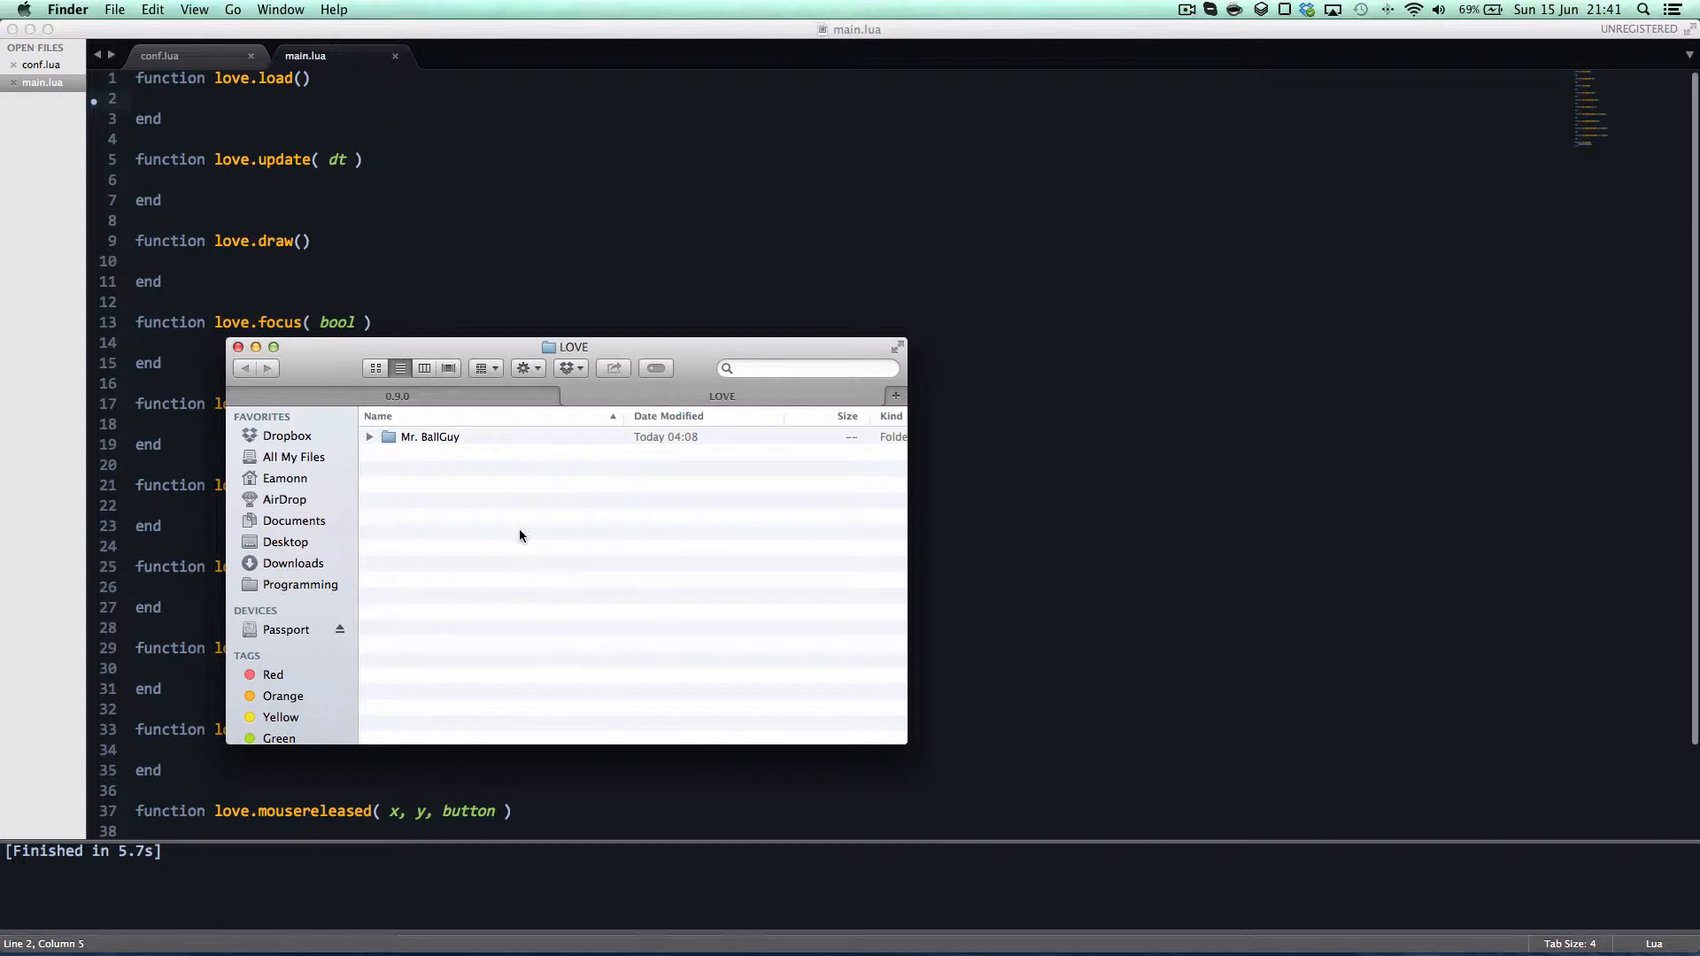
mouse_move(515, 558)
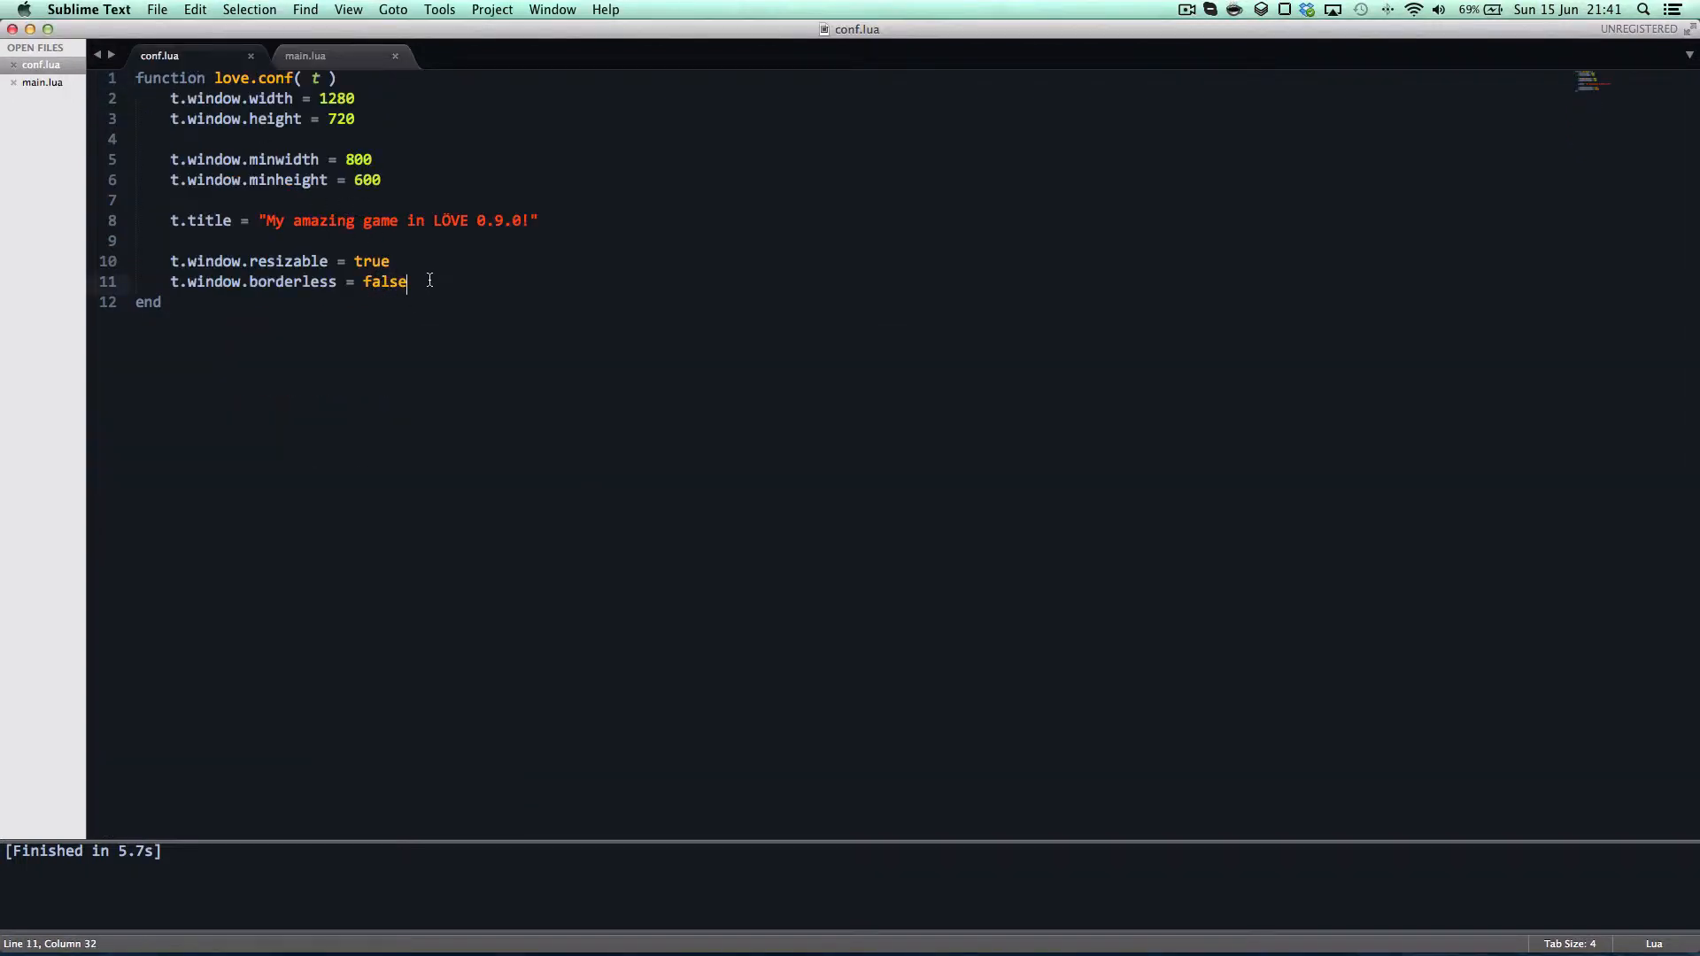
Add t.identity = "Our amazing game!" on a new line inside the conf function and save.
key("enter")
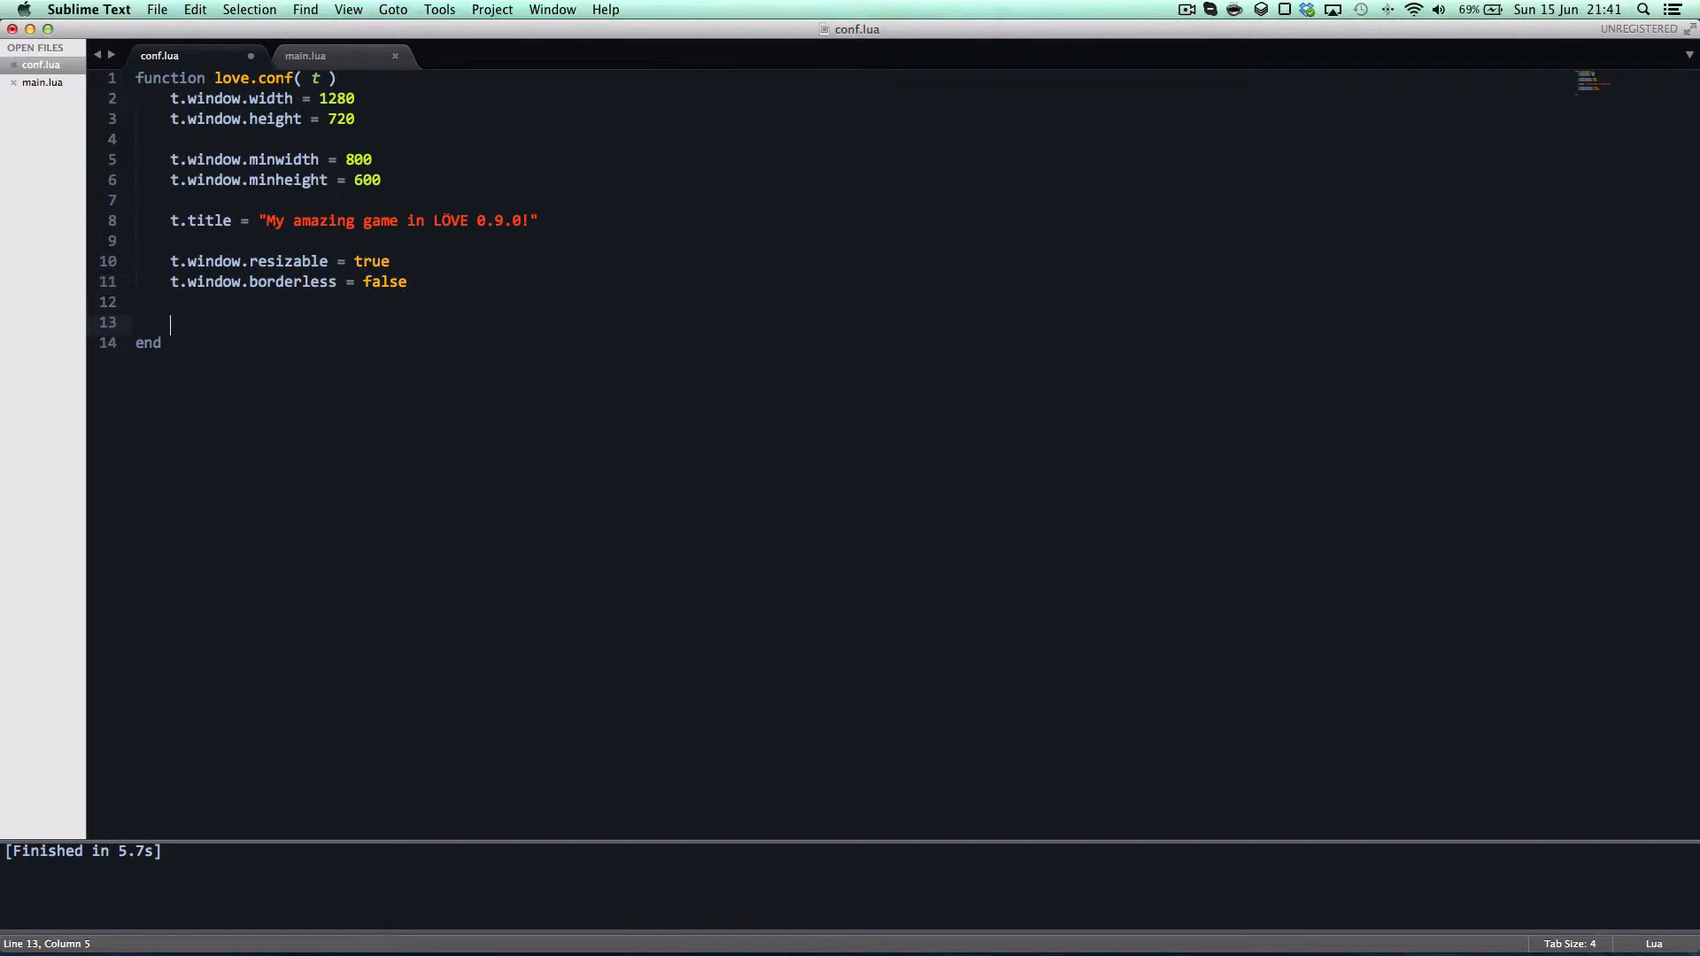
type("t.")
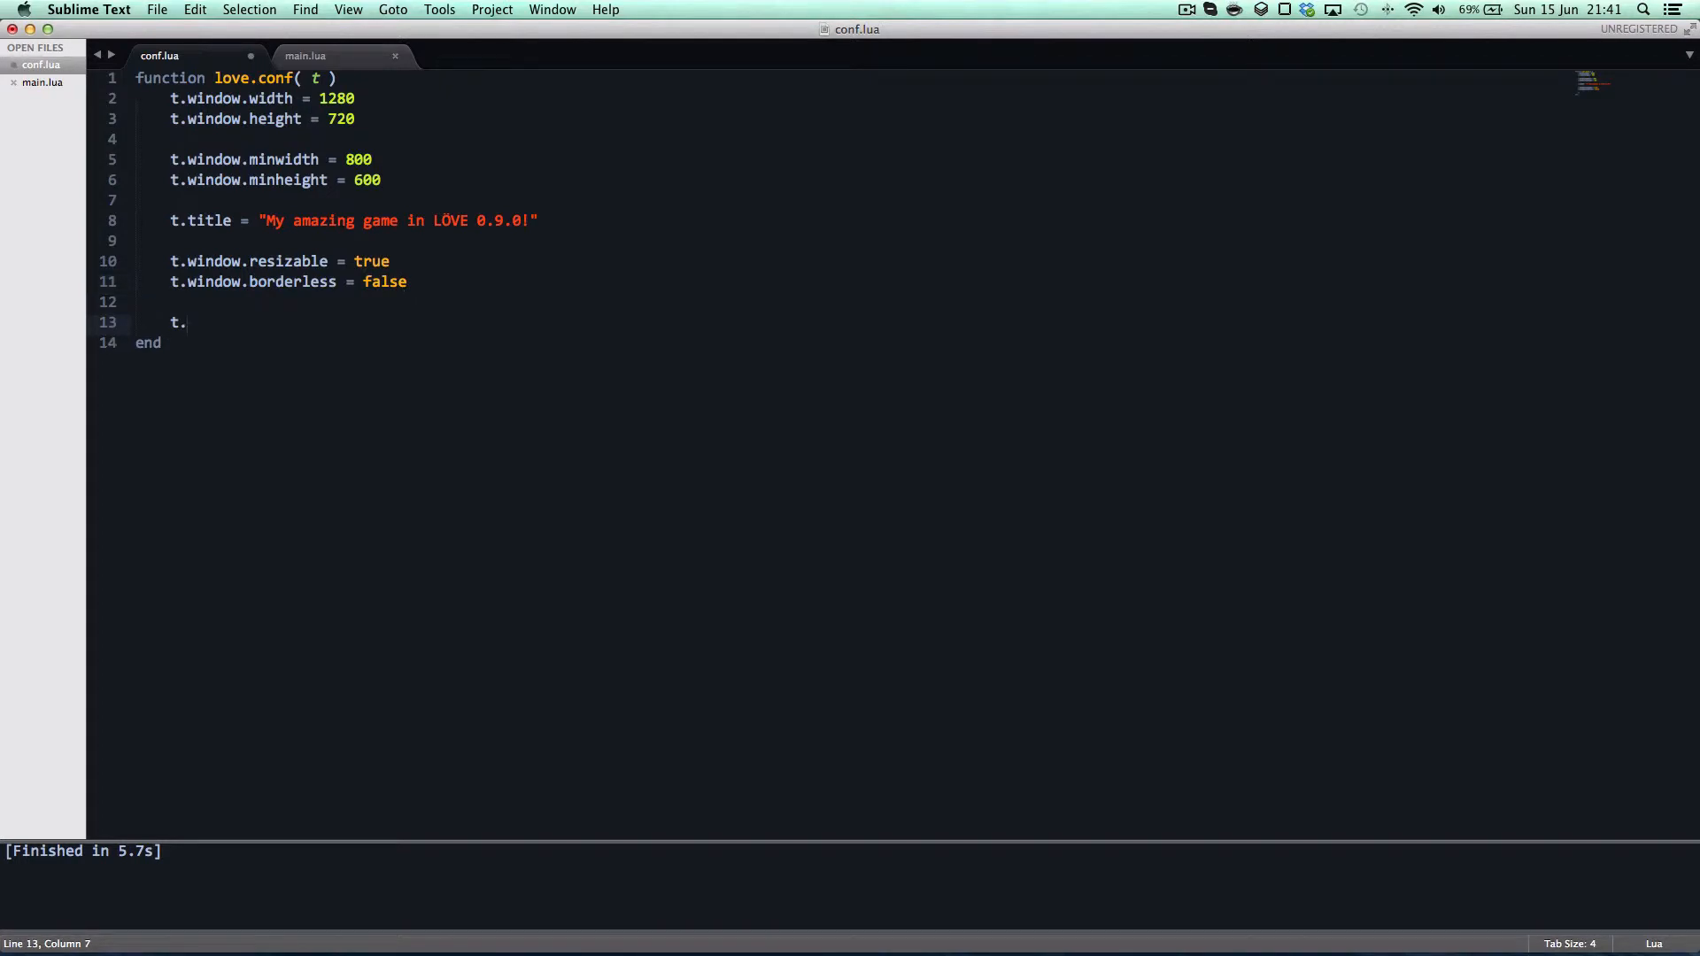
type("in")
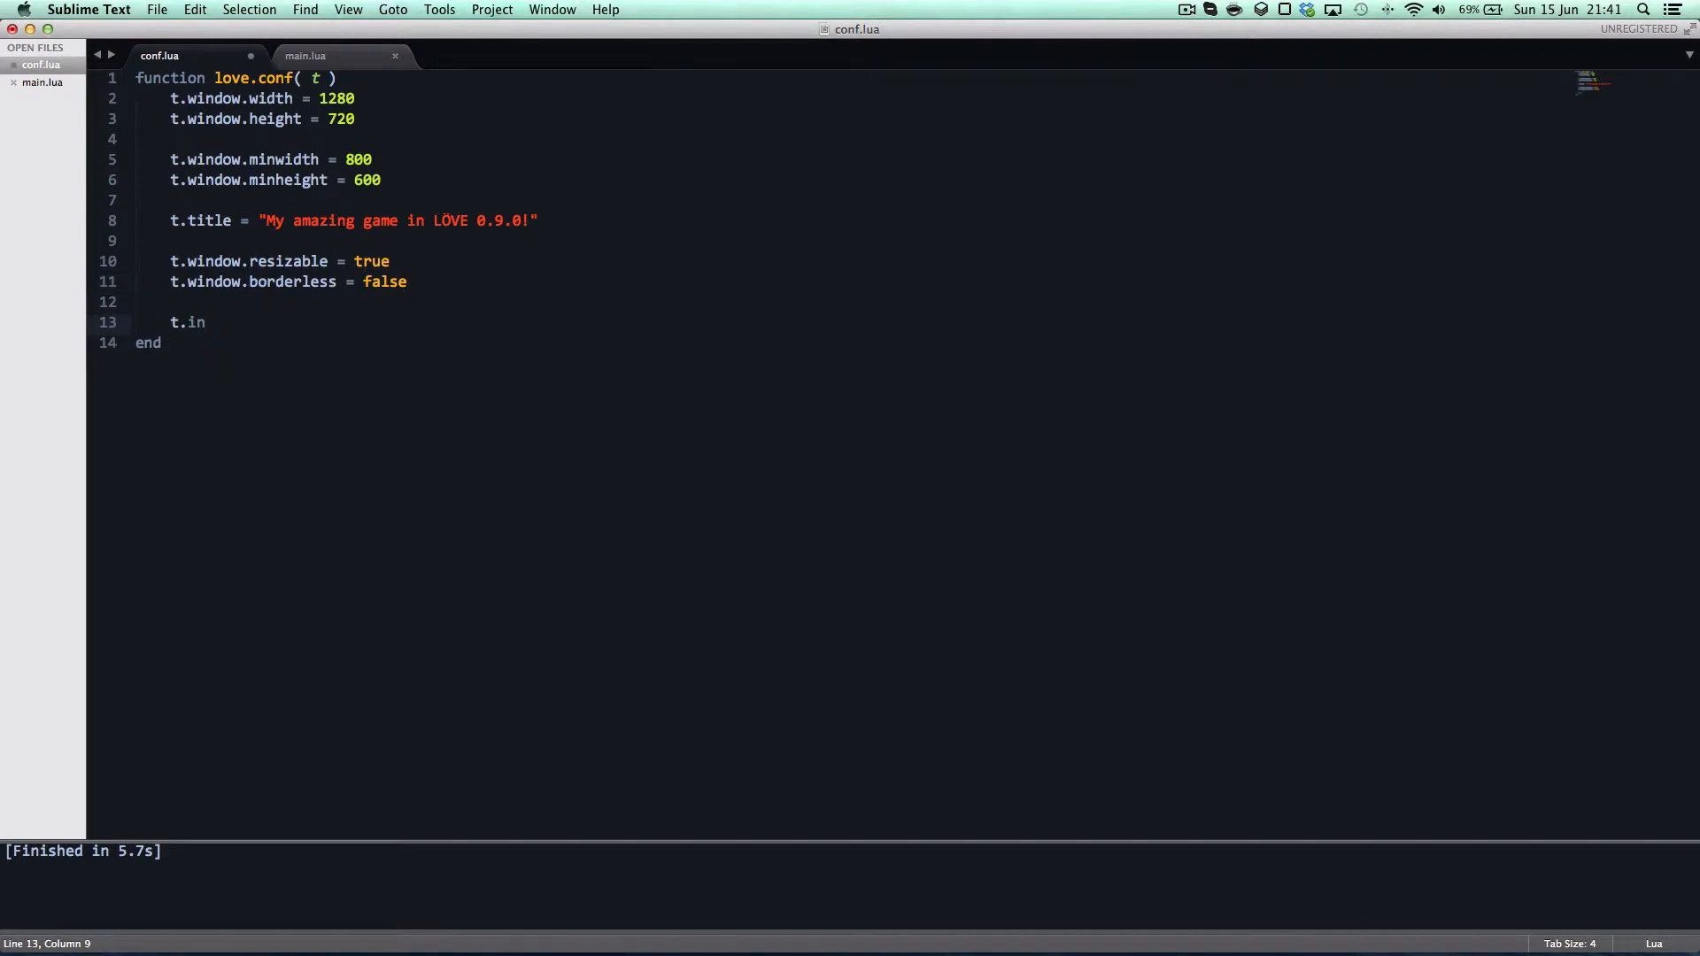
type("denr")
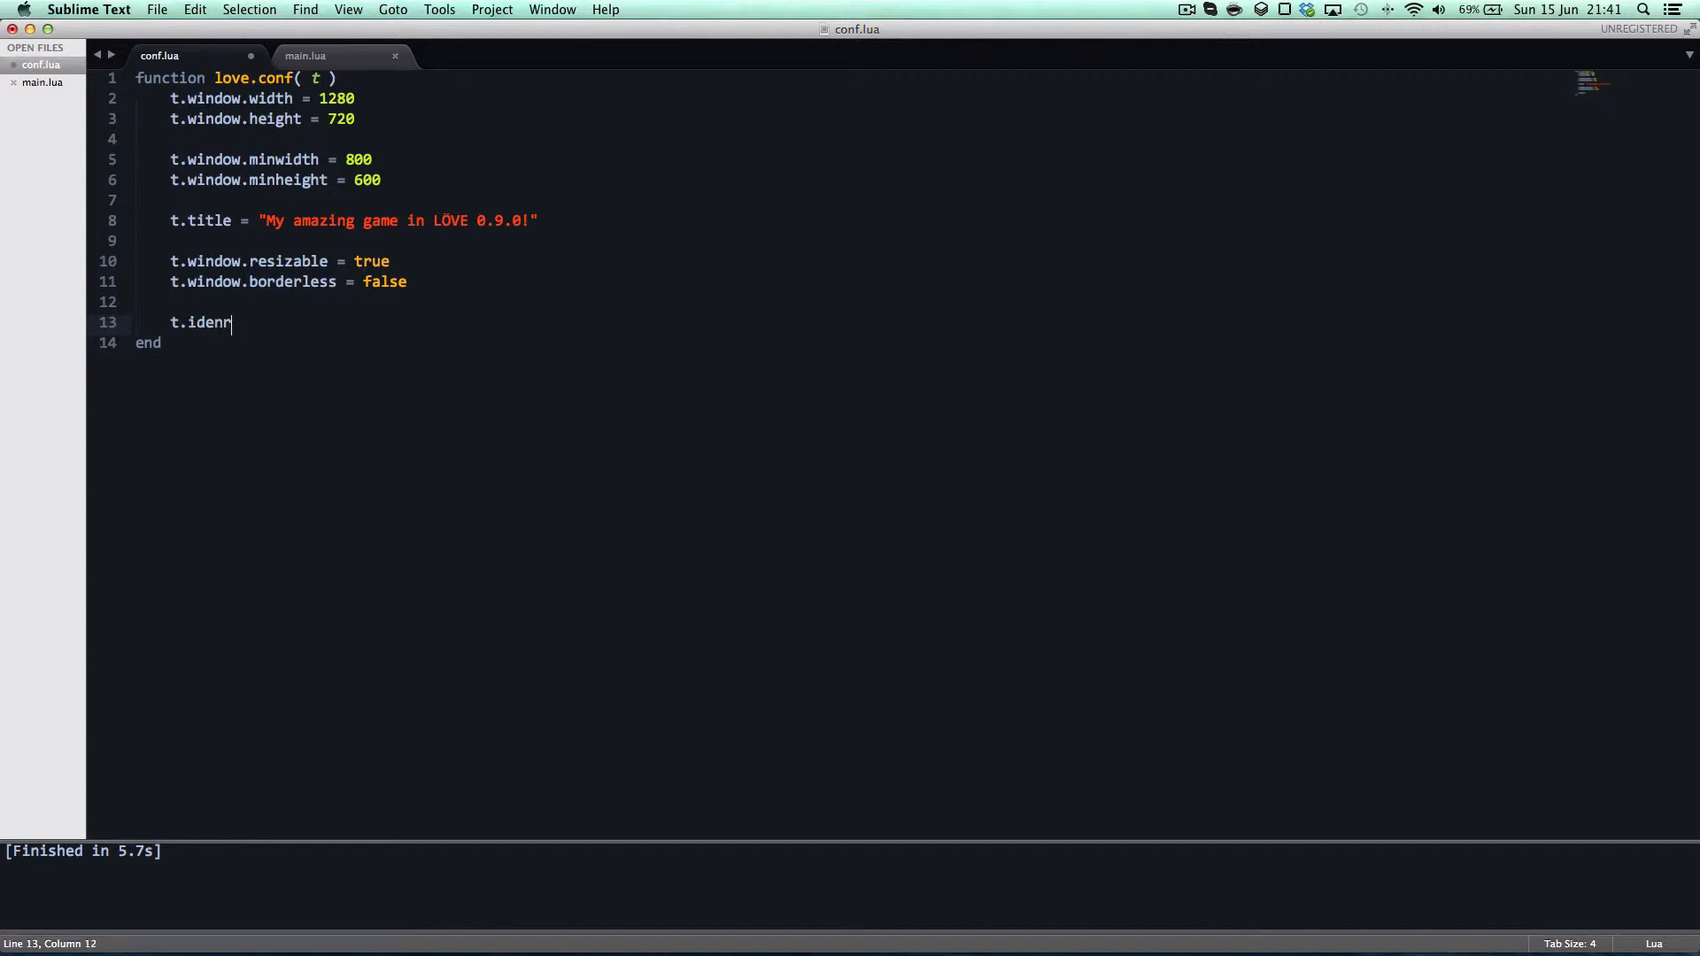
type("tity = \"\"")
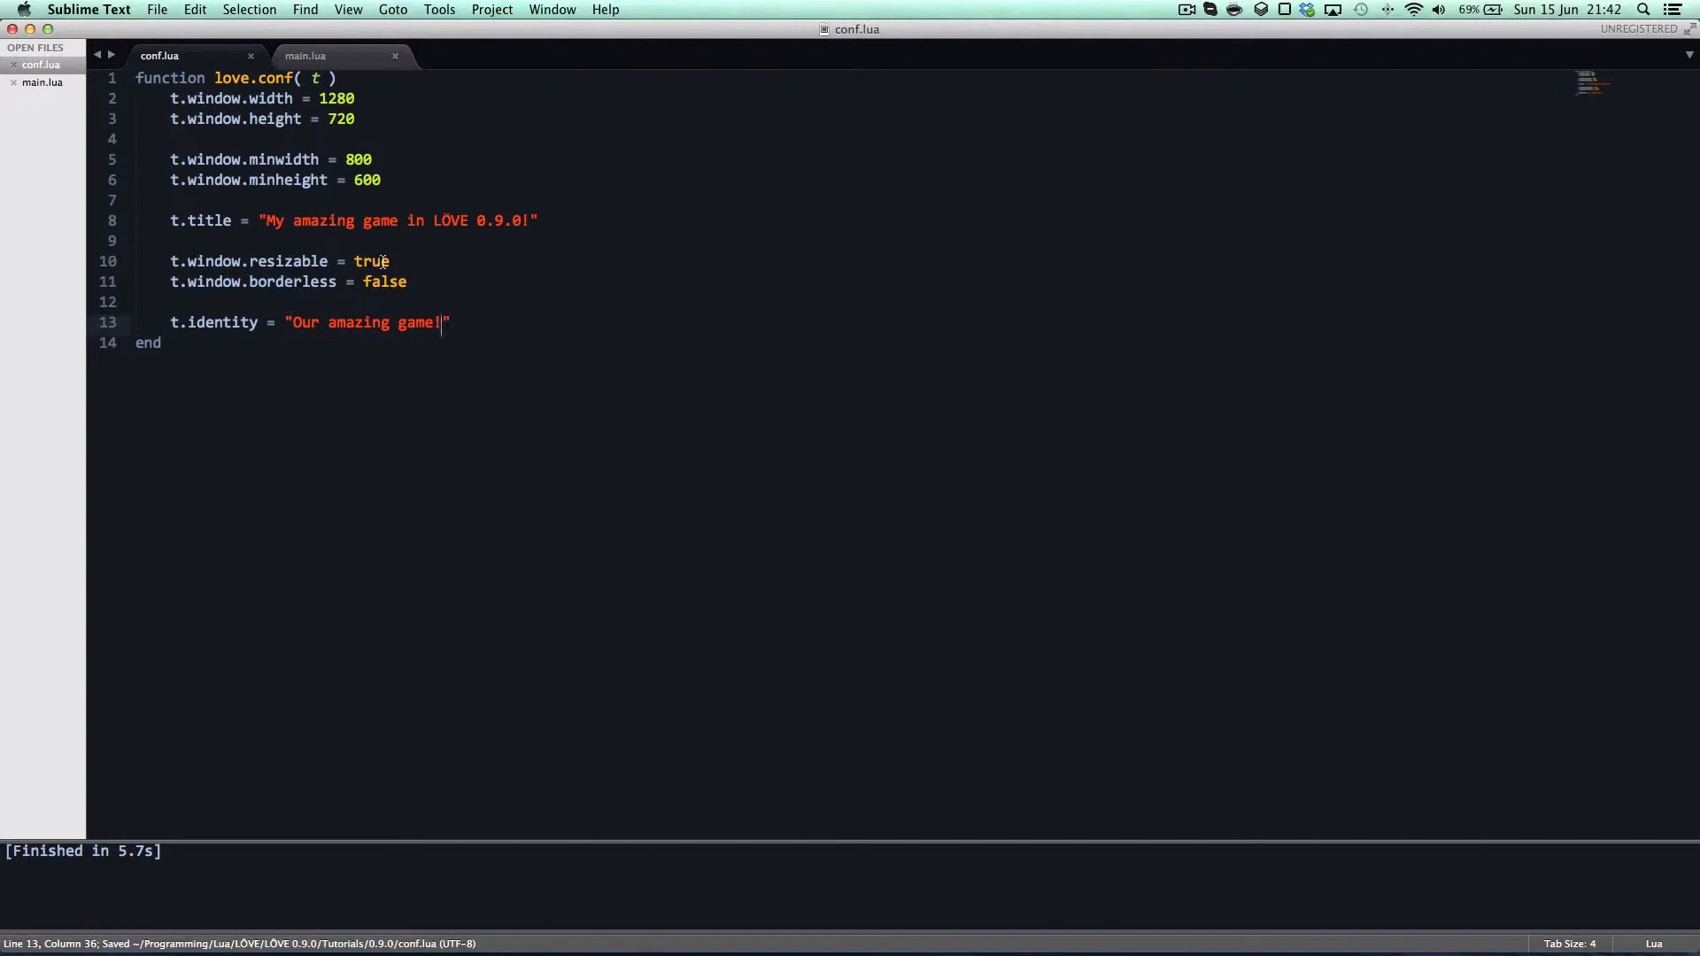
double_click(221, 323)
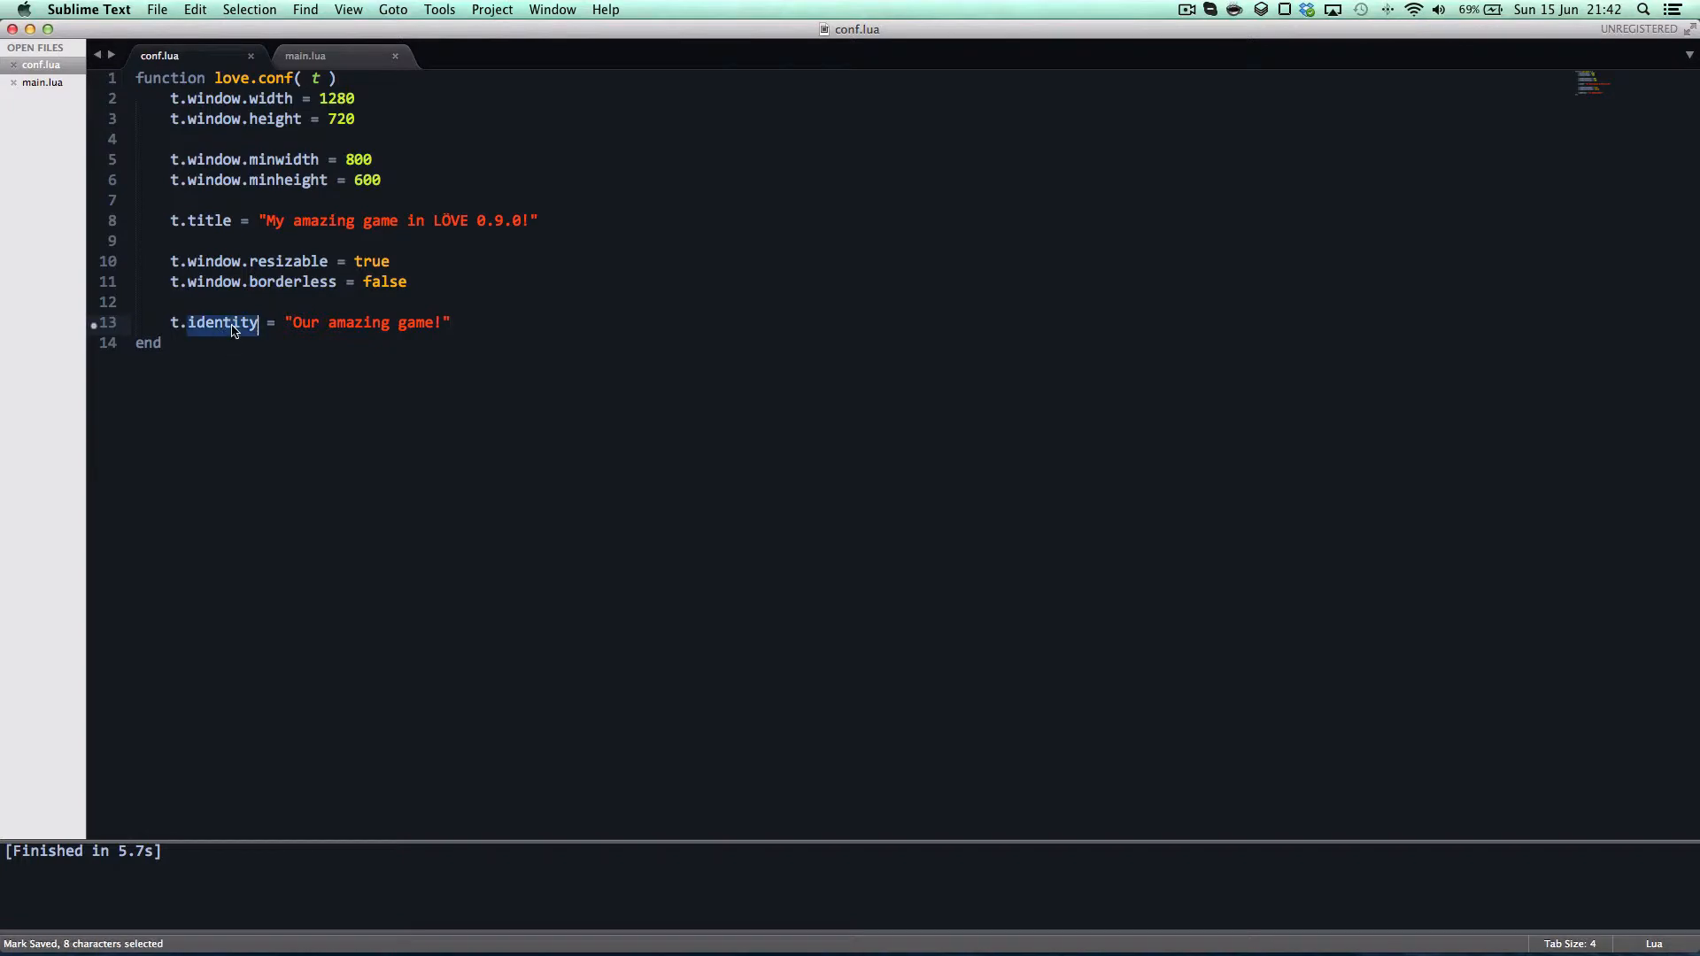
mouse_move(331, 55)
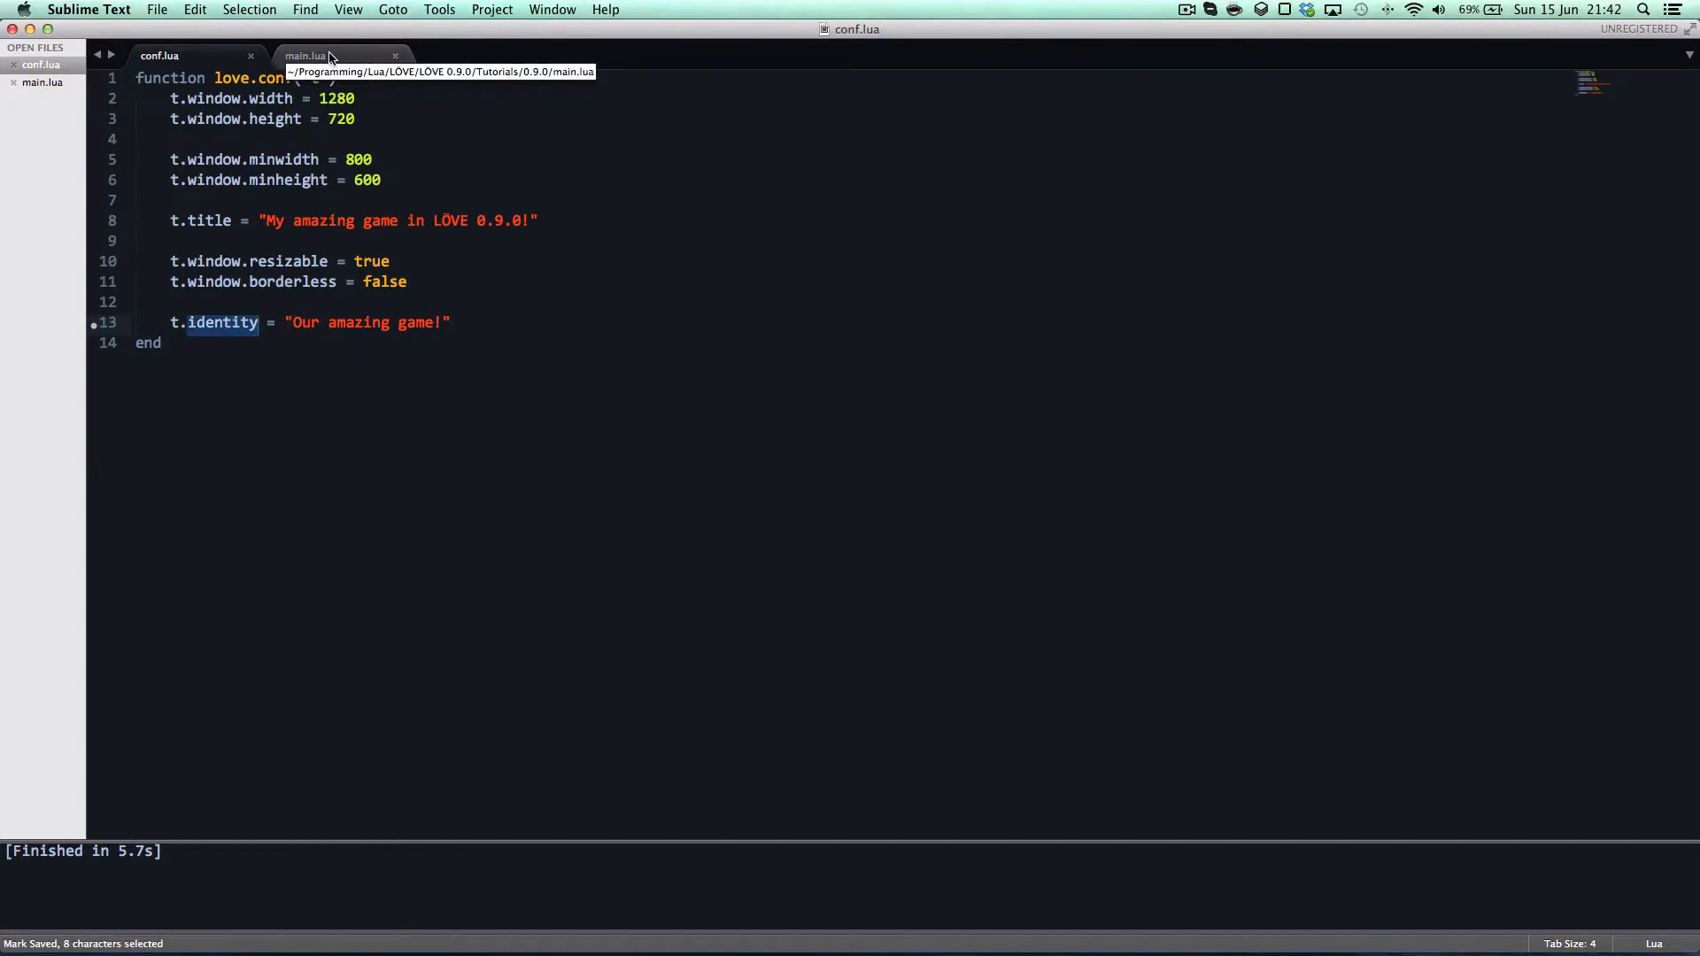
Check the LOVE folder for a new save folder and inspect the meme PNG's file name in Finder.
key("mission_control")
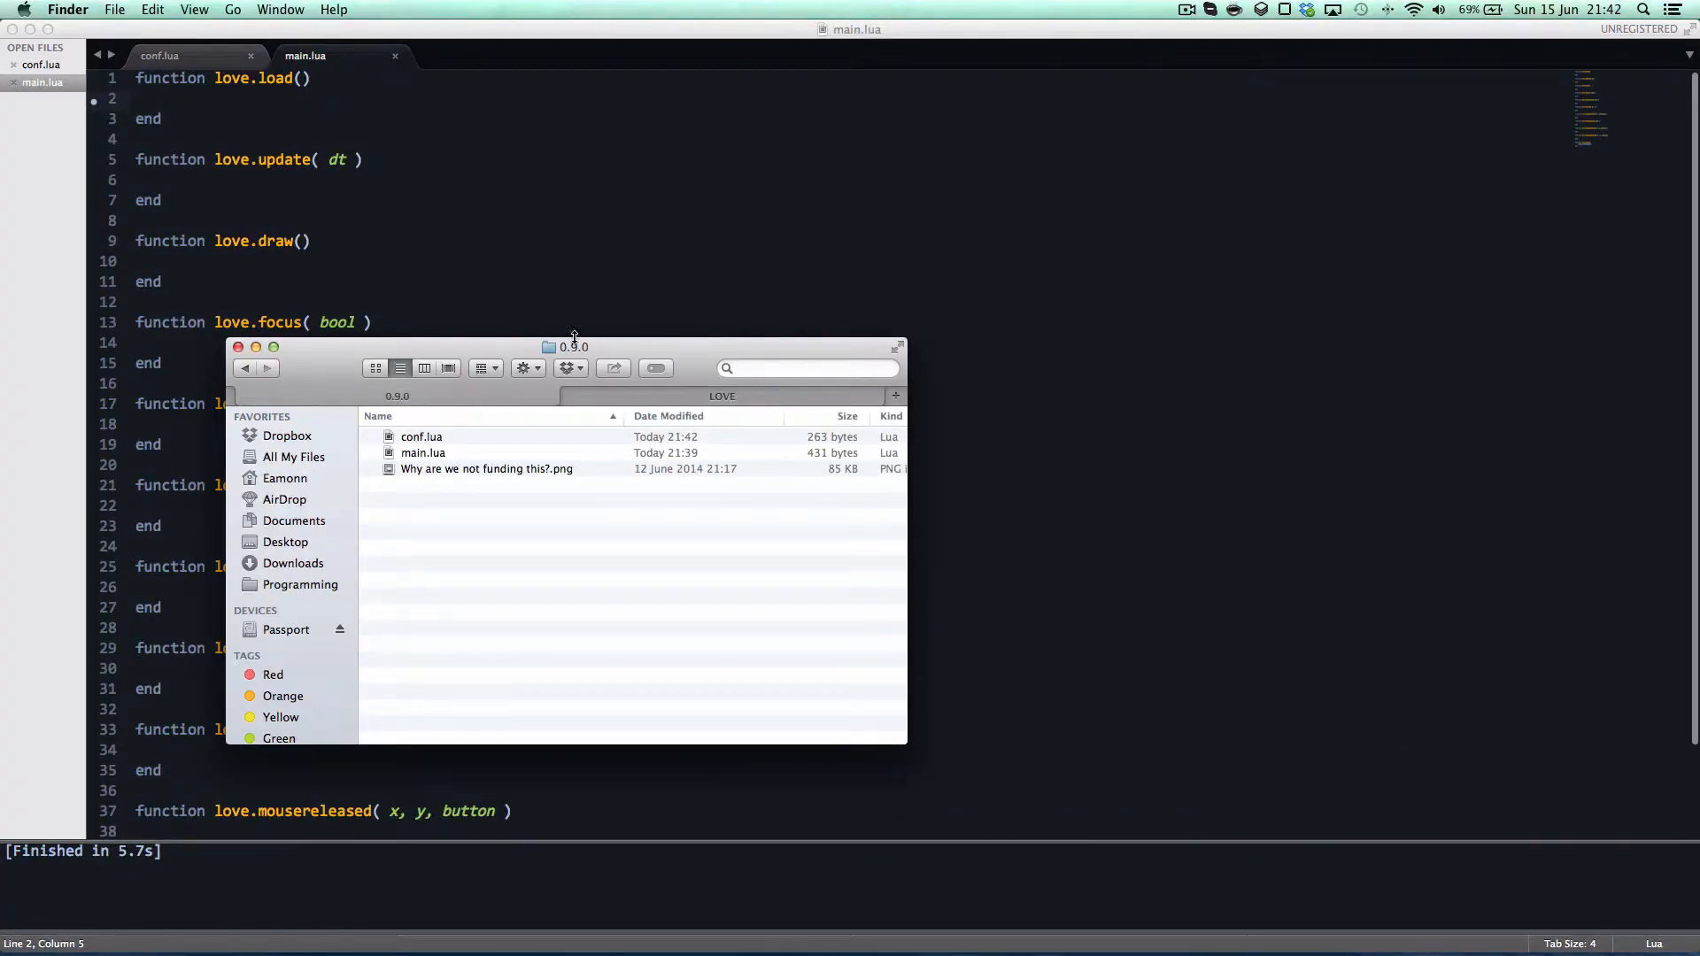
mouse_move(496, 416)
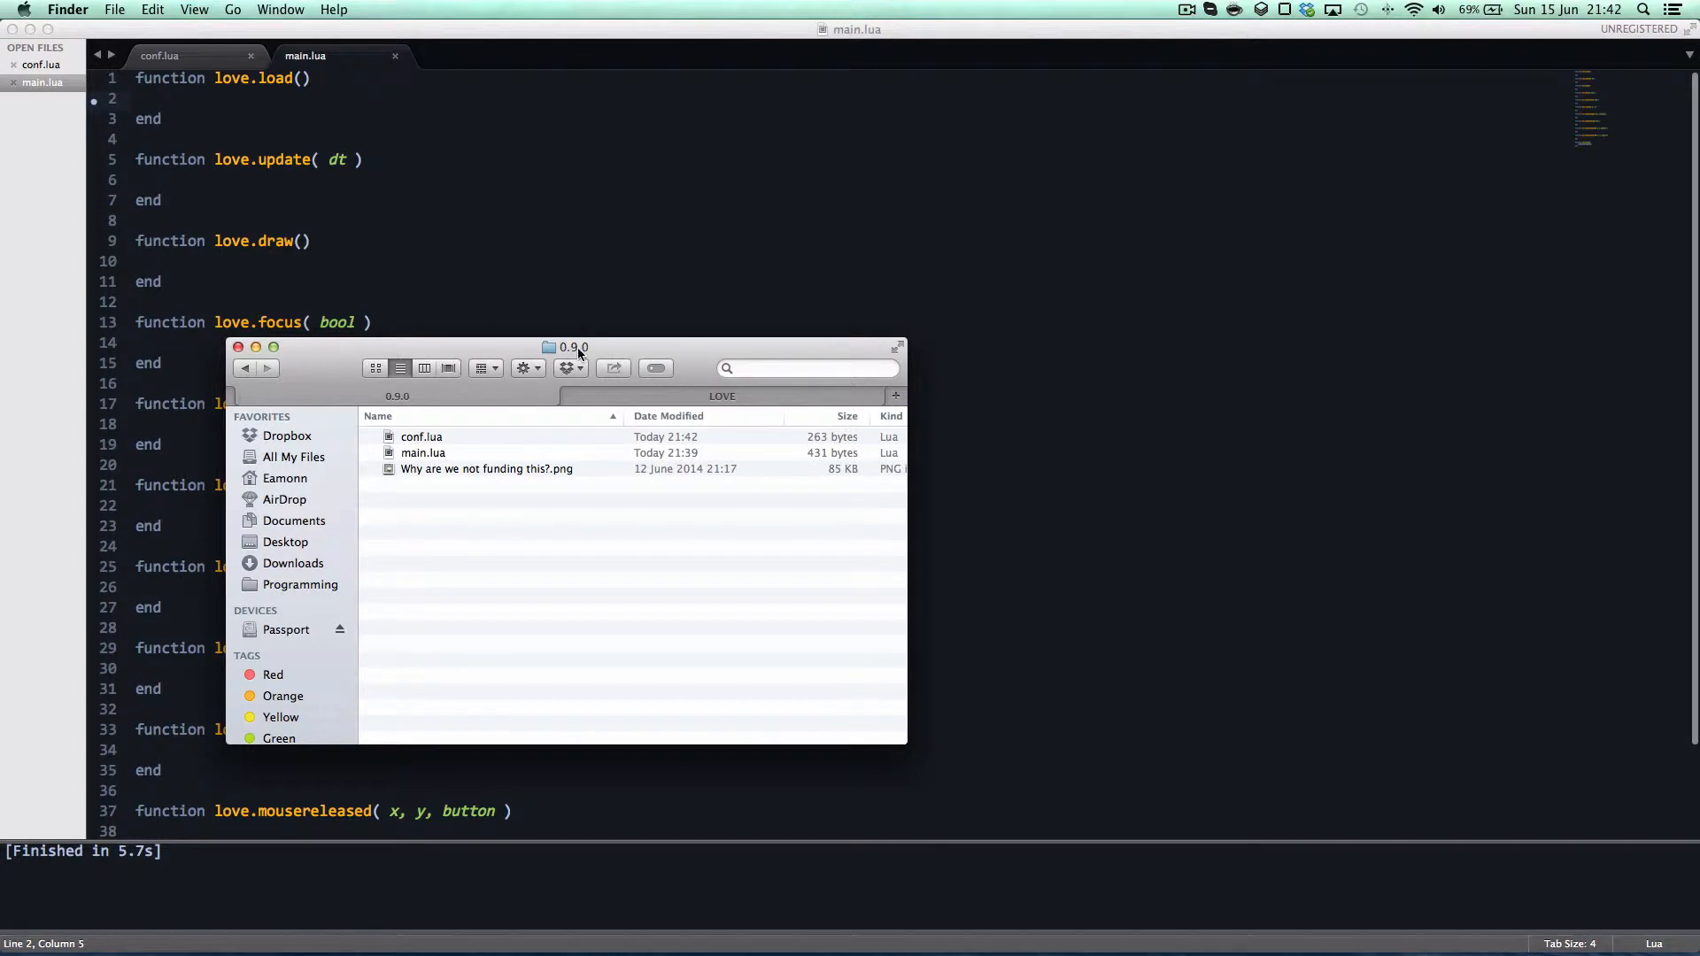
mouse_move(486, 494)
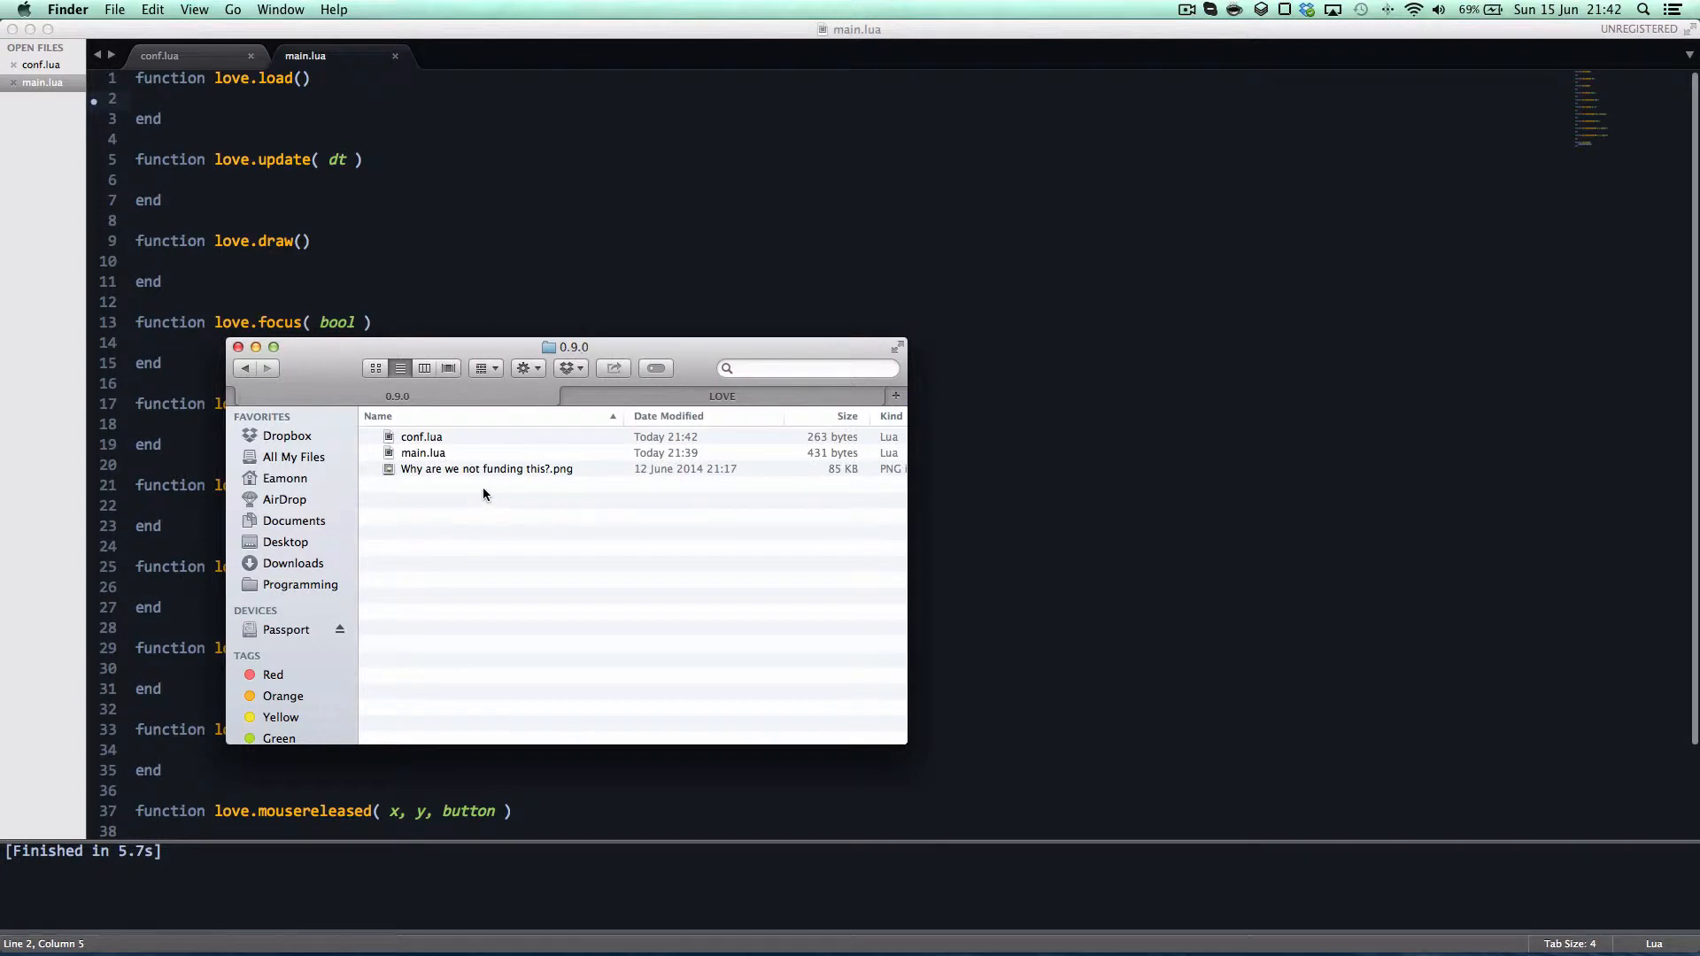
mouse_move(489, 471)
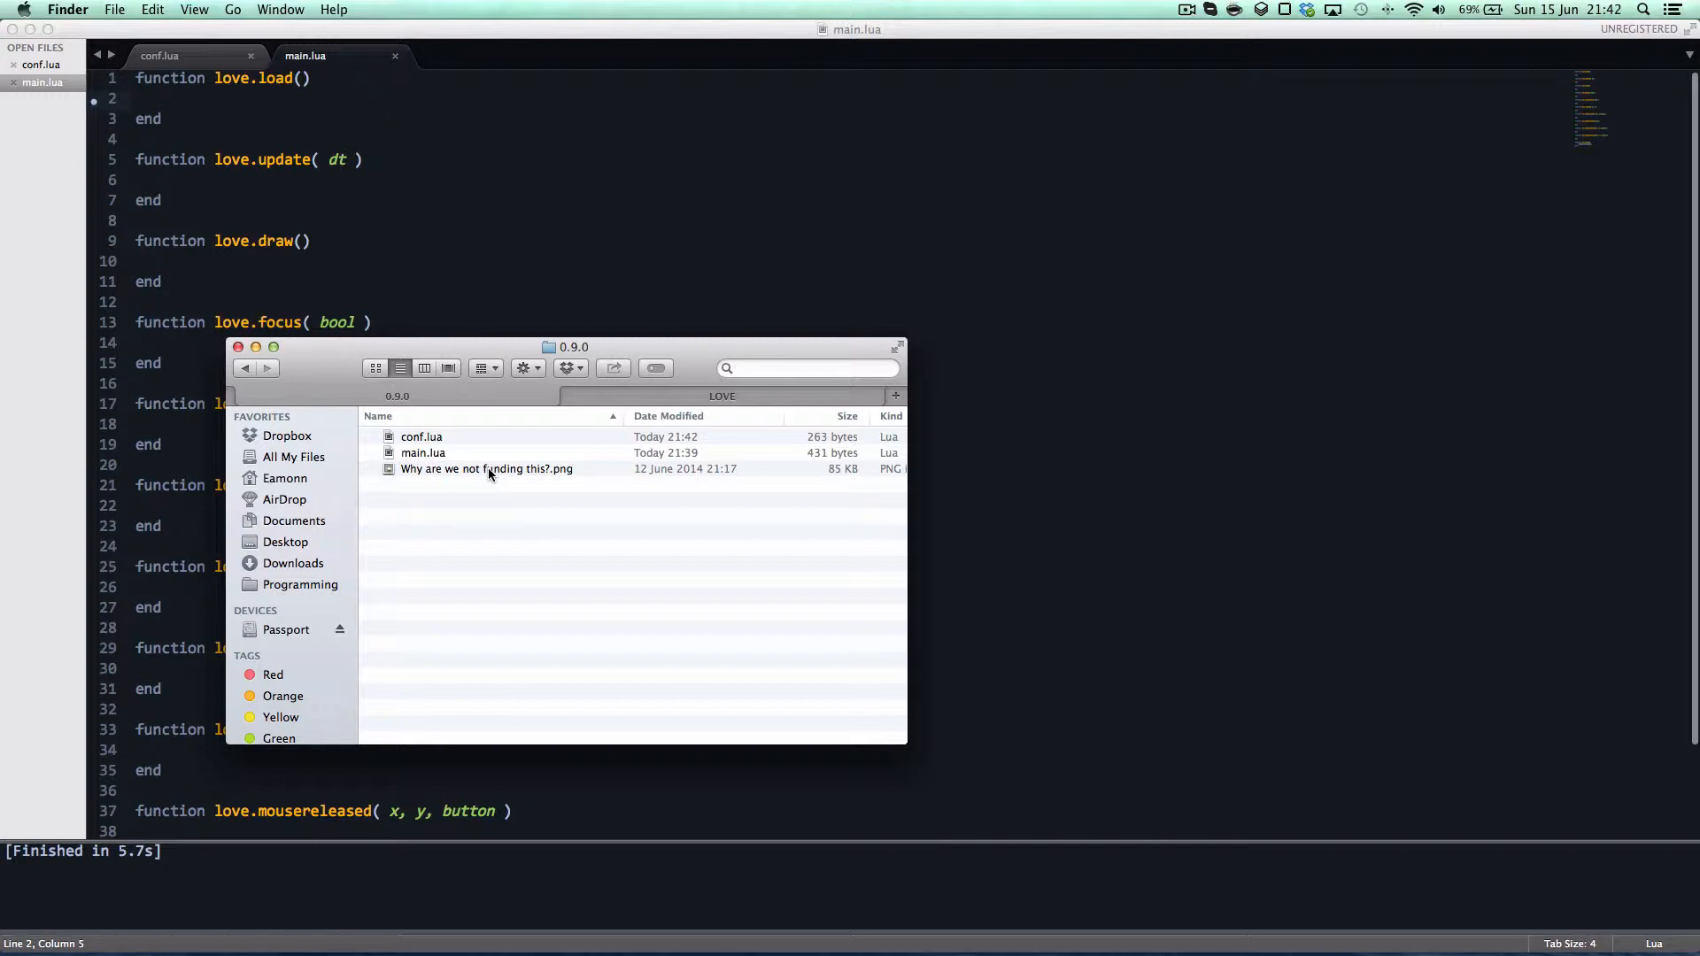
left_click(486, 467)
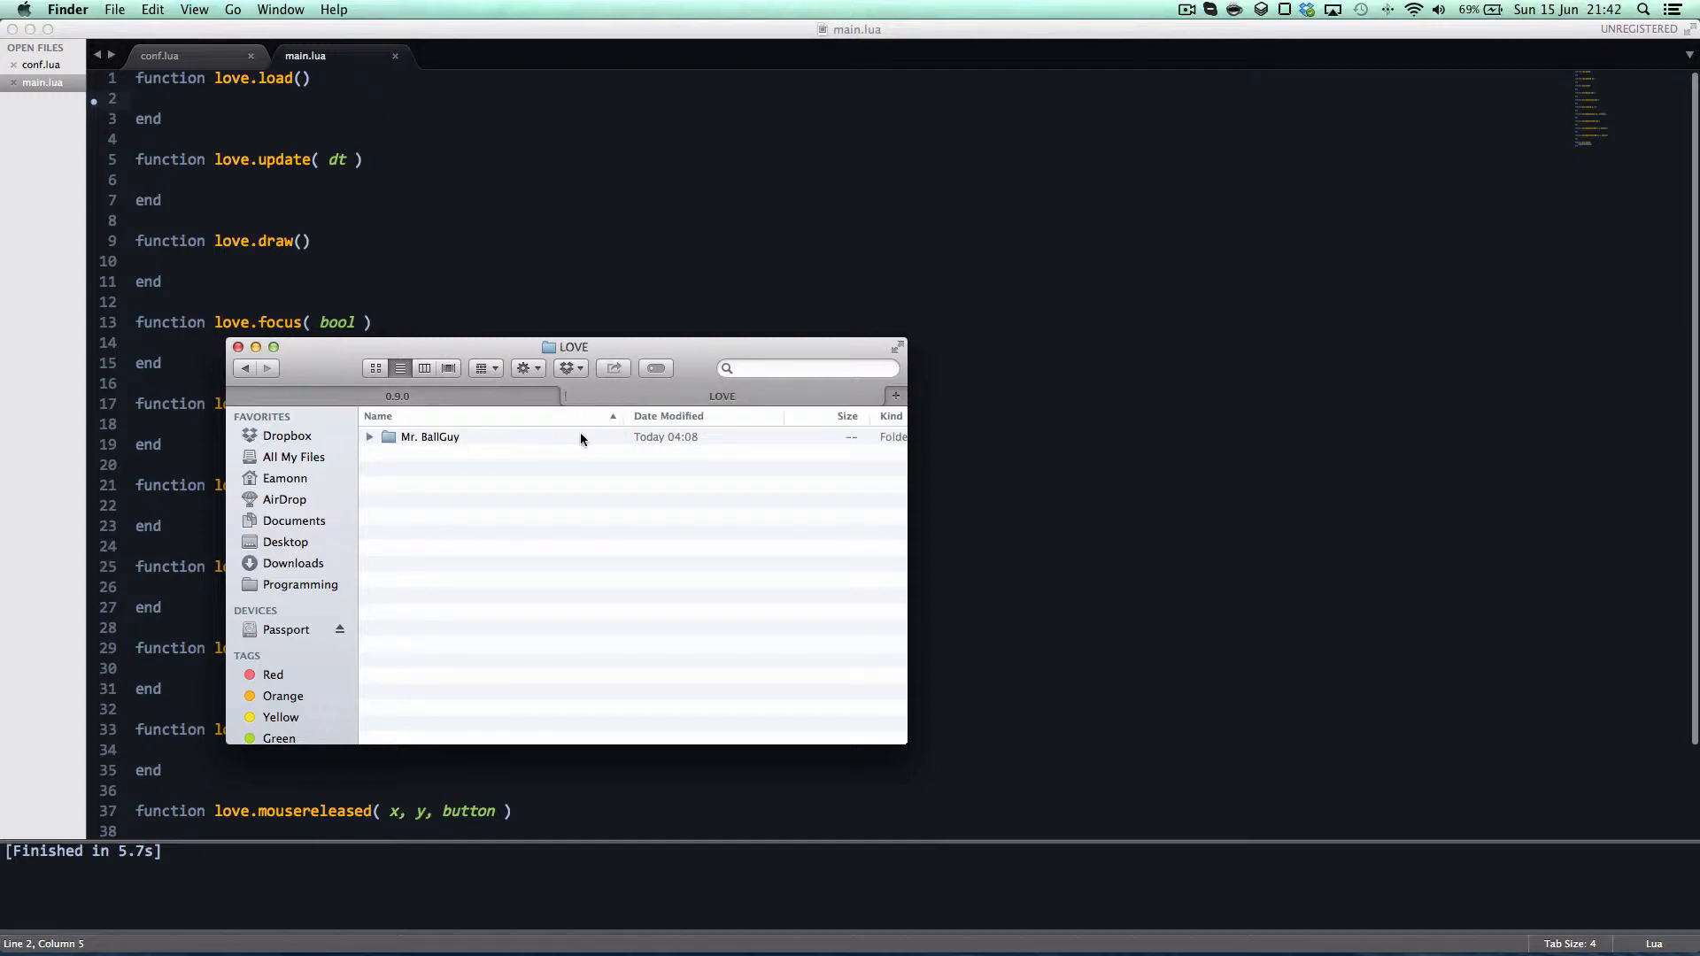
mouse_move(453, 476)
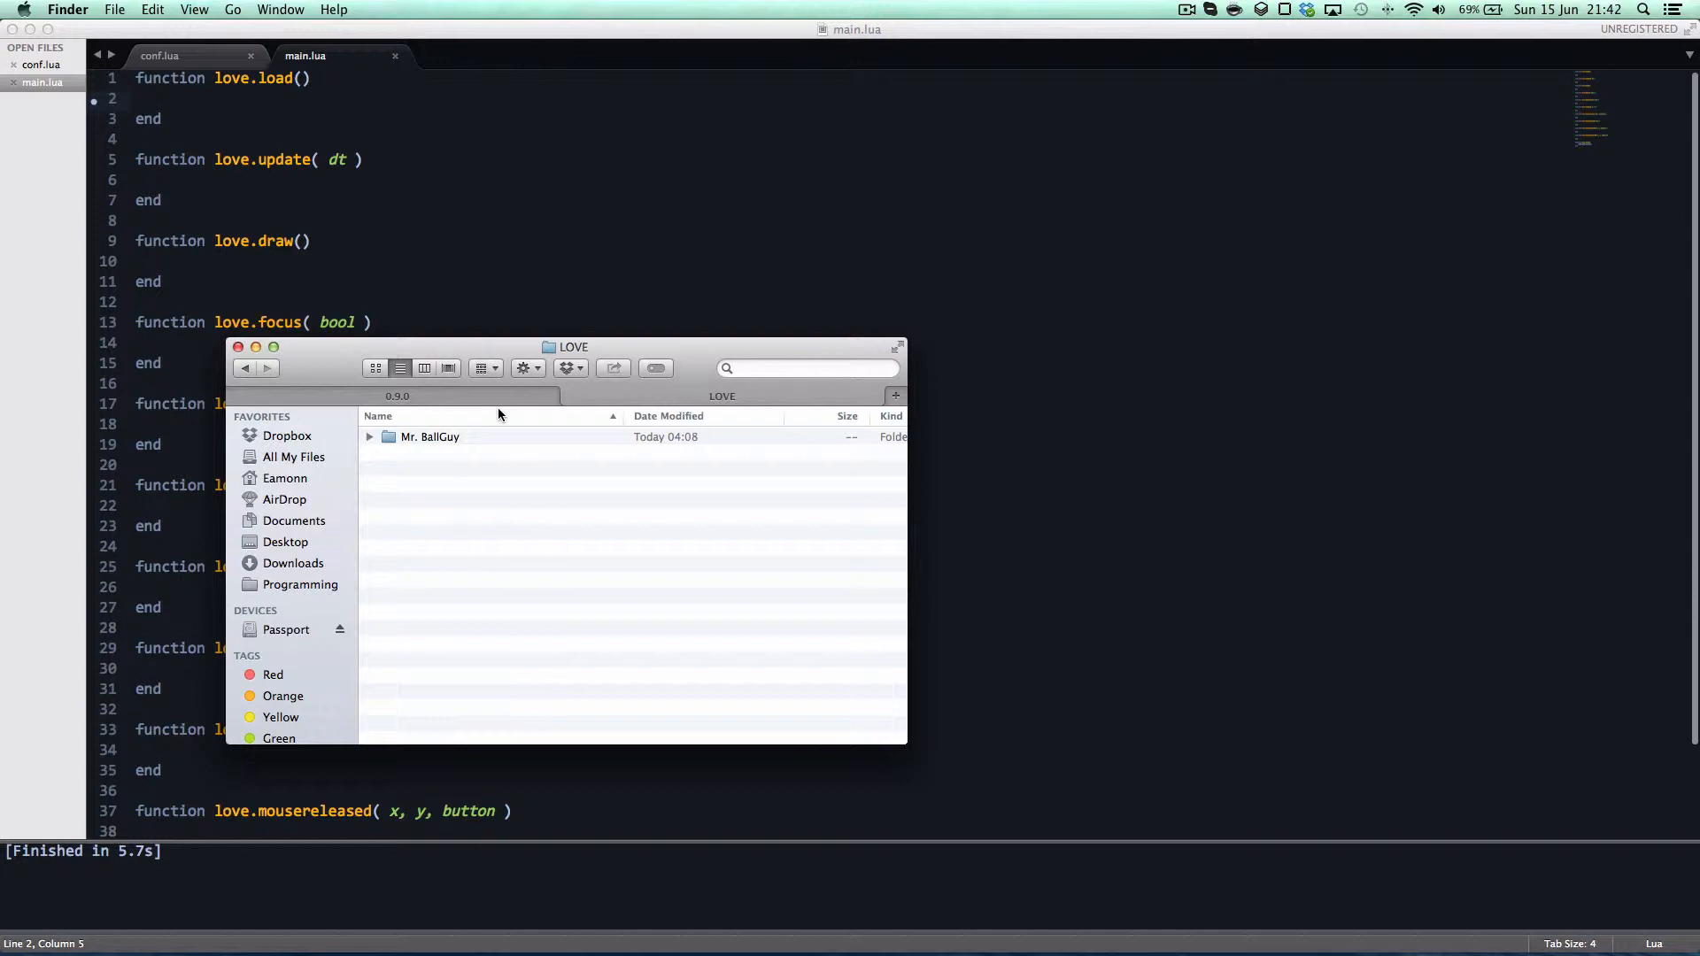
mouse_move(564, 502)
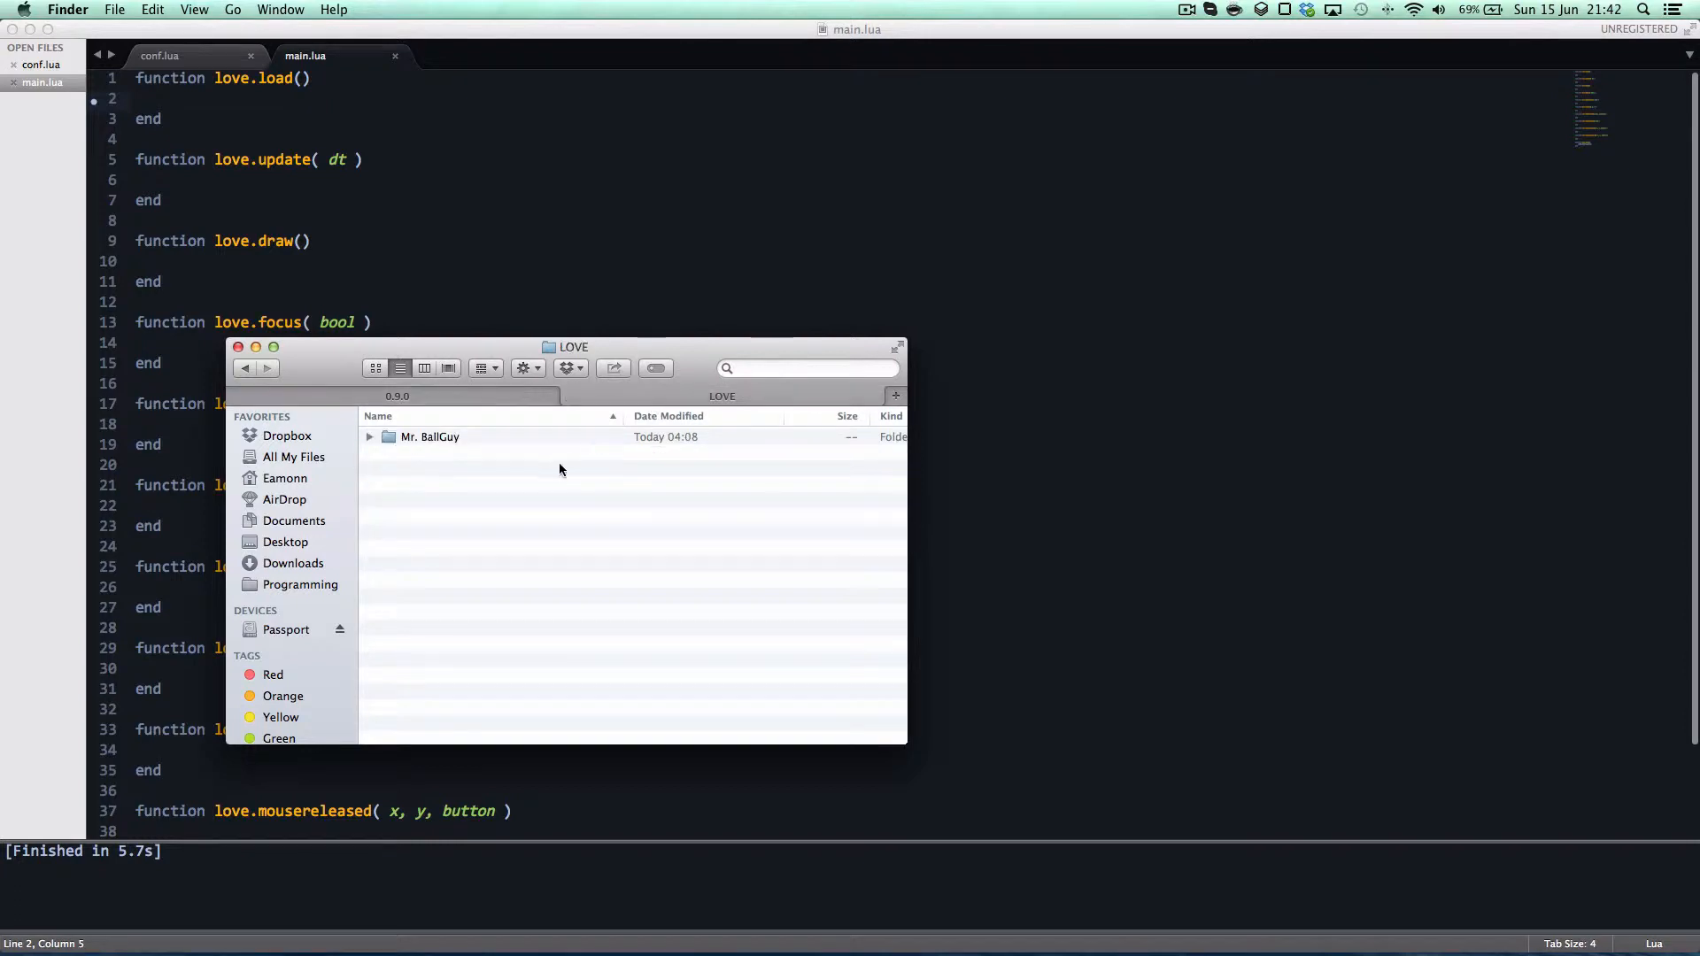
mouse_move(496, 306)
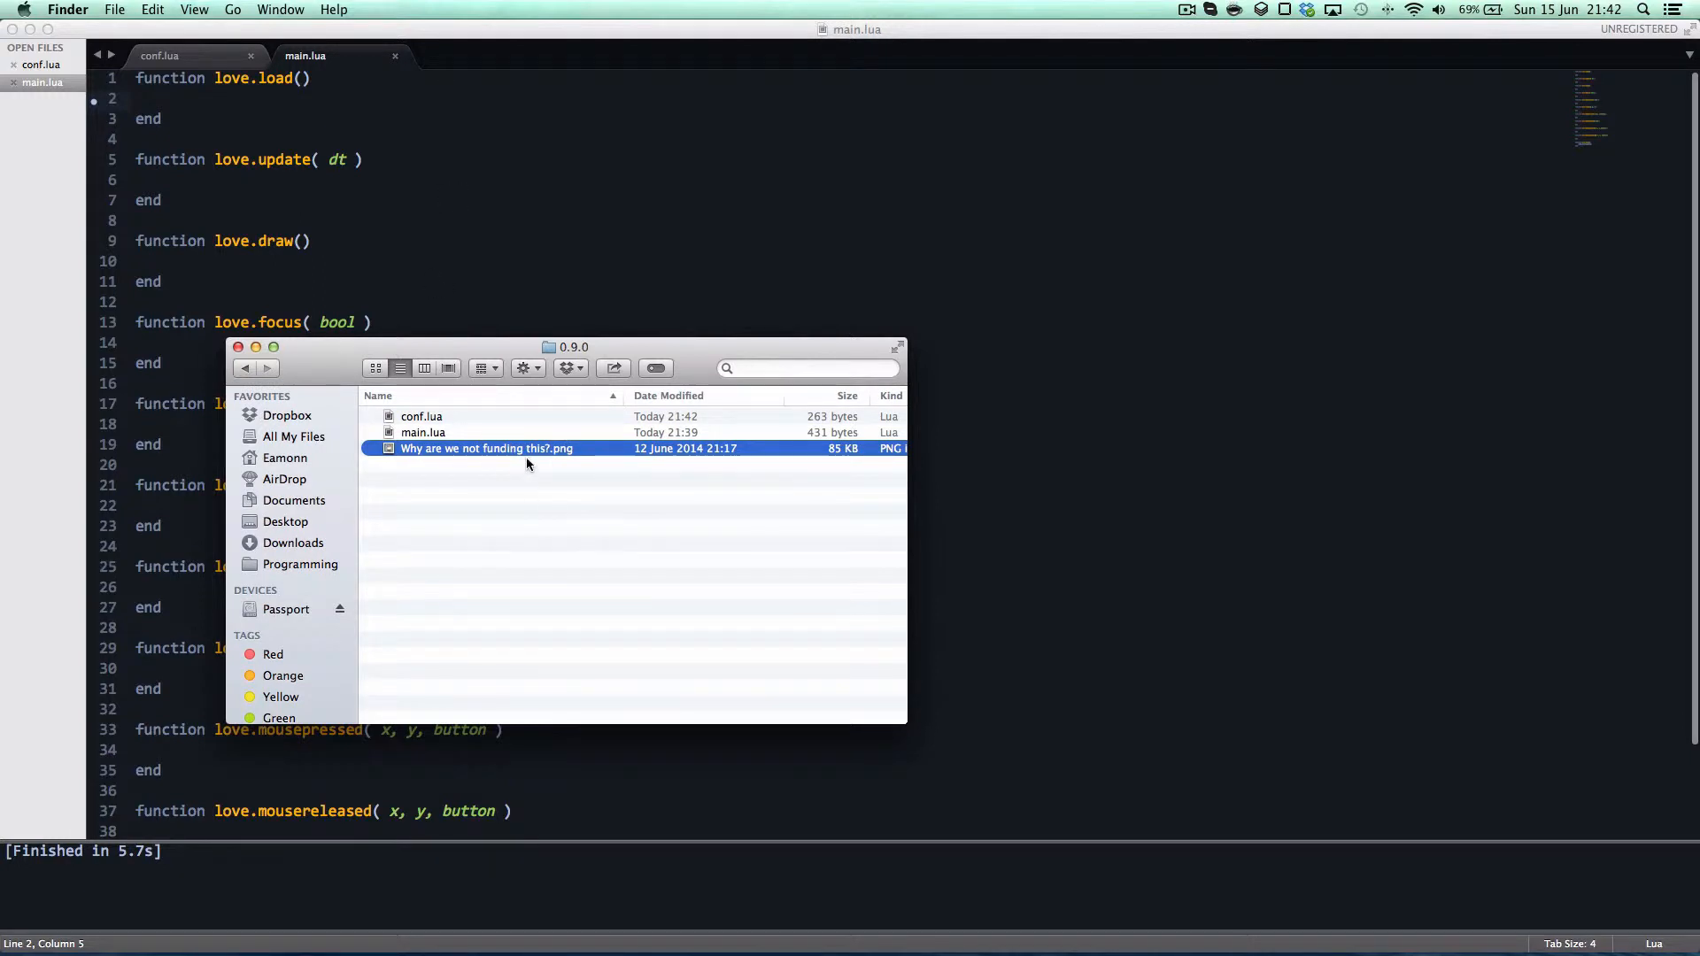
mouse_move(501, 466)
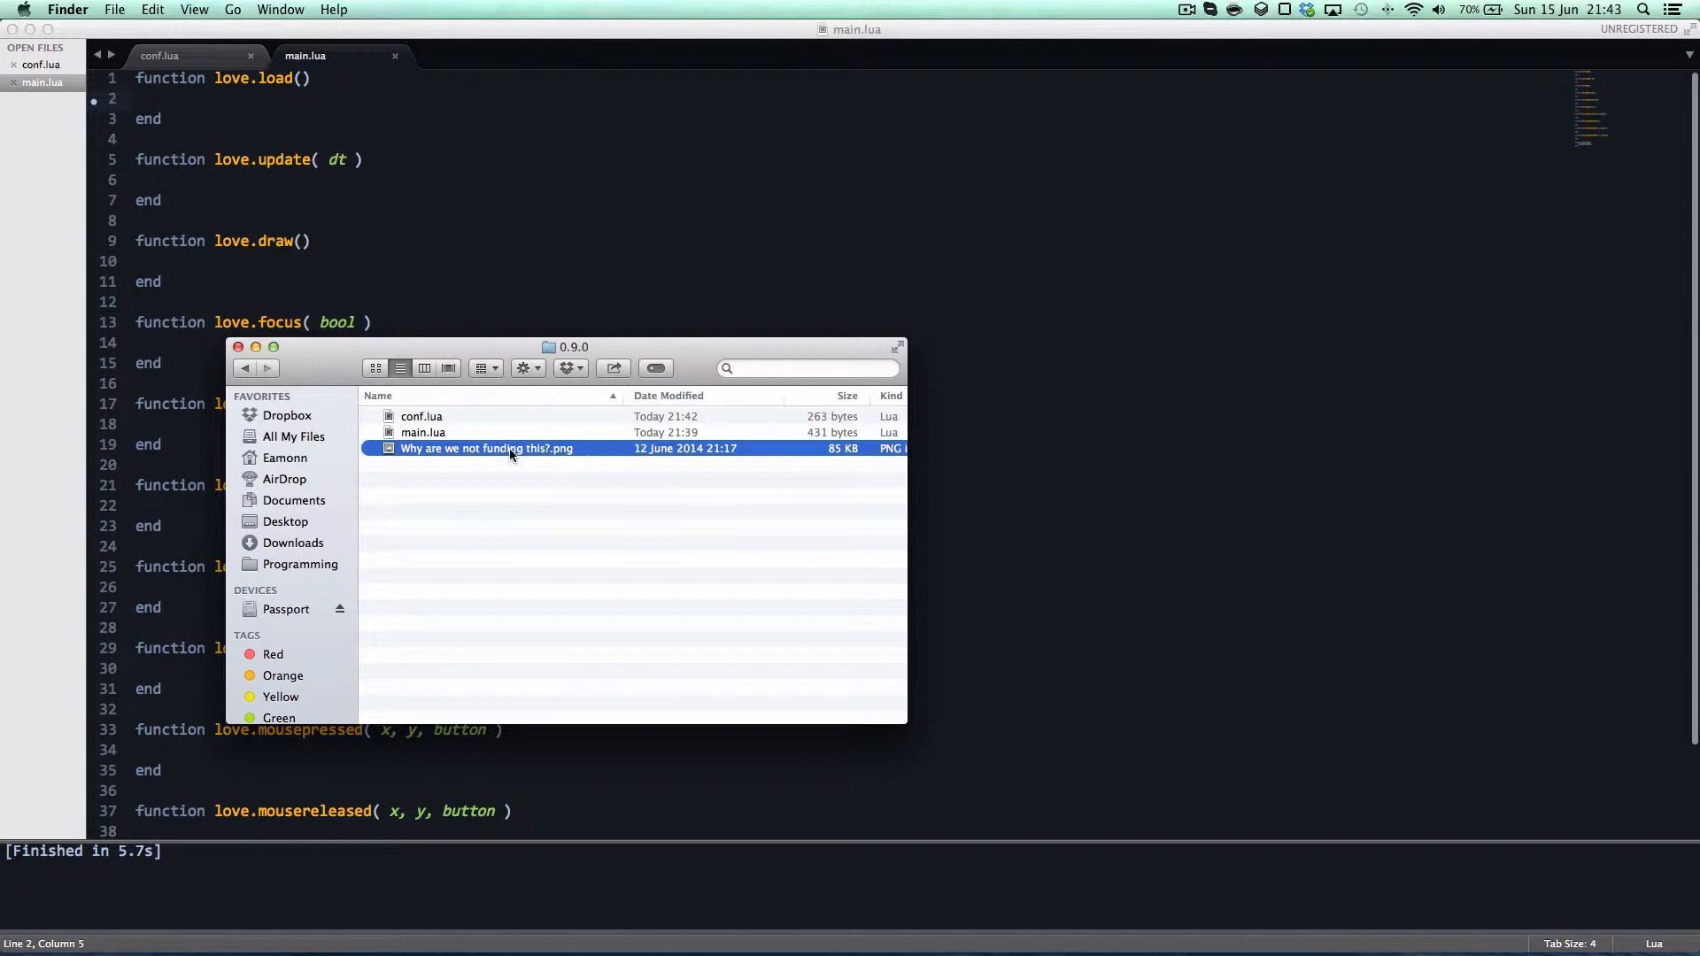
double_click(485, 448)
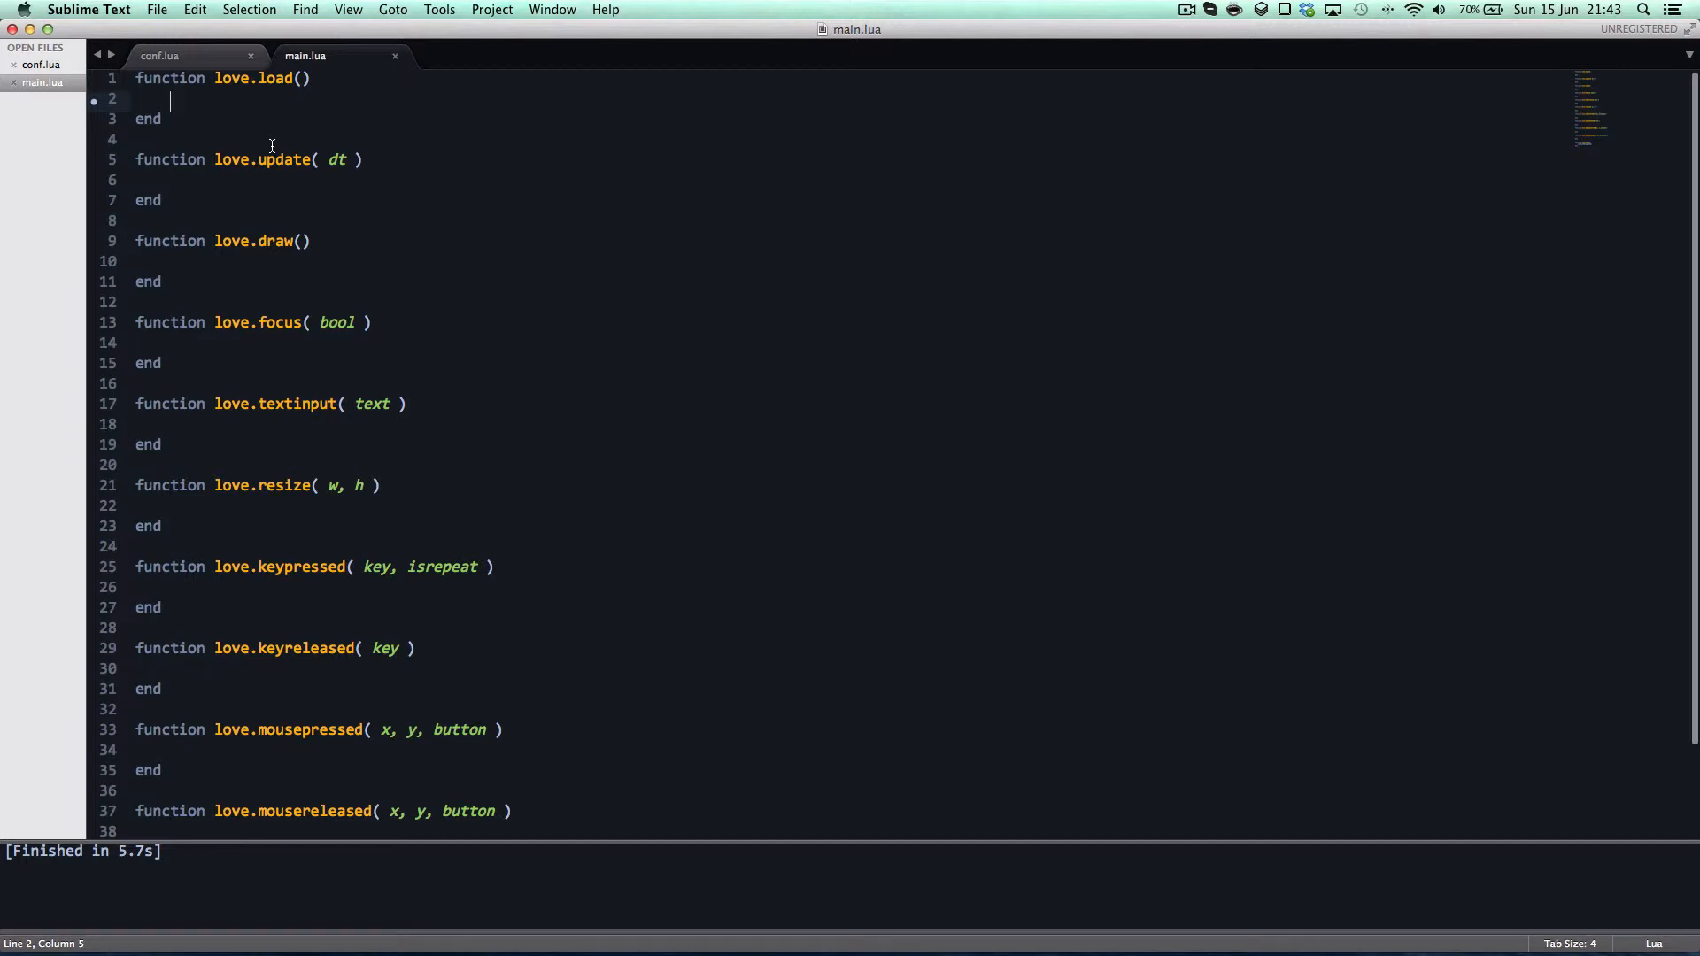
Assign image = love.graphics.newImage("Why are we not funding this?.png") inside love.load.
type("image =")
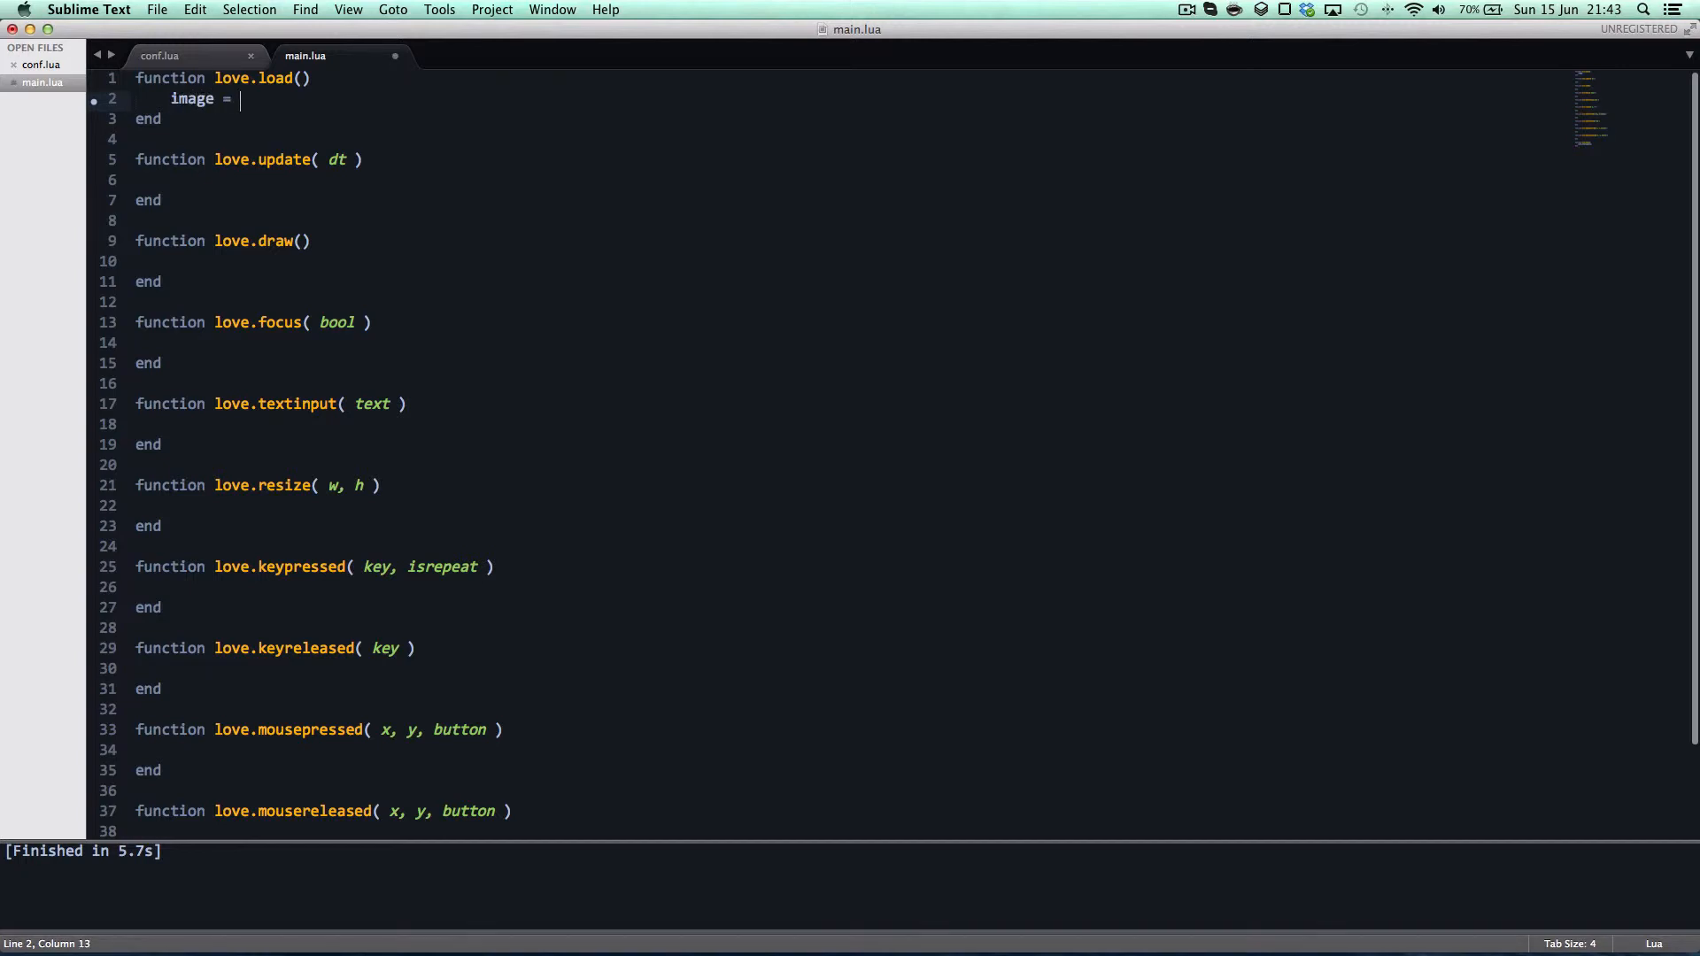
type("love.graphics")
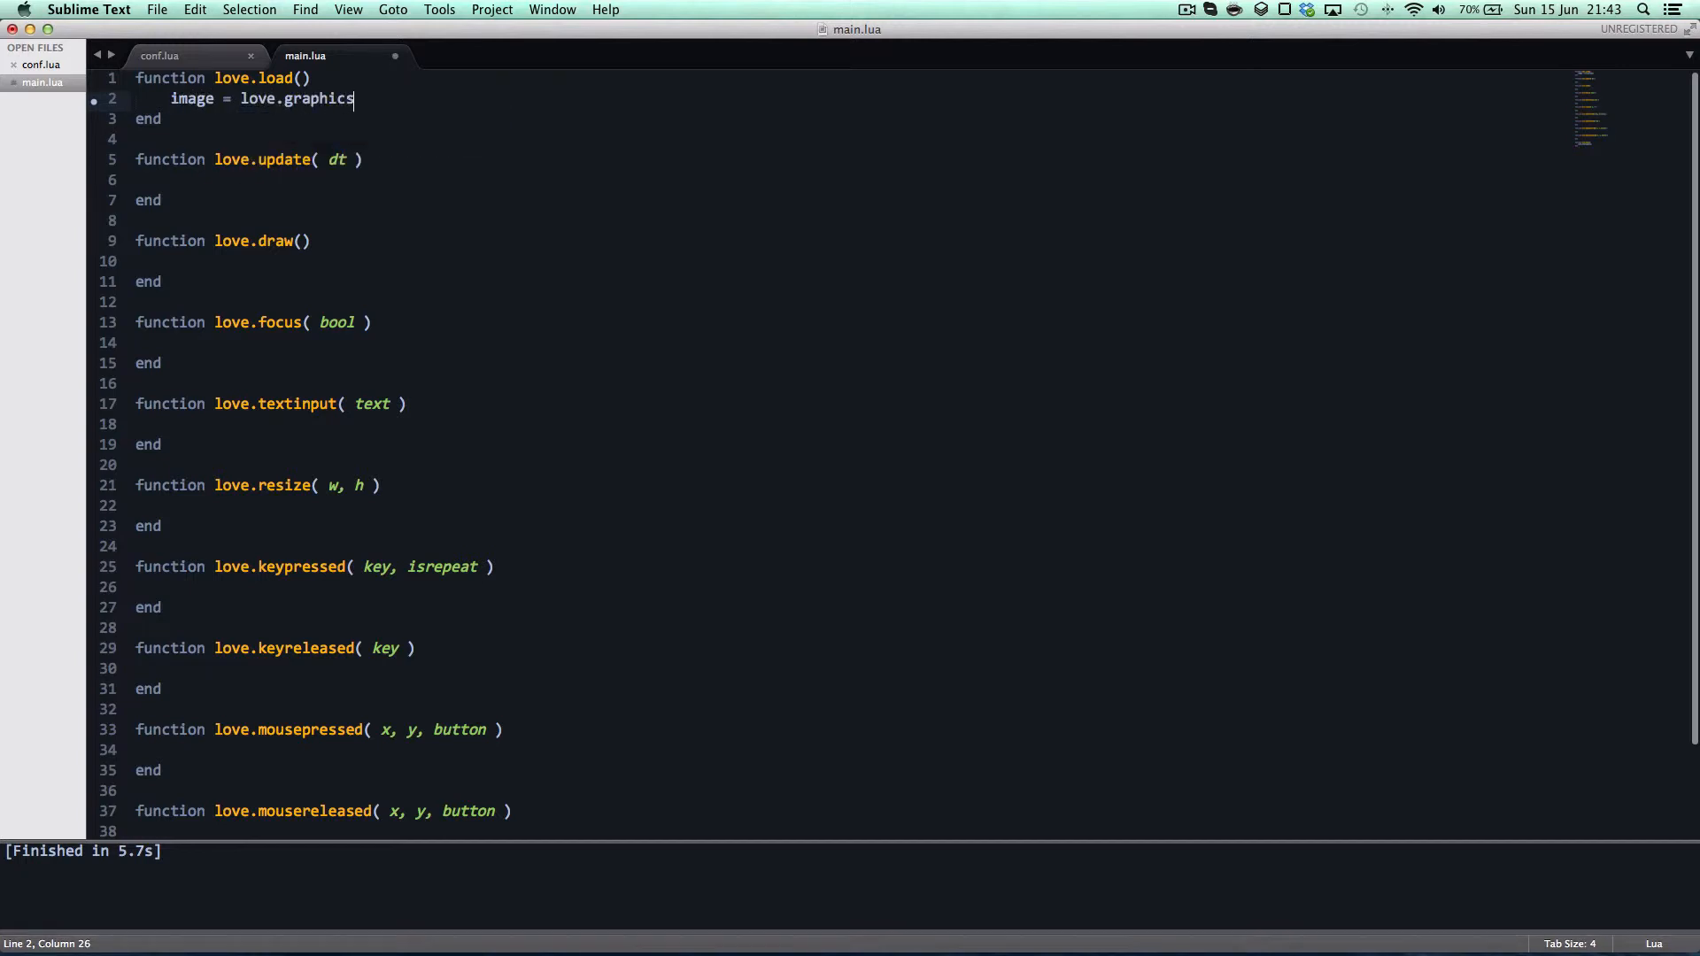
type(".newImage(\"Why are we not funding this?")
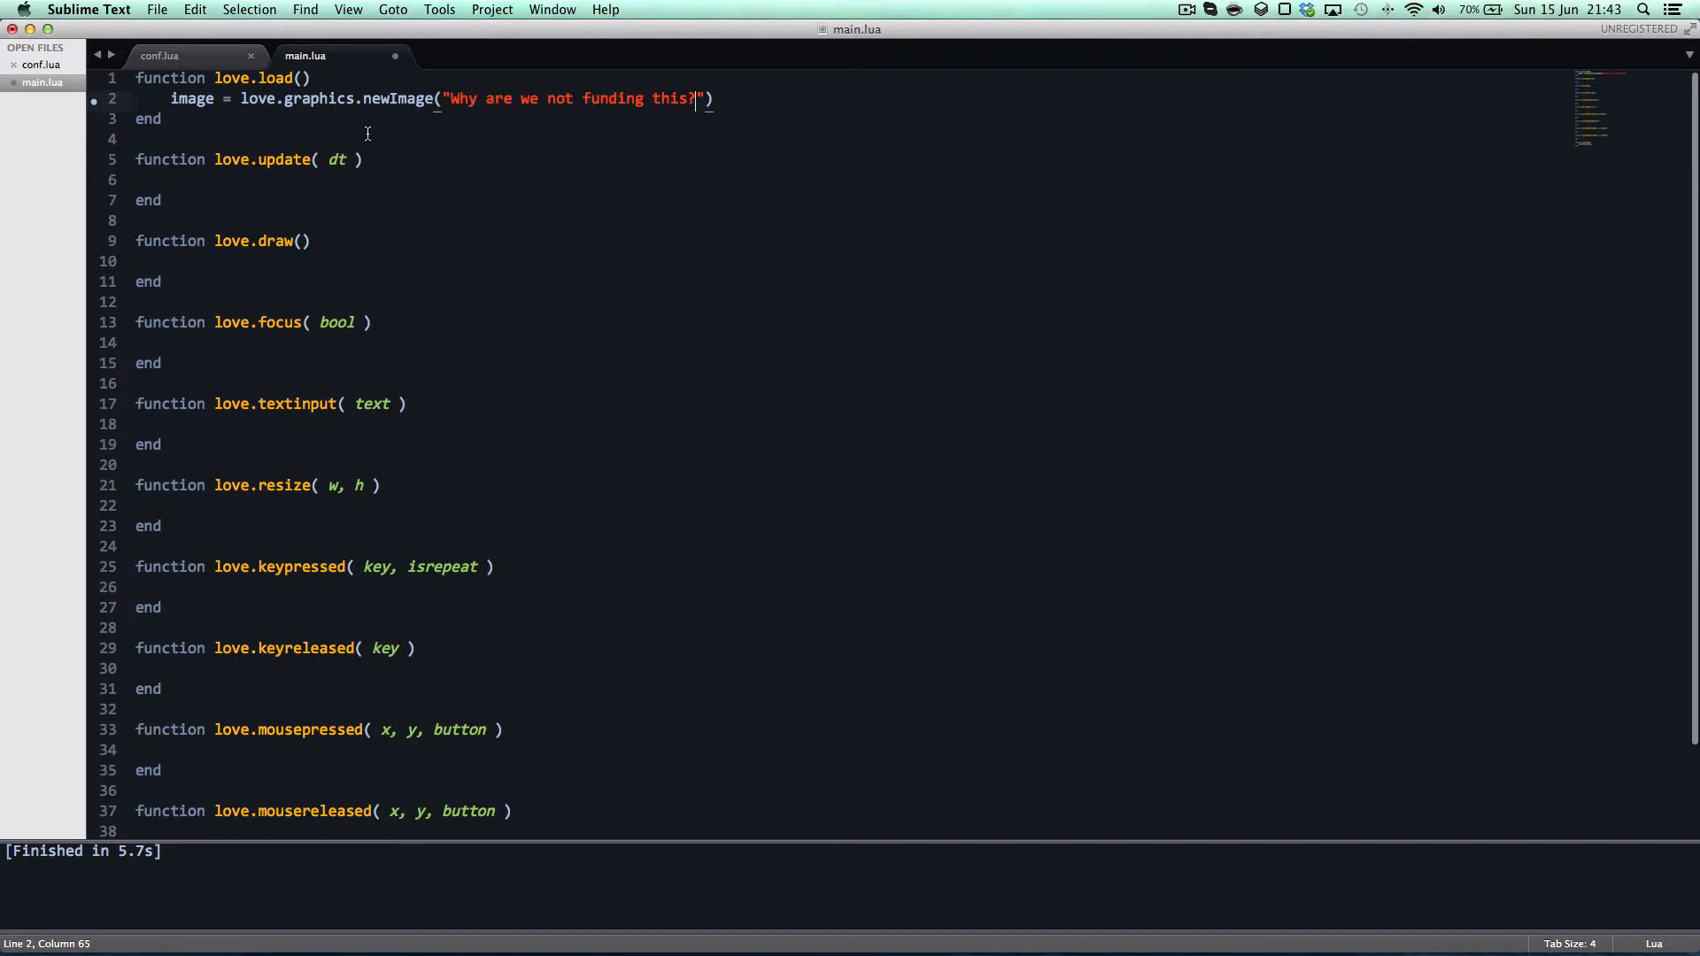
type(".png")
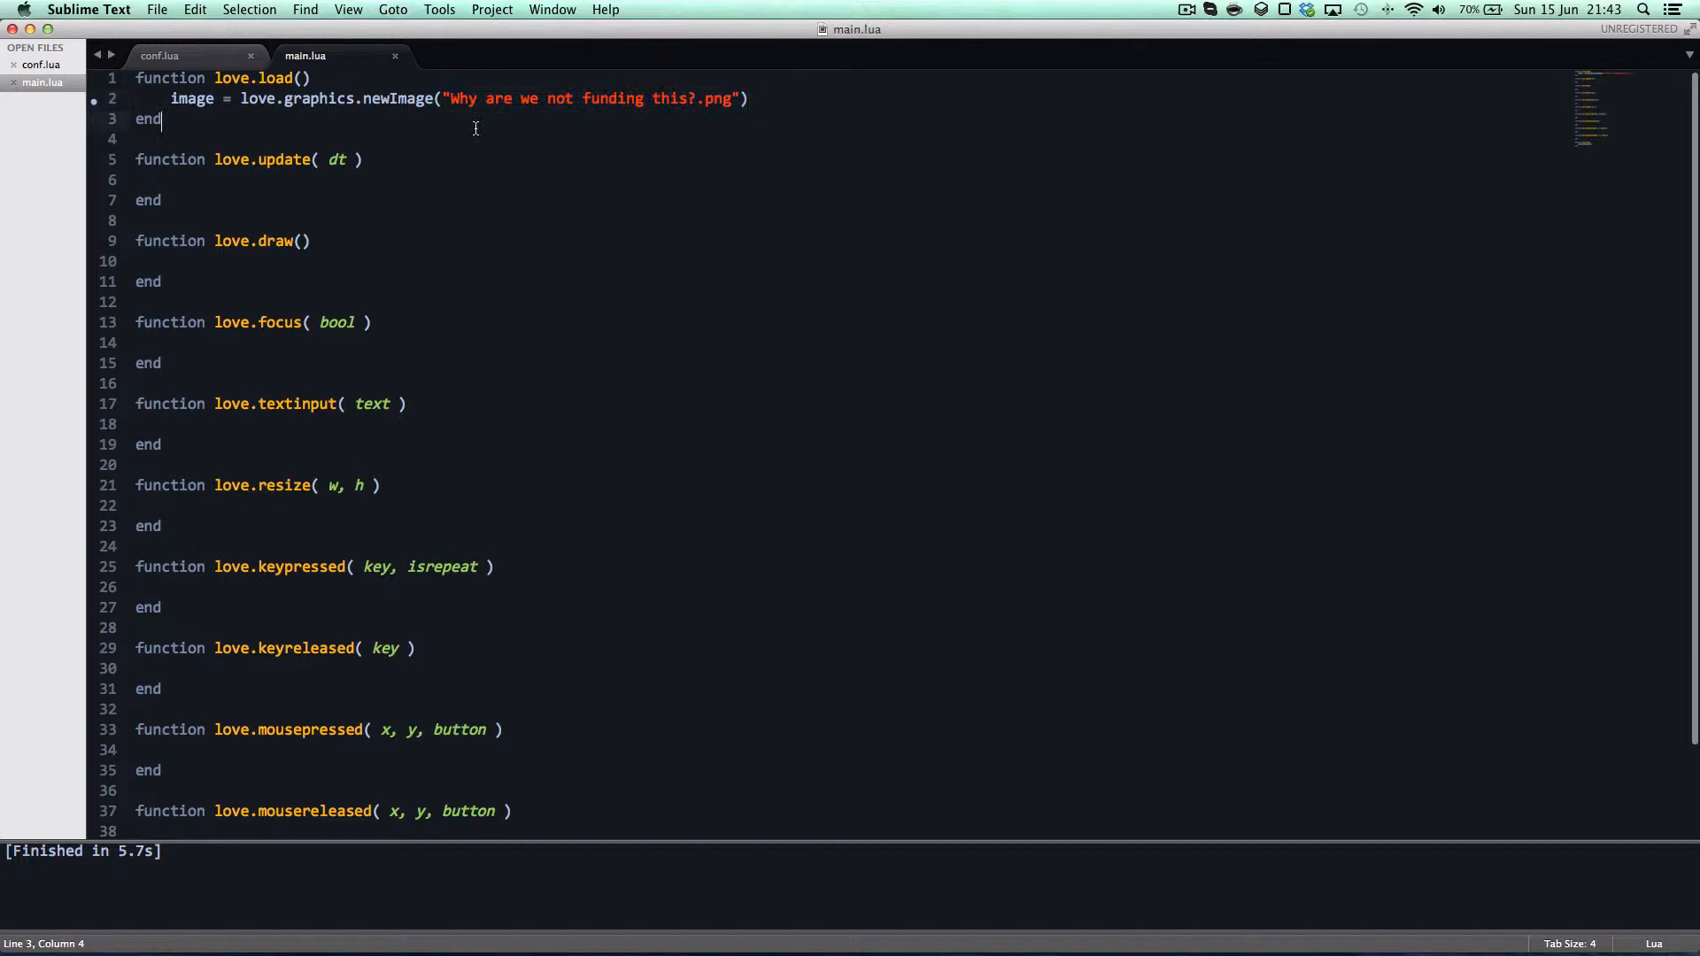
left_click_drag(442, 99, 740, 99)
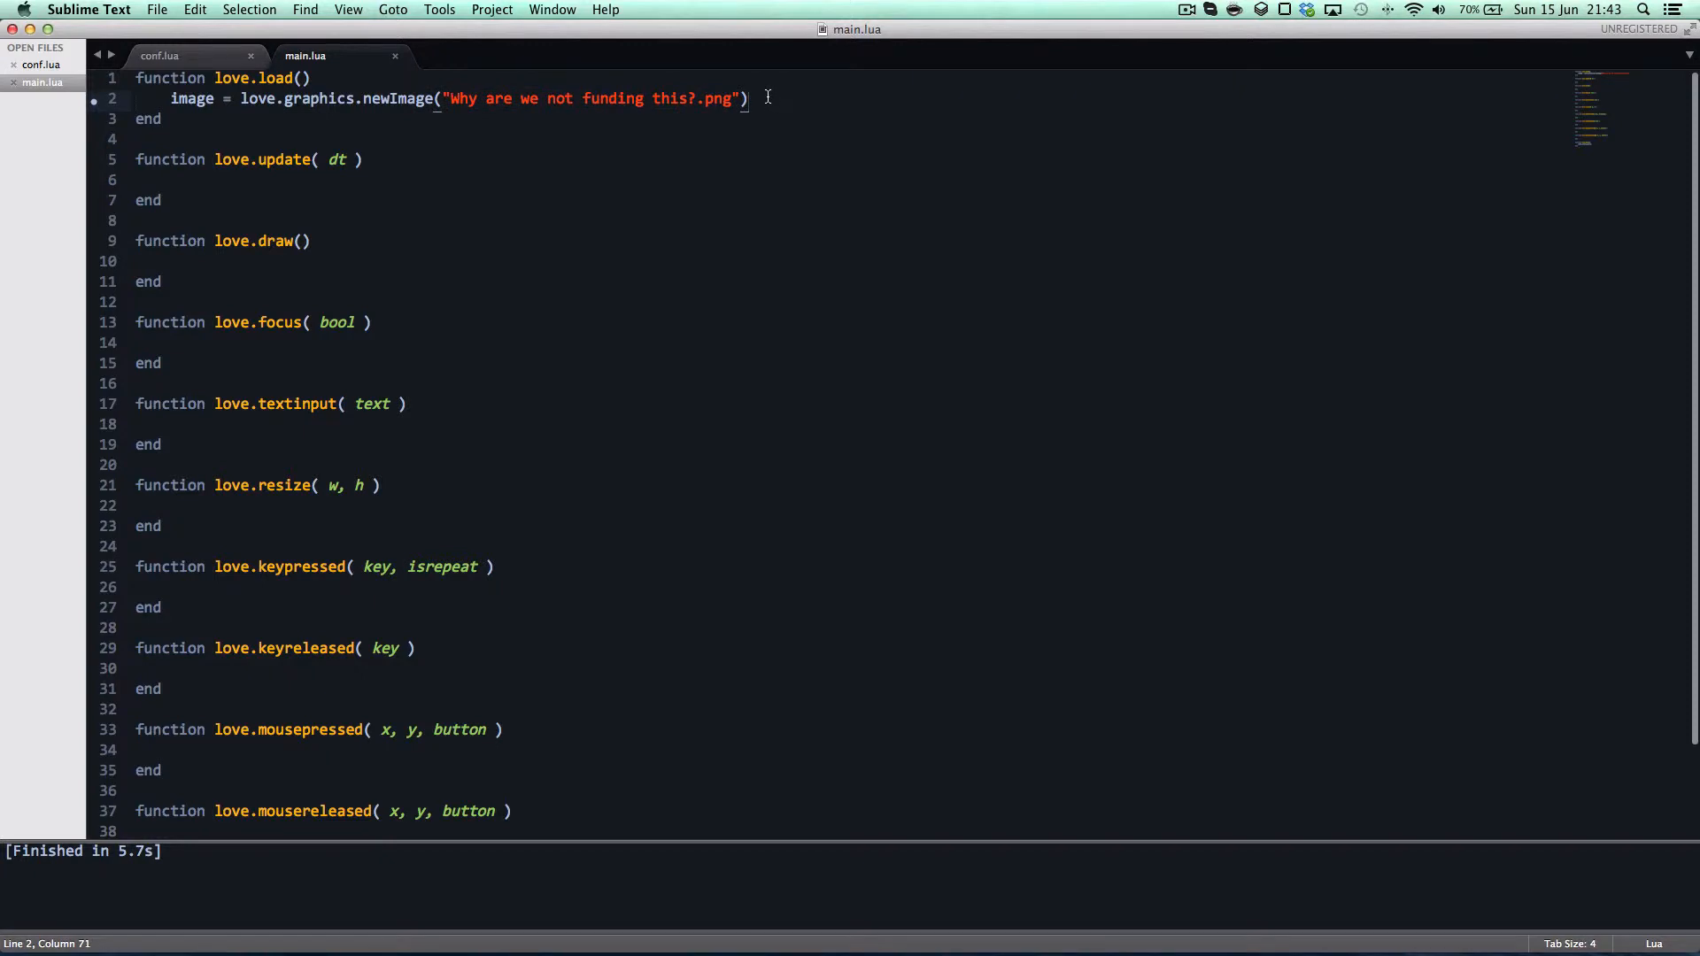
left_click_drag(450, 99, 735, 100)
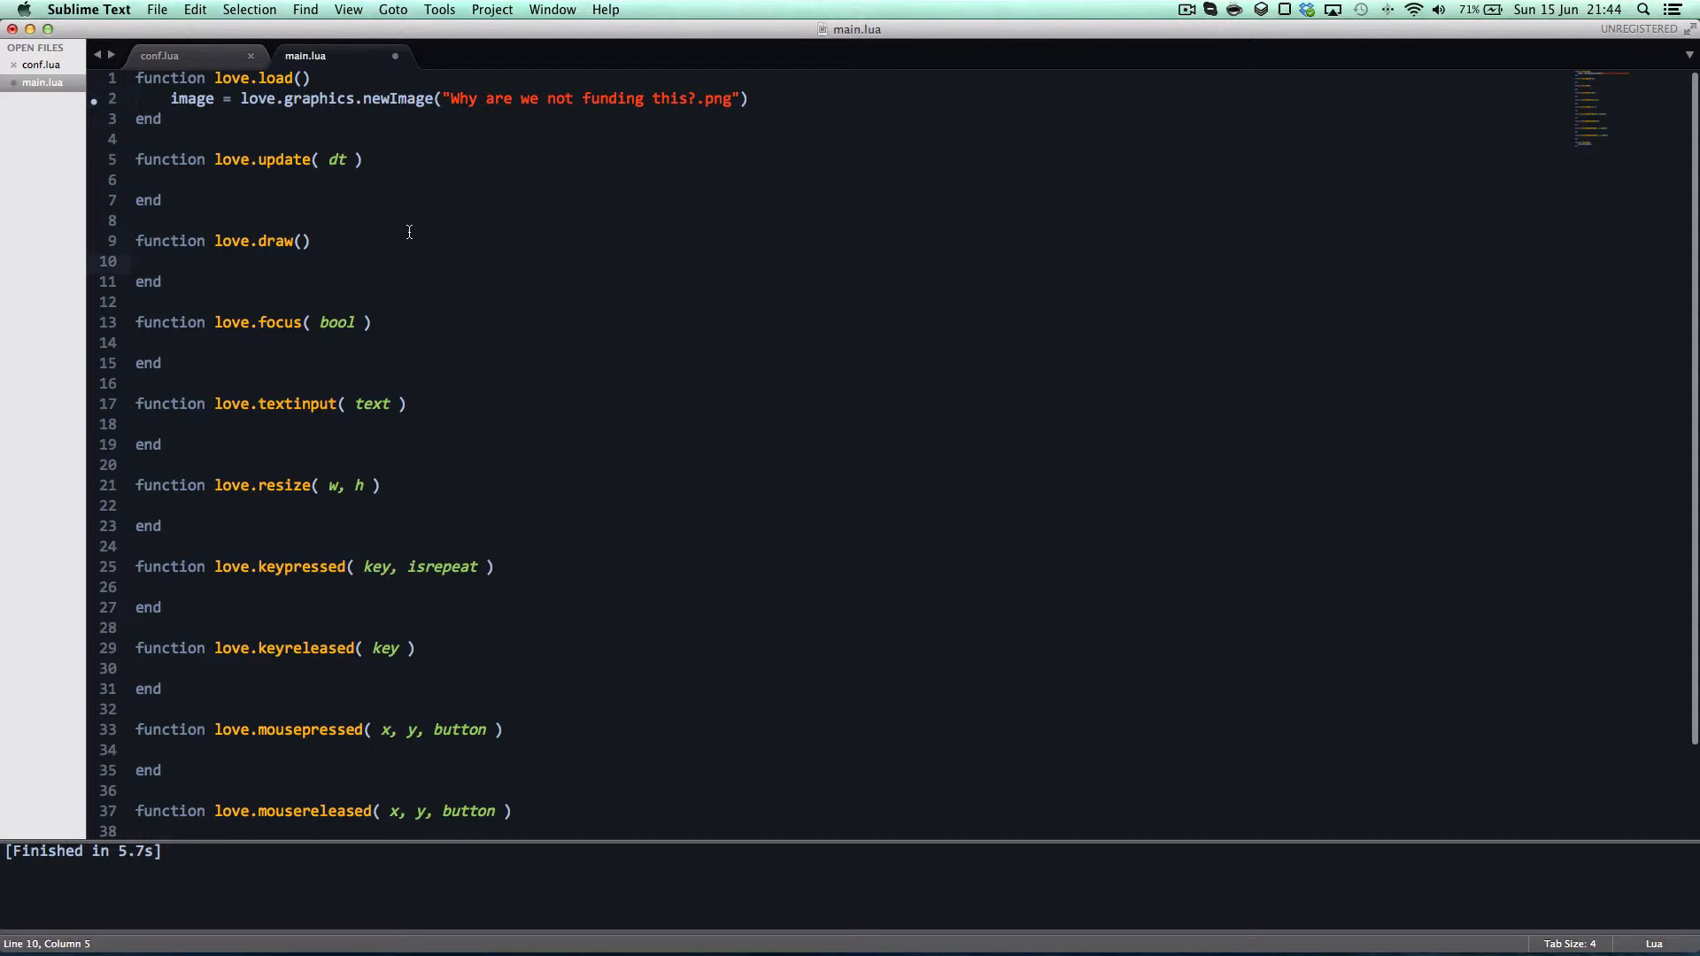
Call love.graphics.draw(image, 10, 10) inside love.draw, save and run the game.
type("love.graphics.draw(")
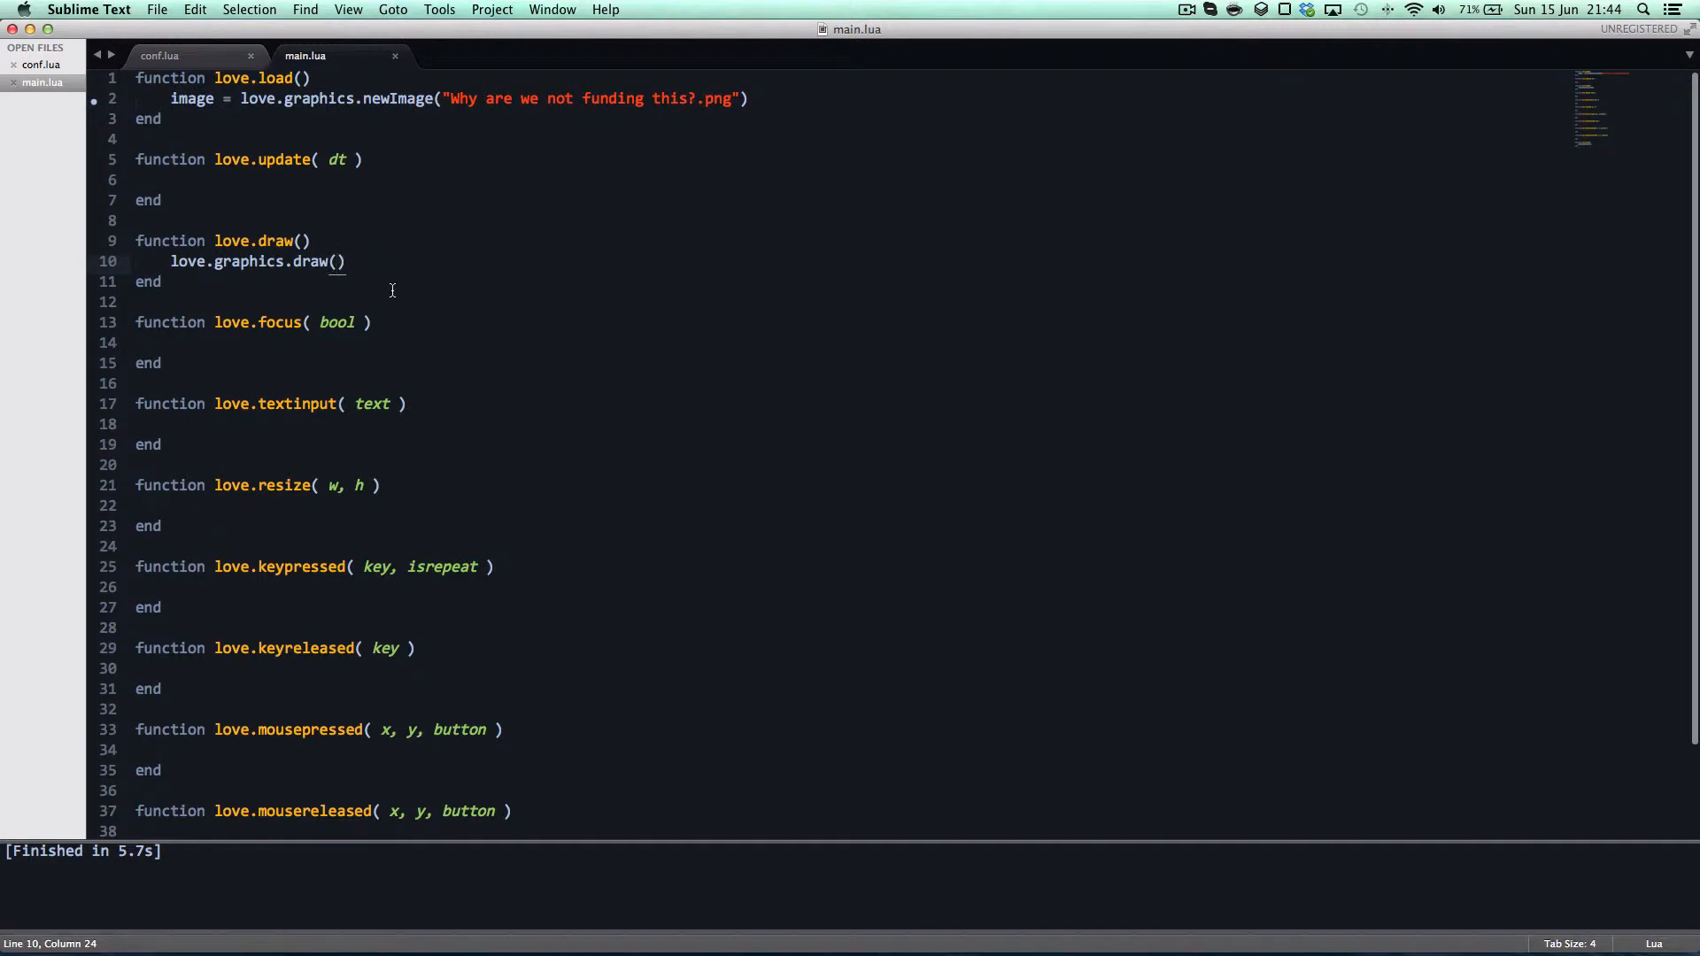
type("image, 10, 10,")
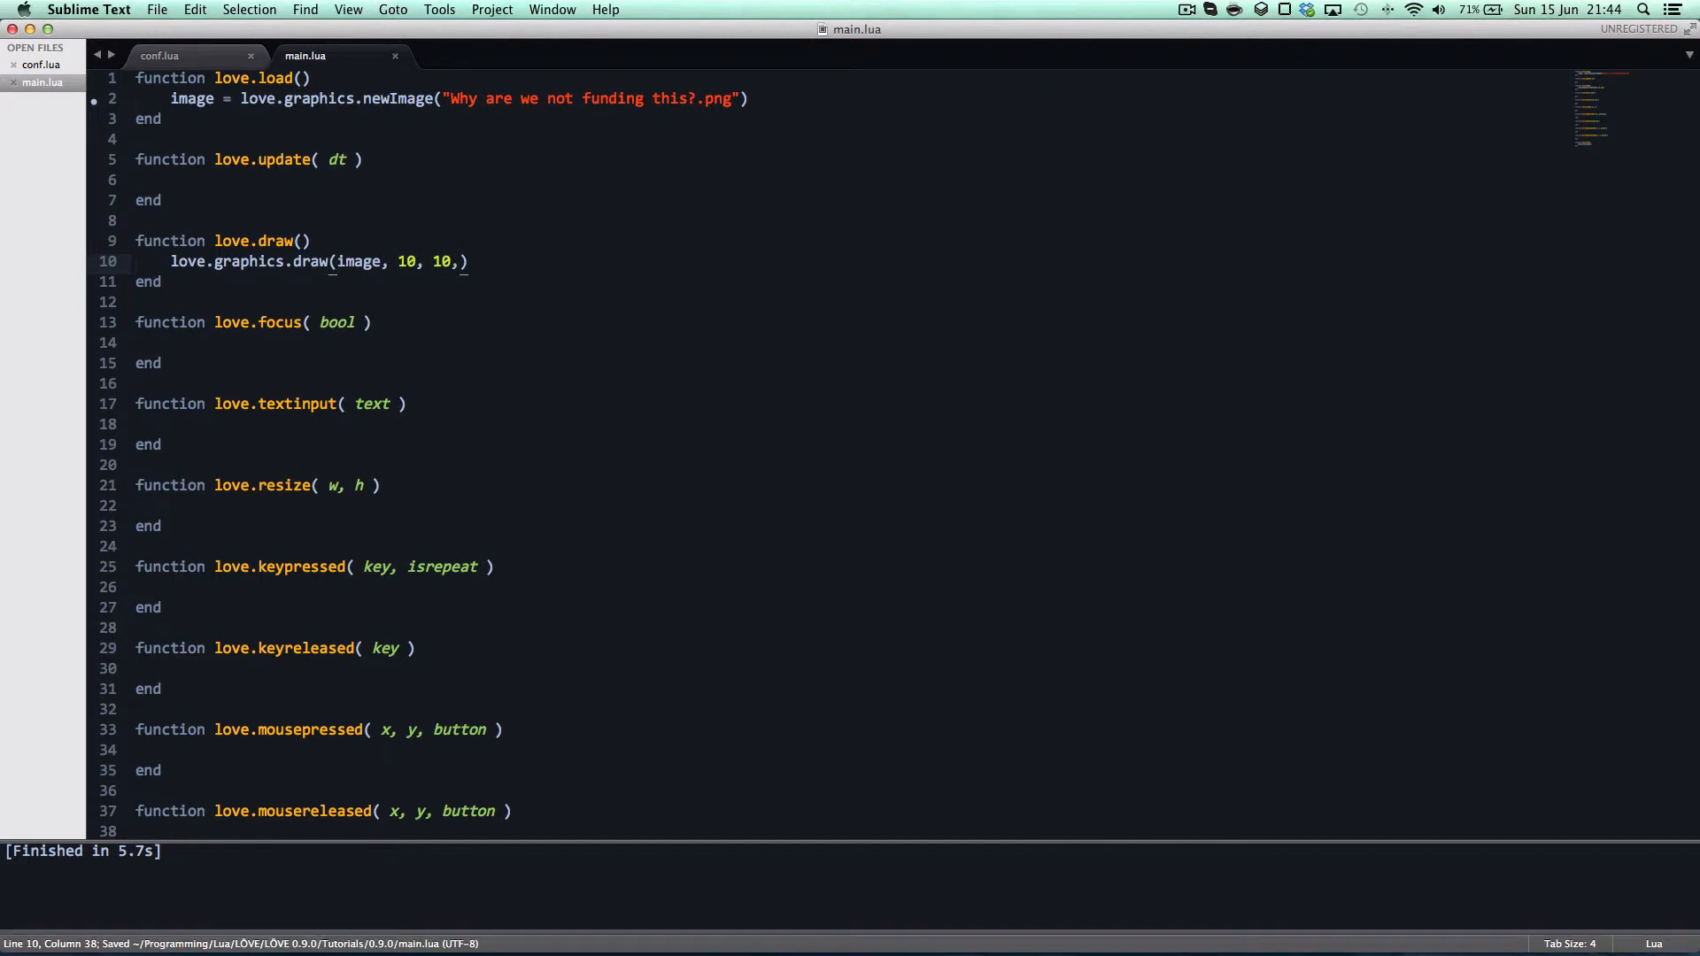
key("backspace")
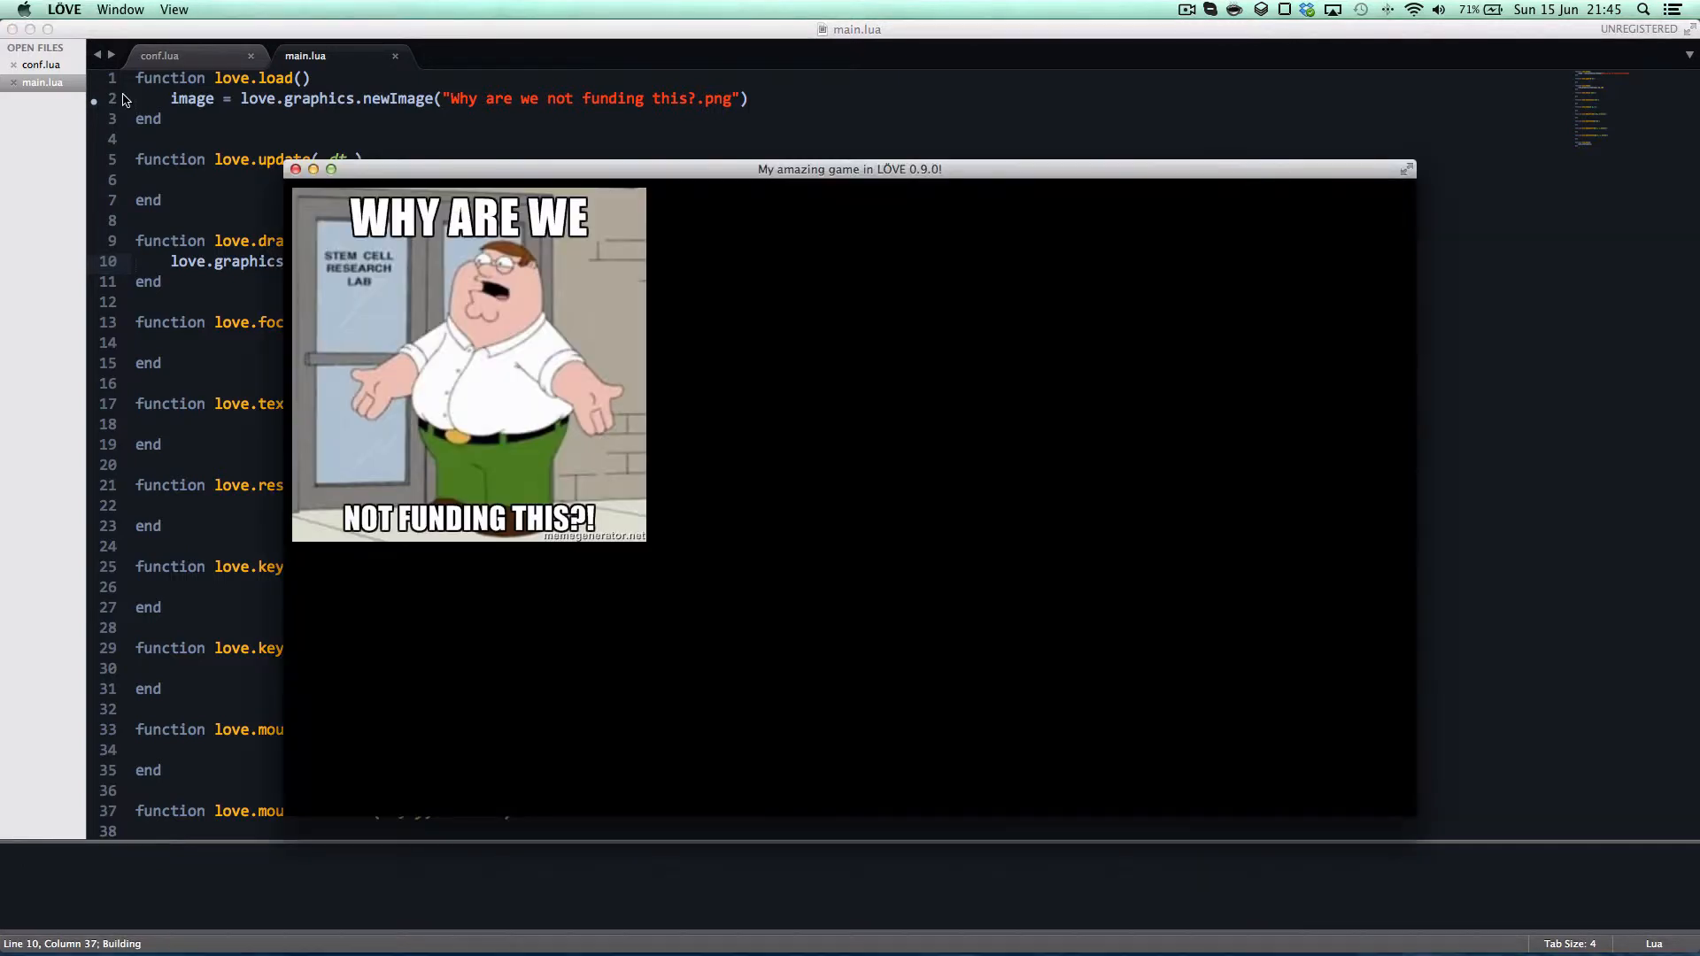
mouse_move(625, 356)
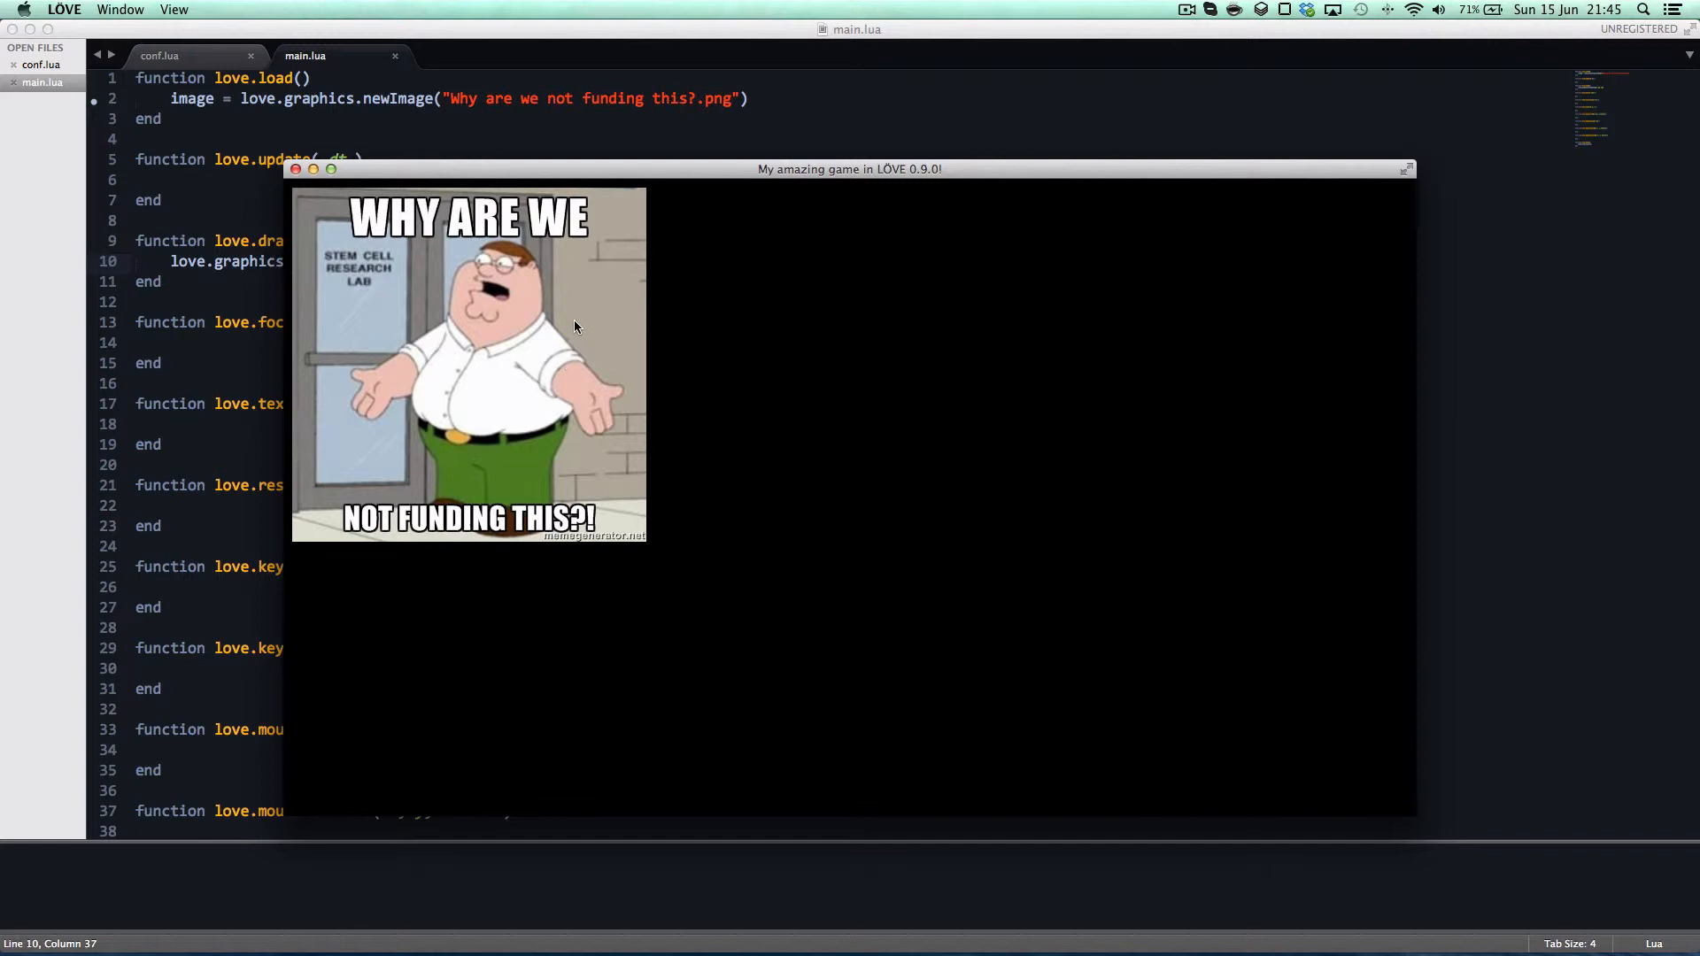
mouse_move(561, 382)
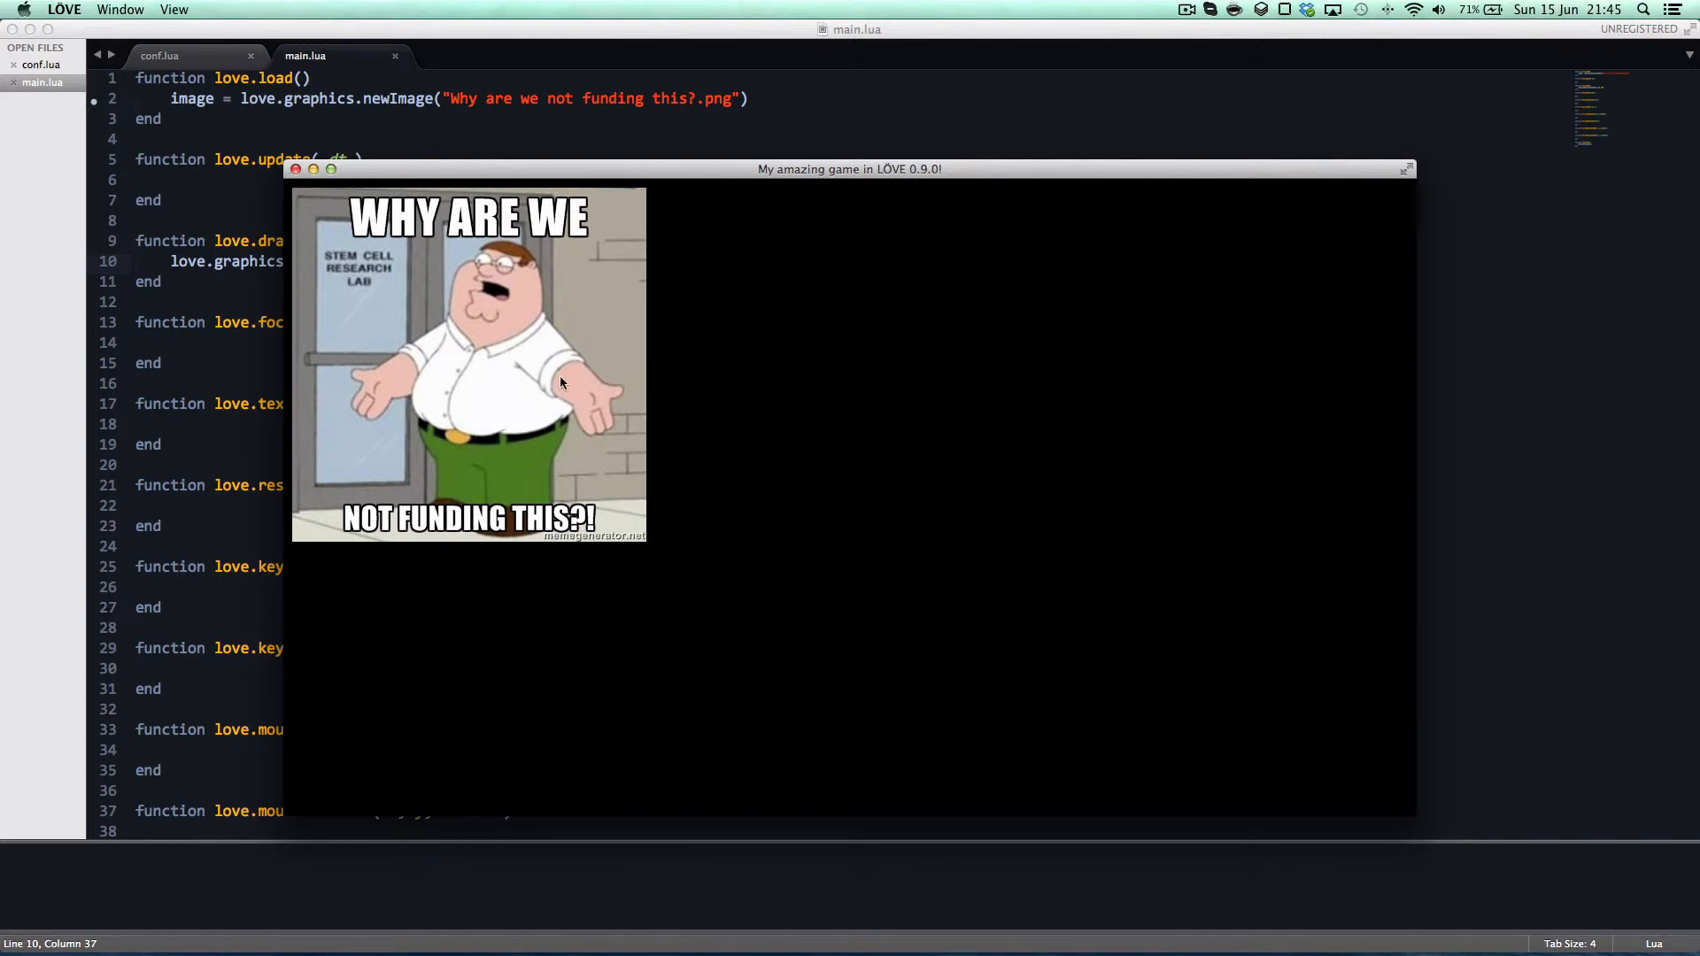
mouse_move(342, 181)
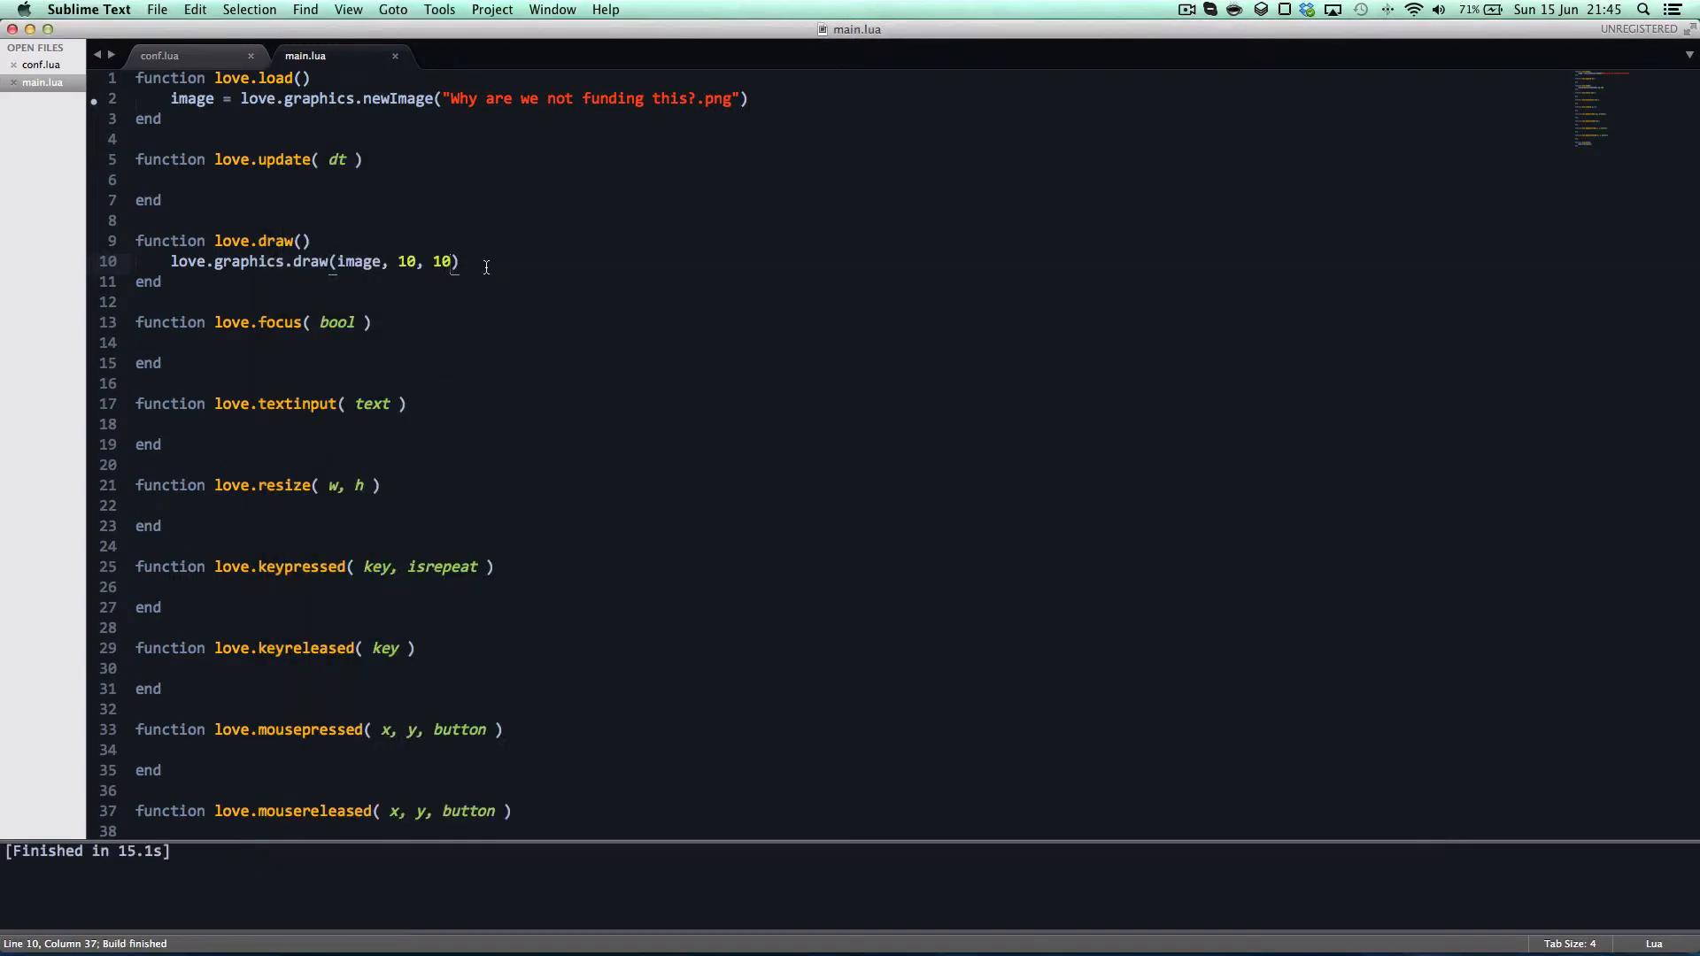
Change the draw call's position and rotation arguments and rerun the game.
type(", 5")
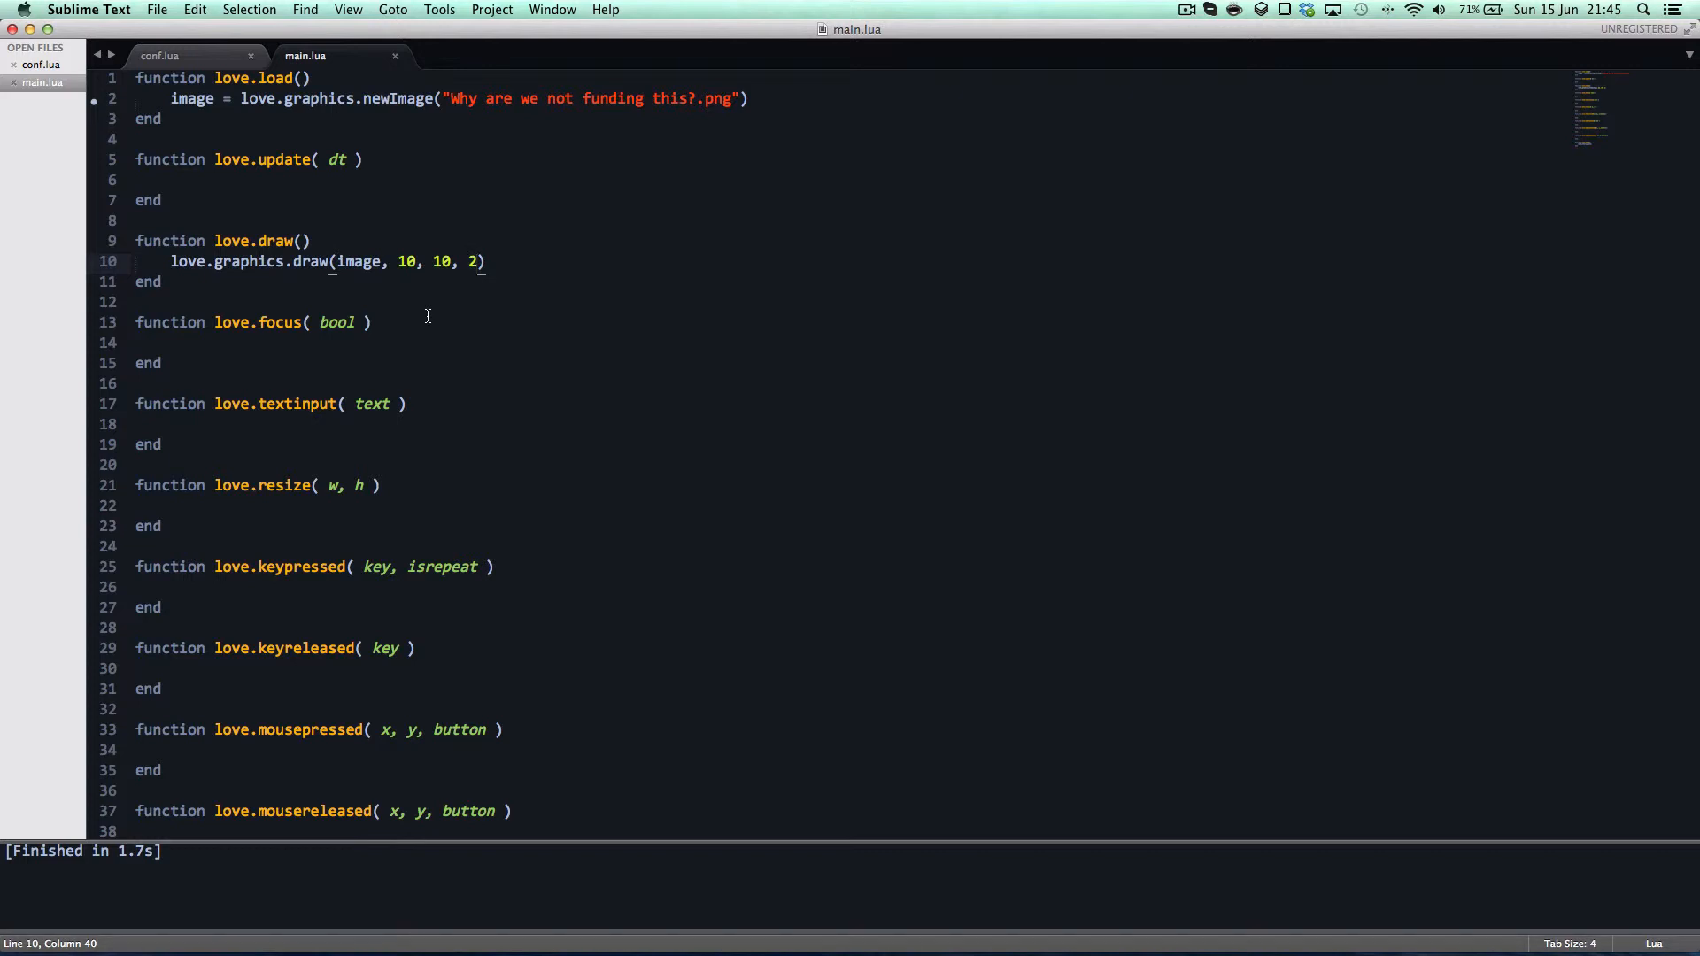
mouse_move(428, 309)
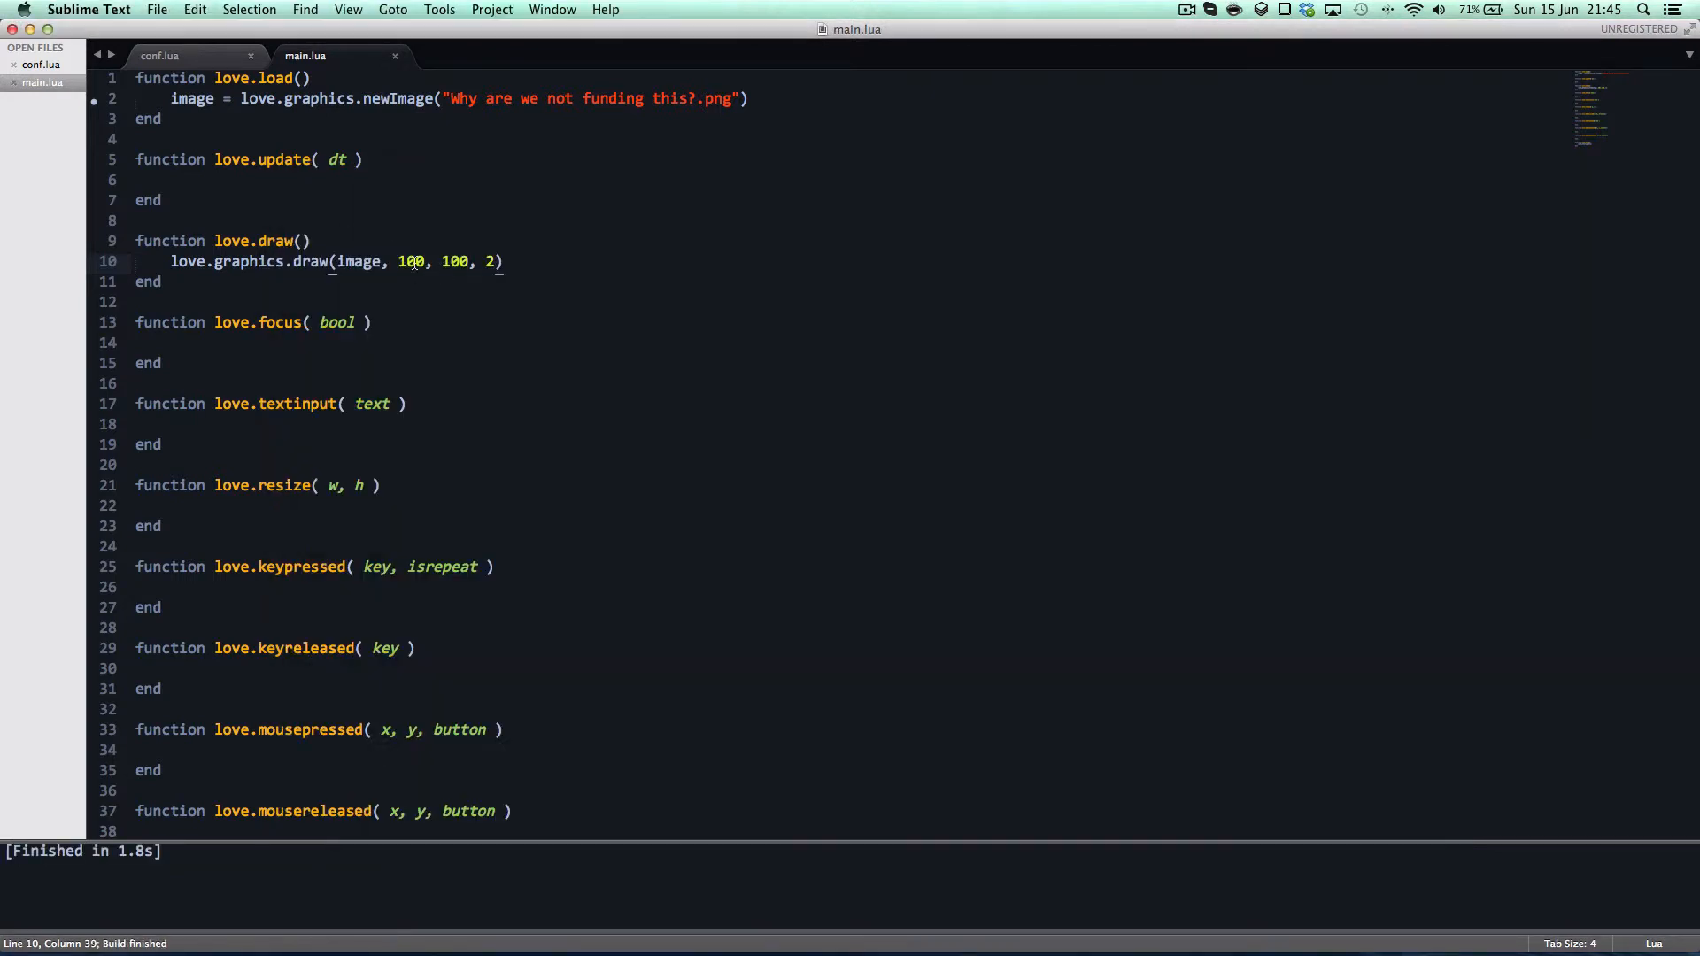
type("500")
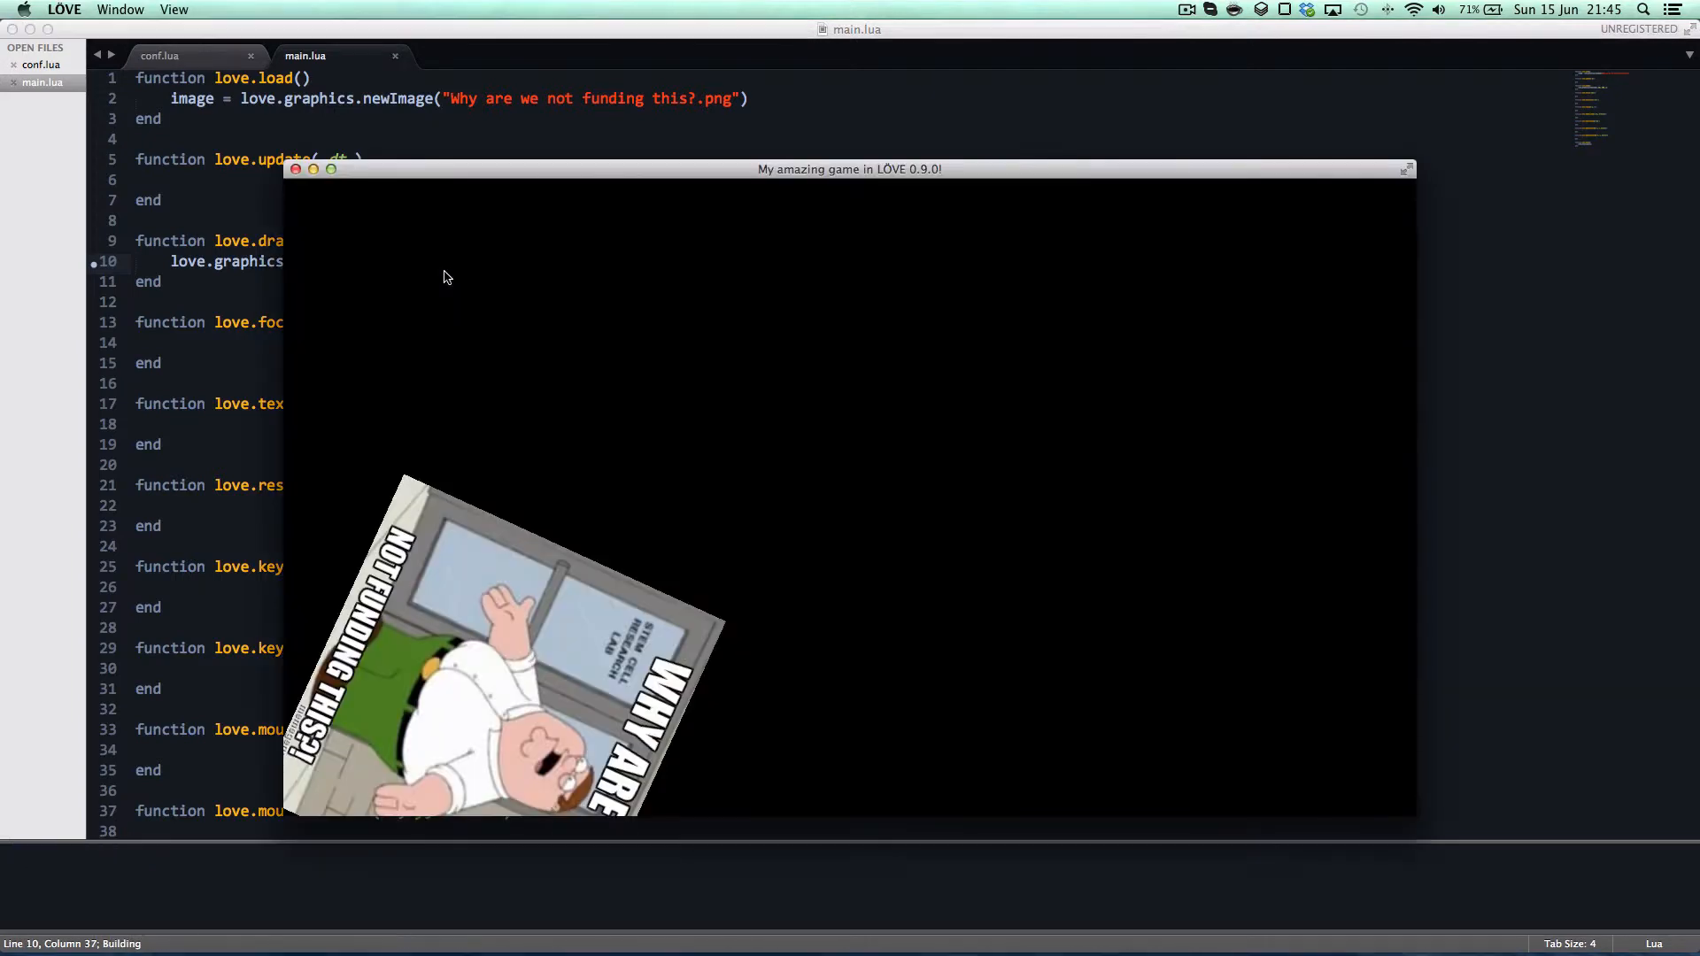
mouse_move(466, 398)
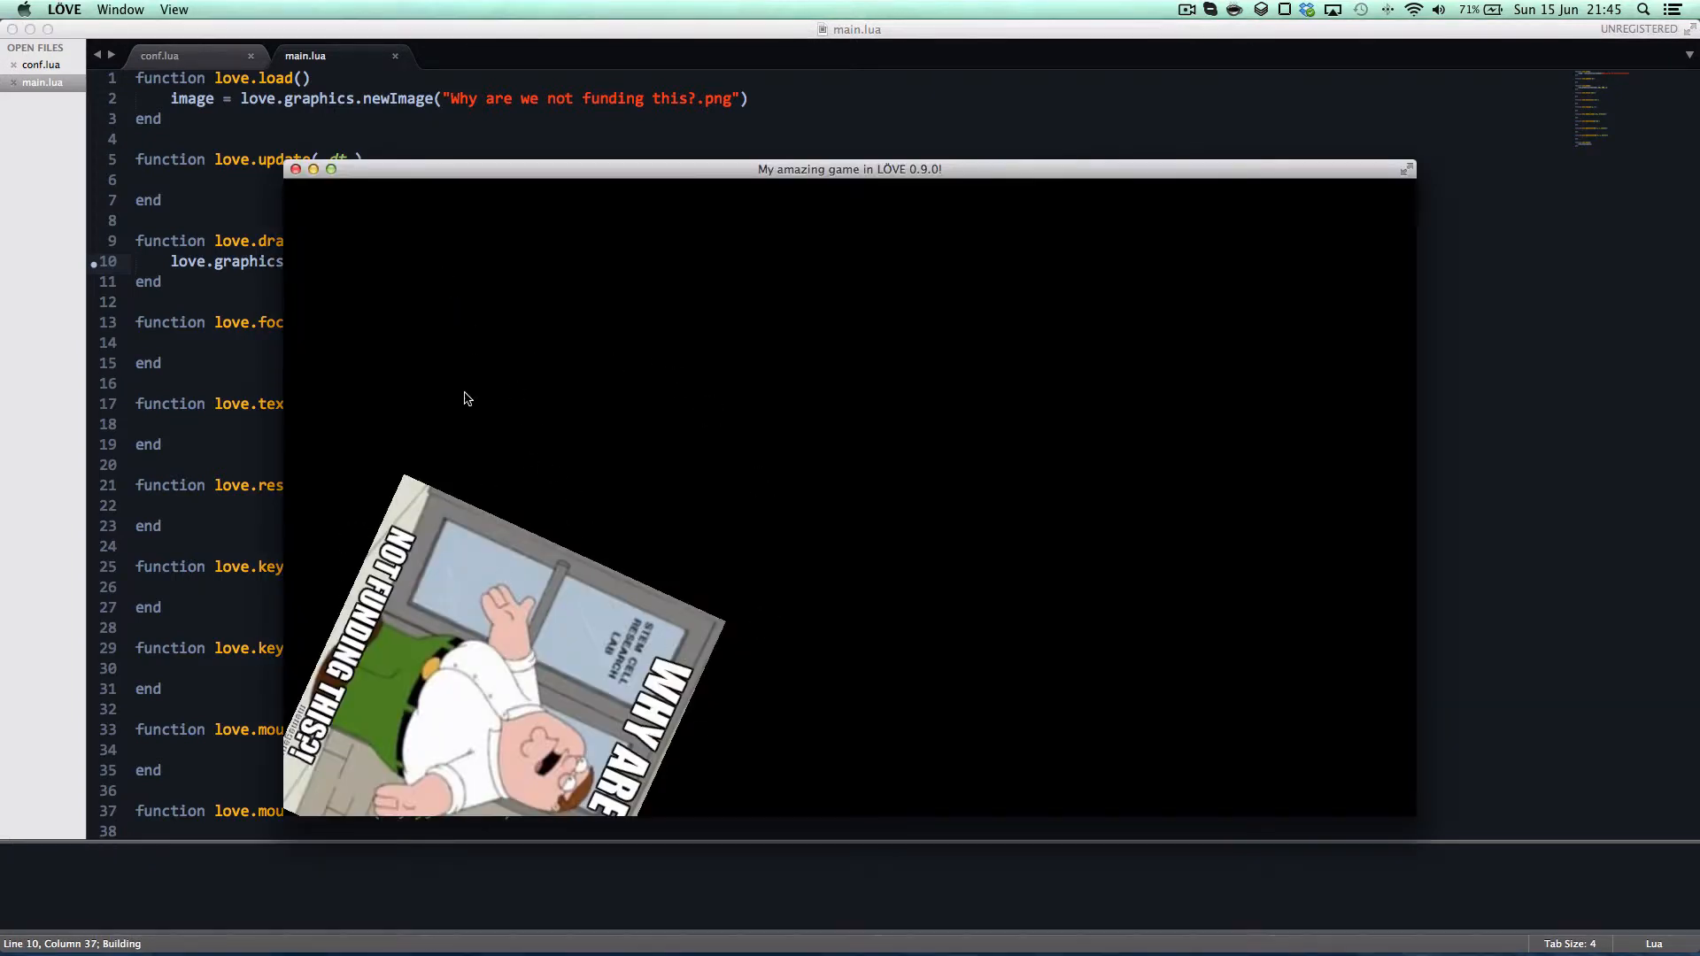
mouse_move(770, 501)
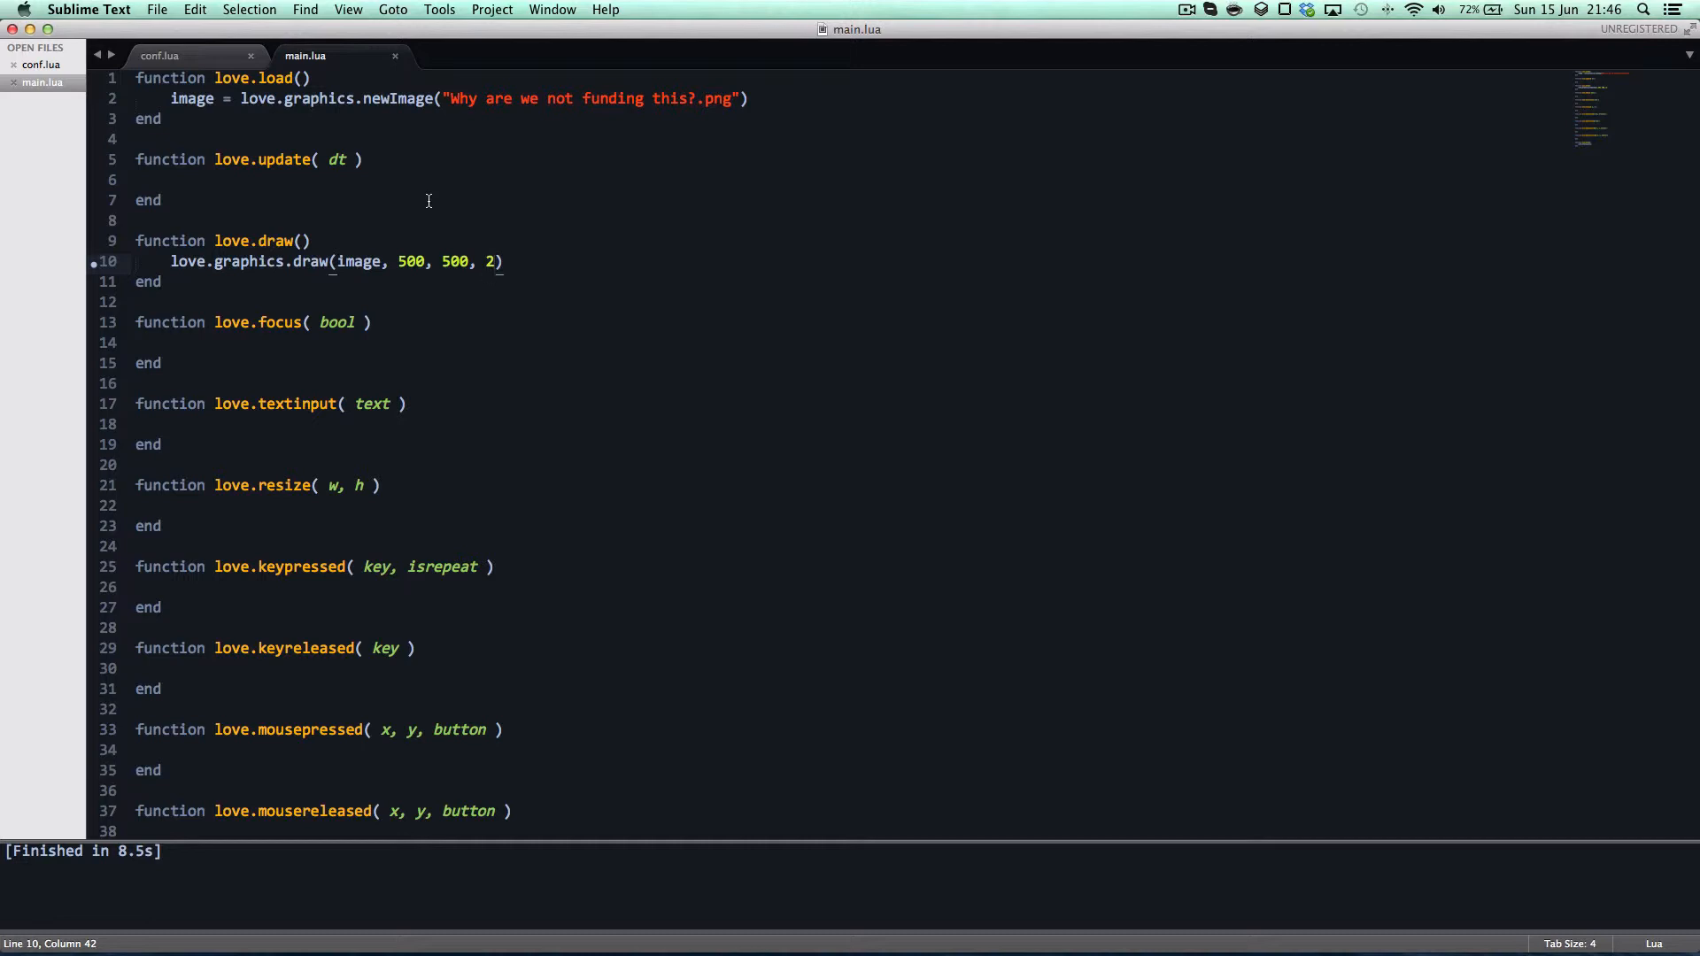
Remove the rotation value, try a 1.5 scale on the image and rerun the game.
key("backspace")
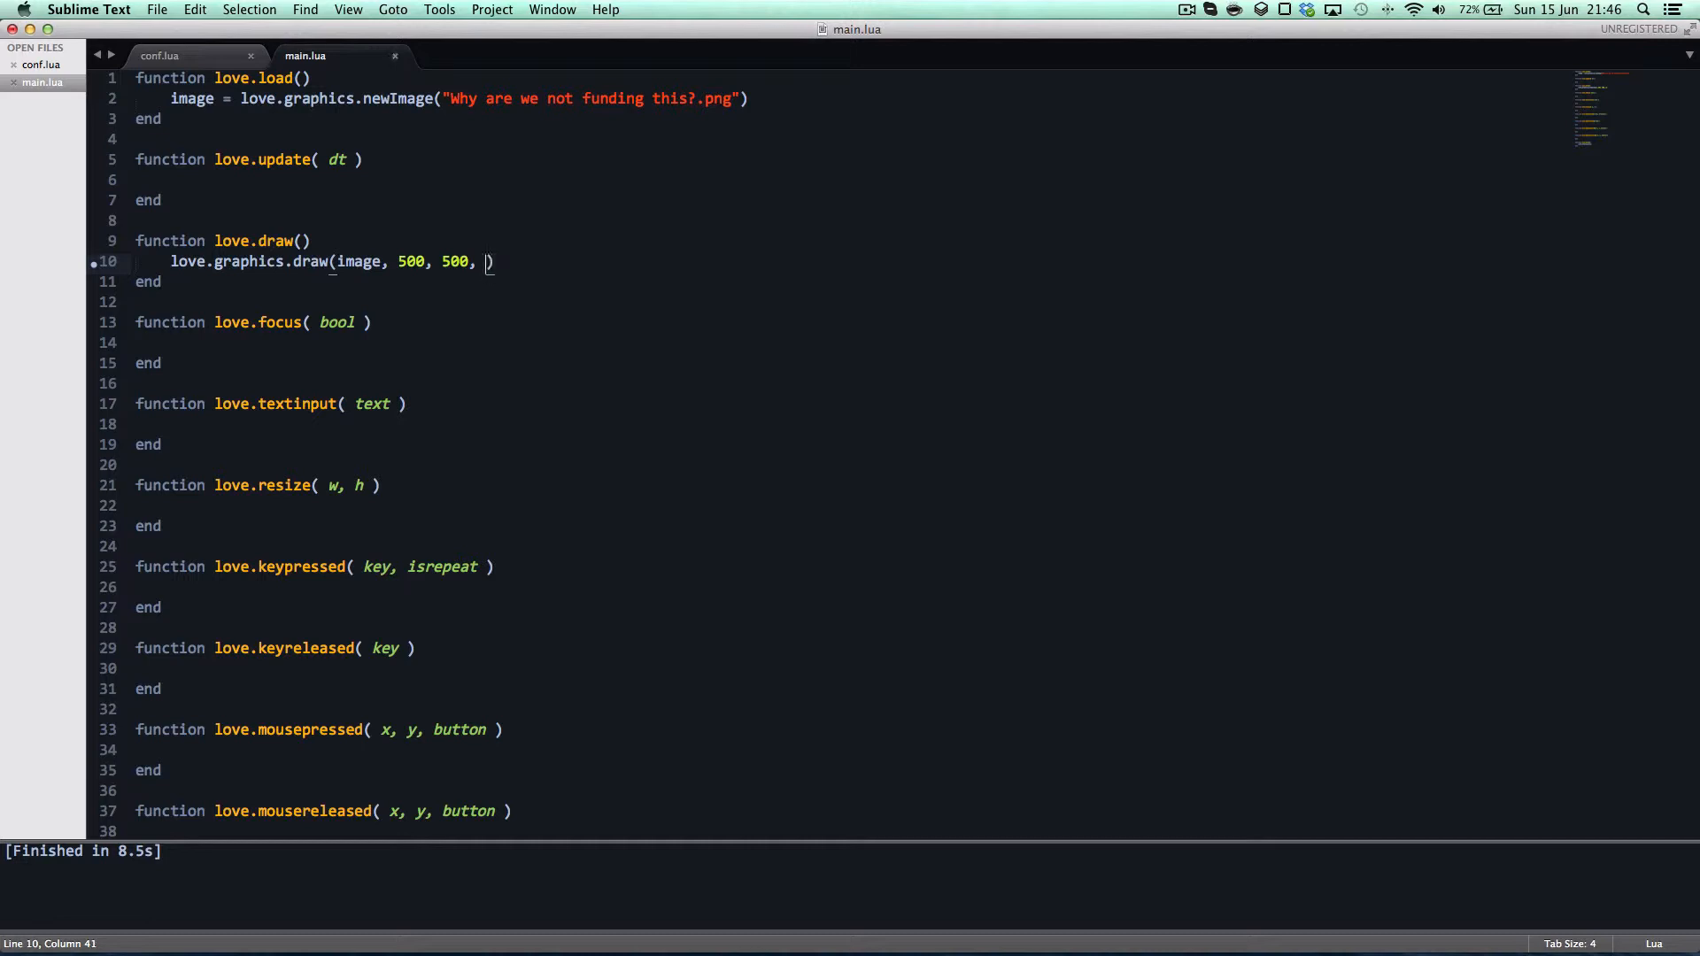
key("cmd+b")
type("1.3")
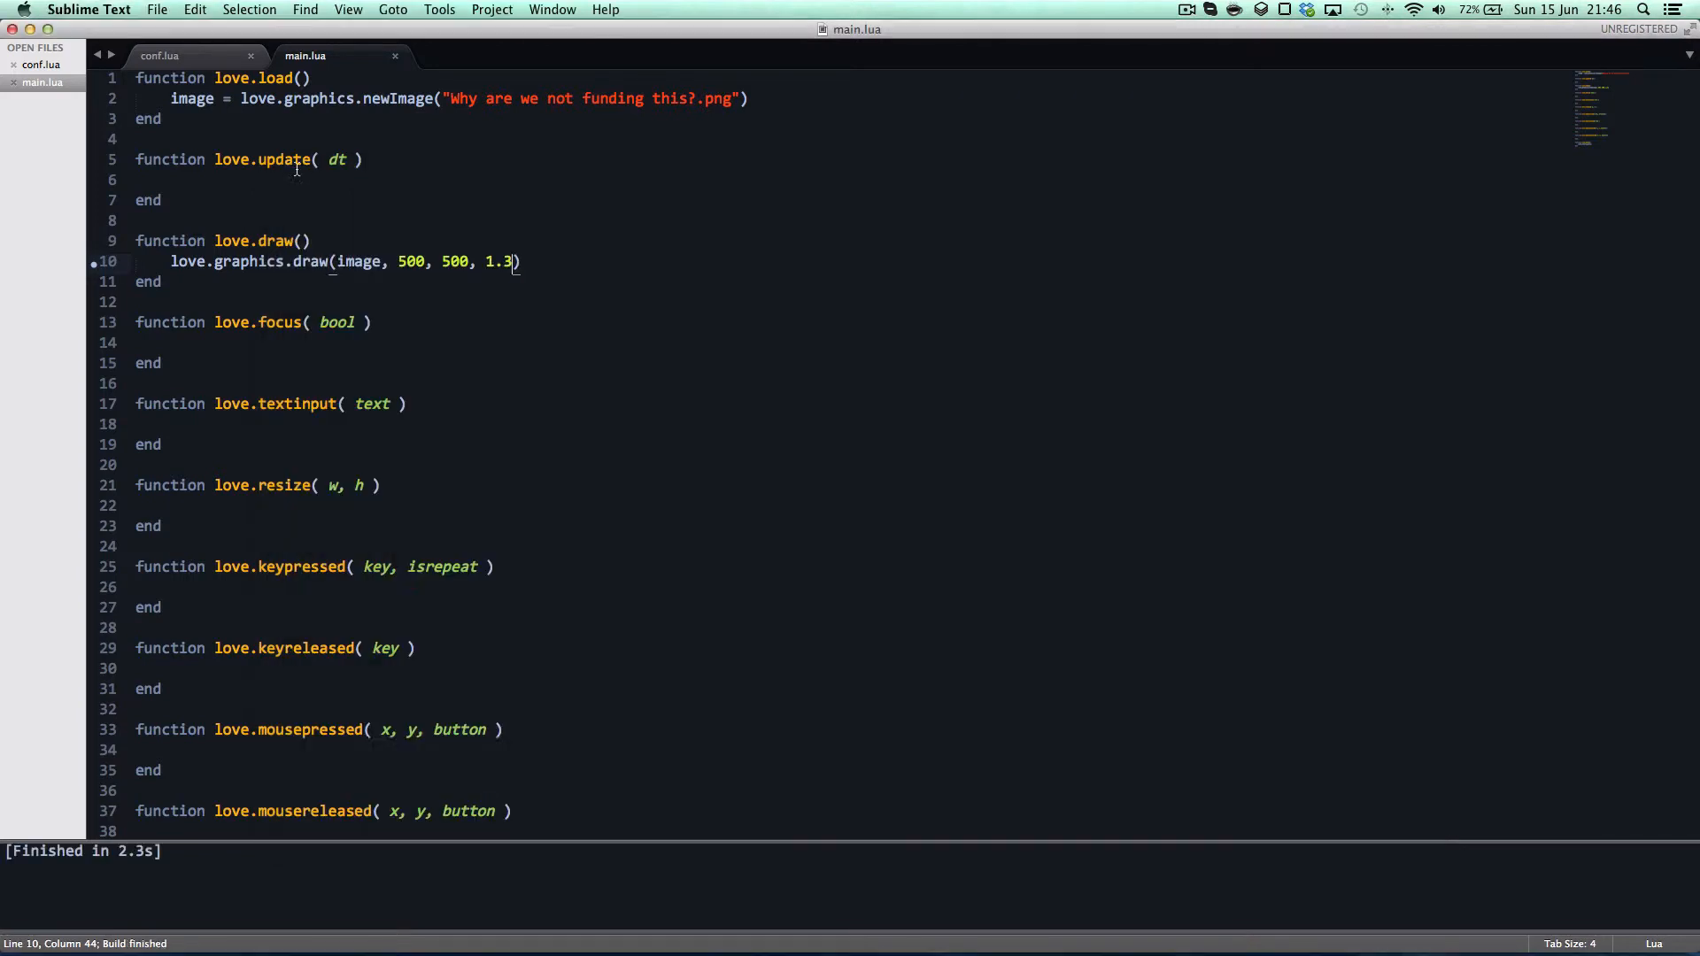
type(",")
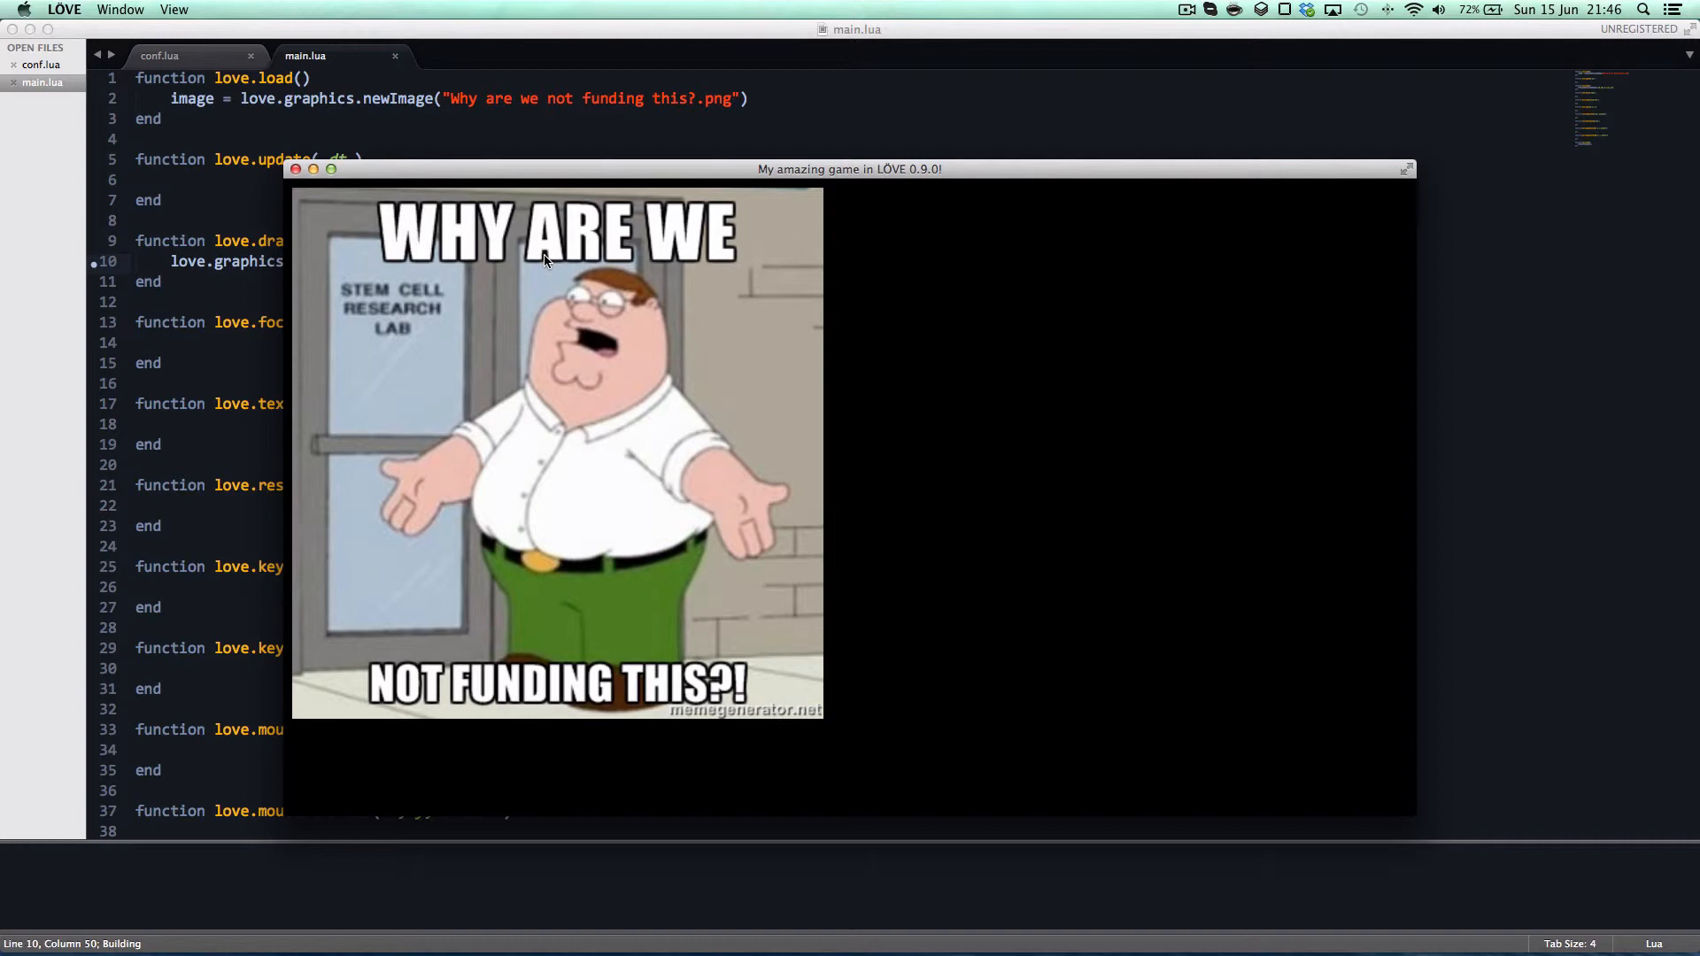
mouse_move(595, 558)
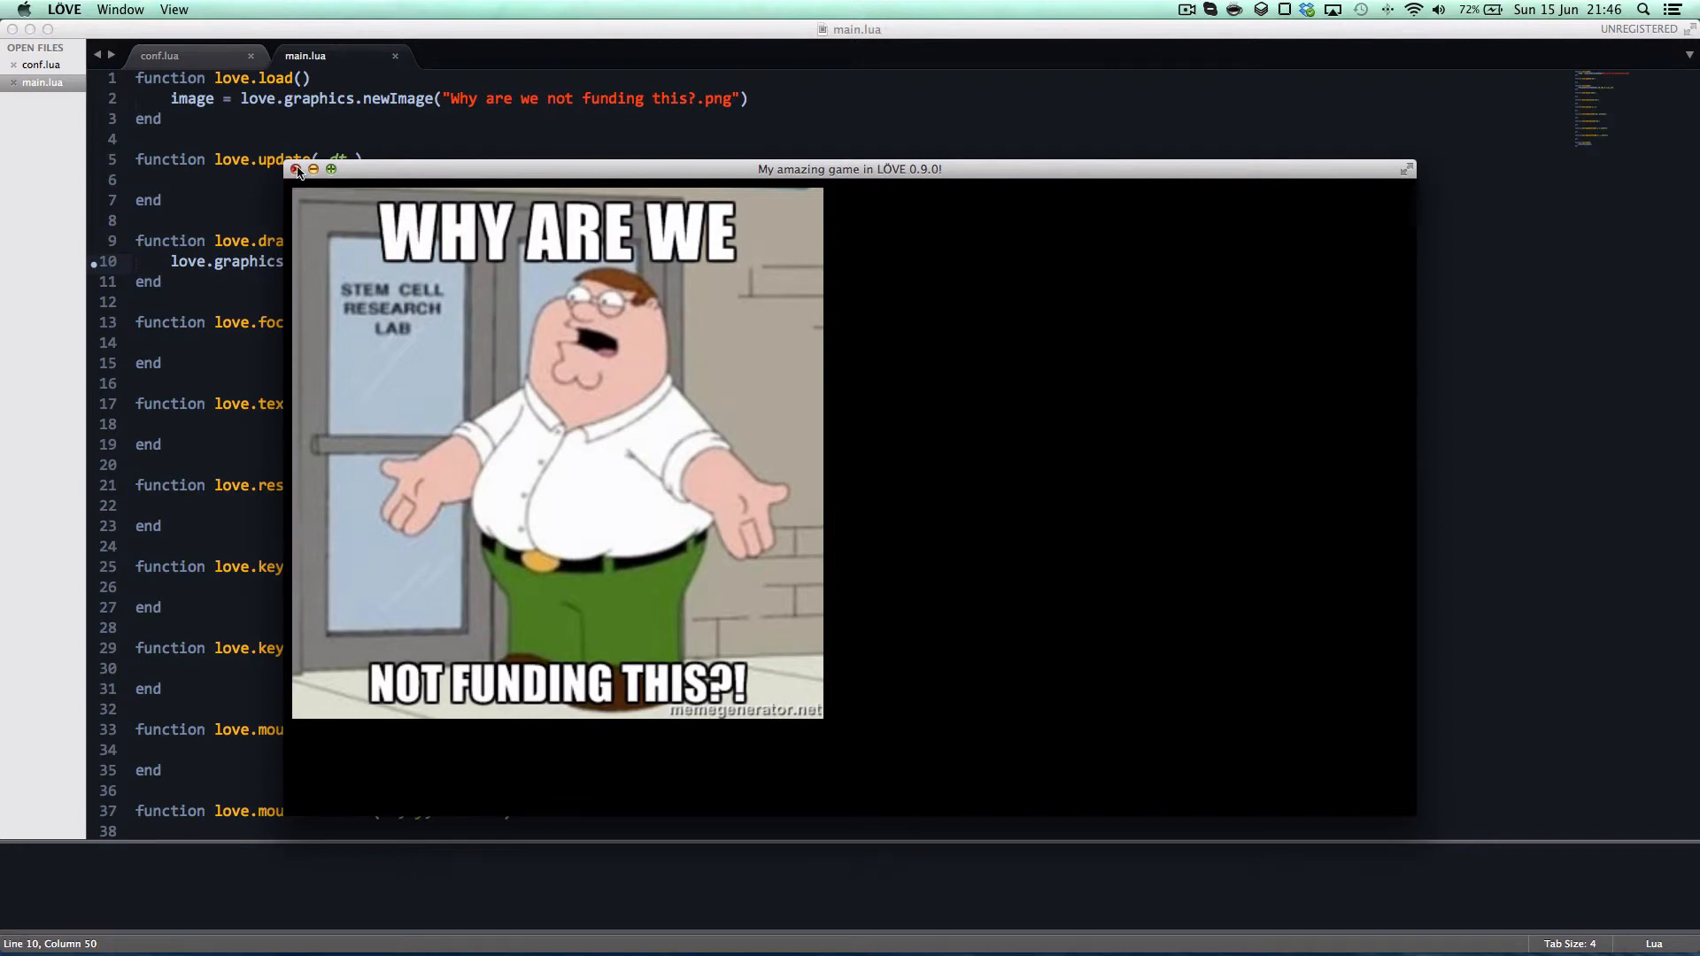
left_click(297, 170)
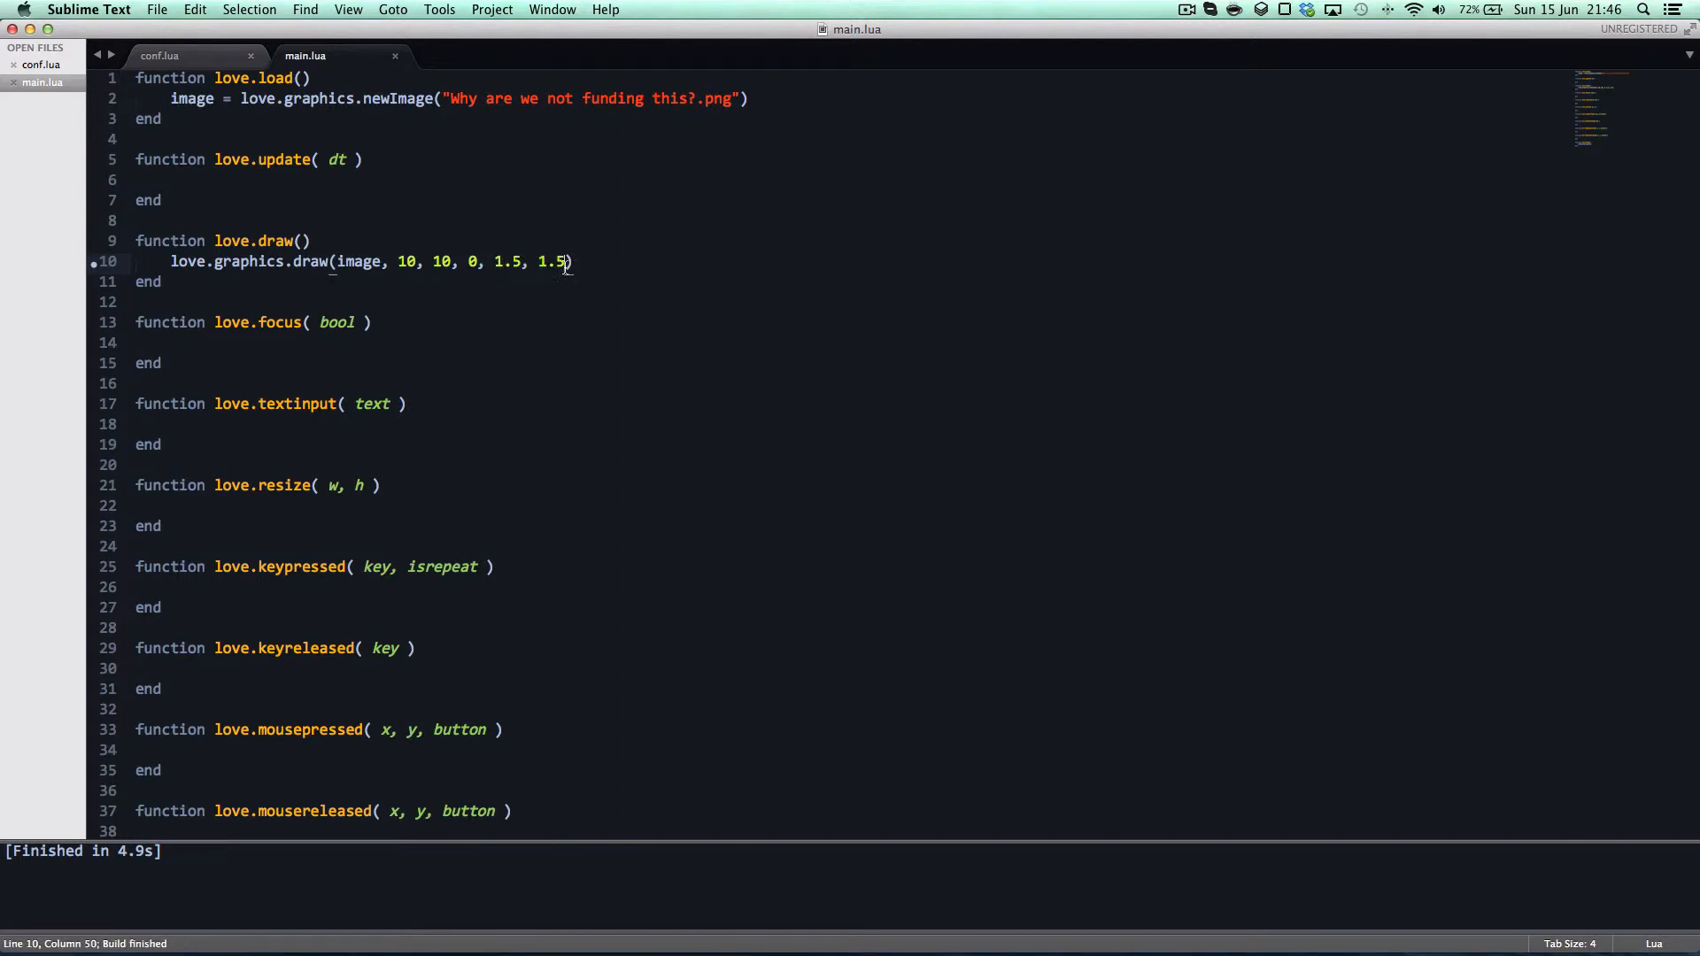
scroll("down", 3)
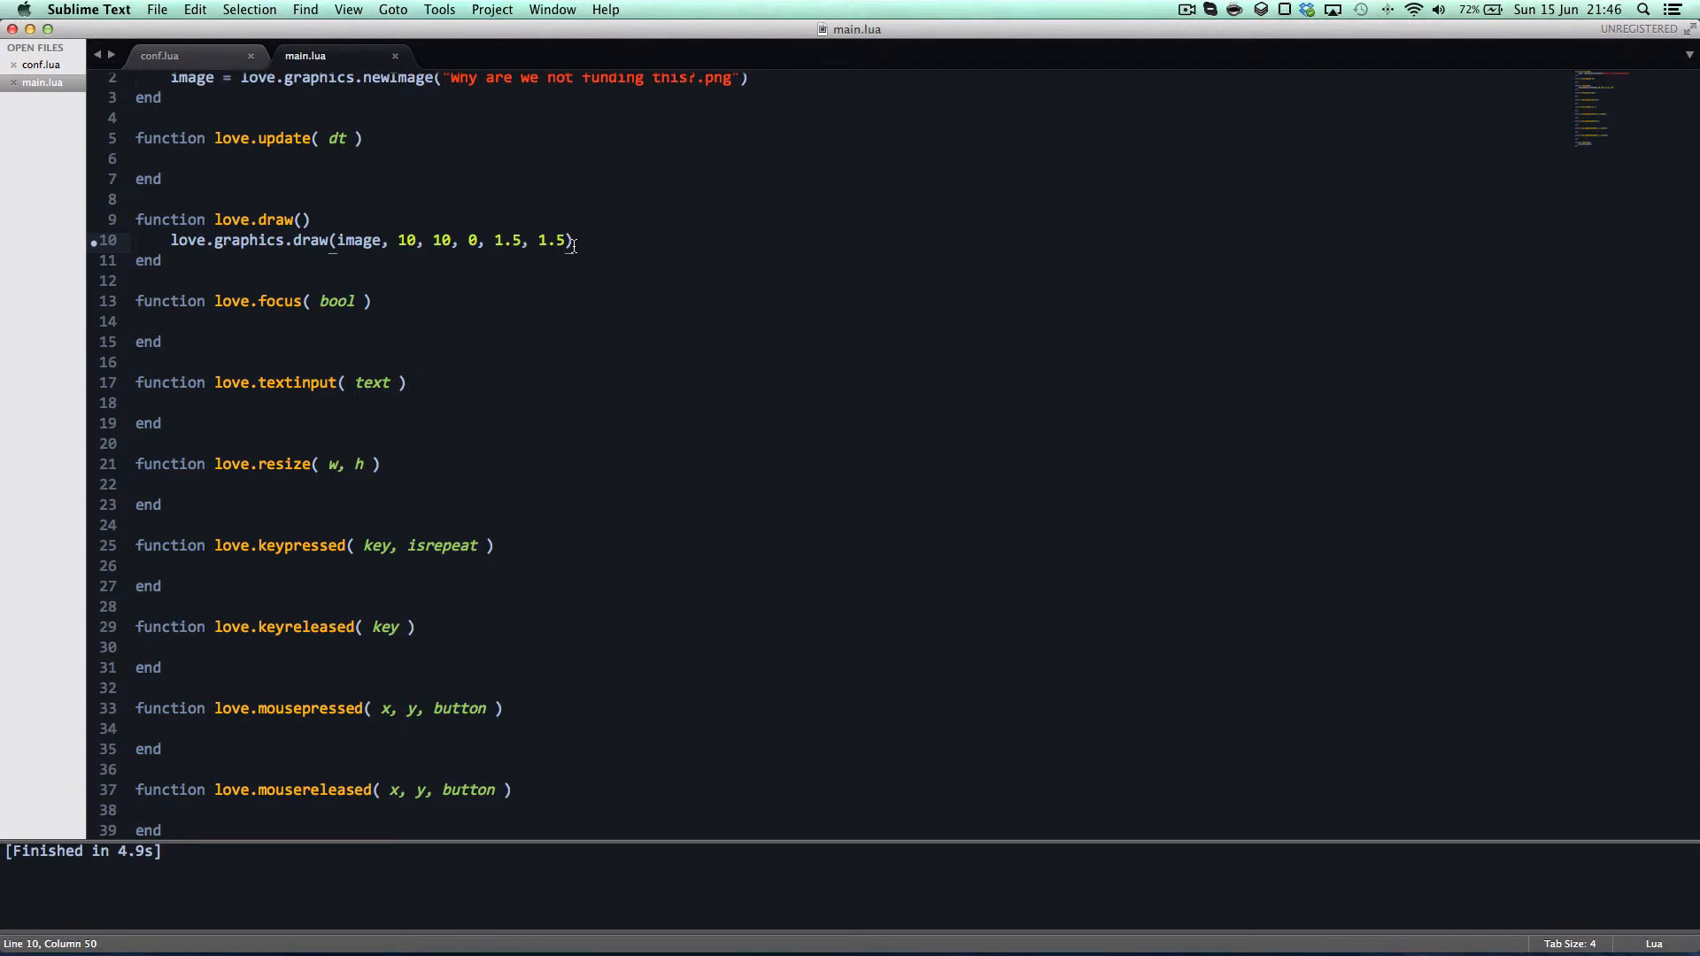
Try origin offsets of 10 then -10, rerun each time, then select the extra draw arguments.
type(", 1")
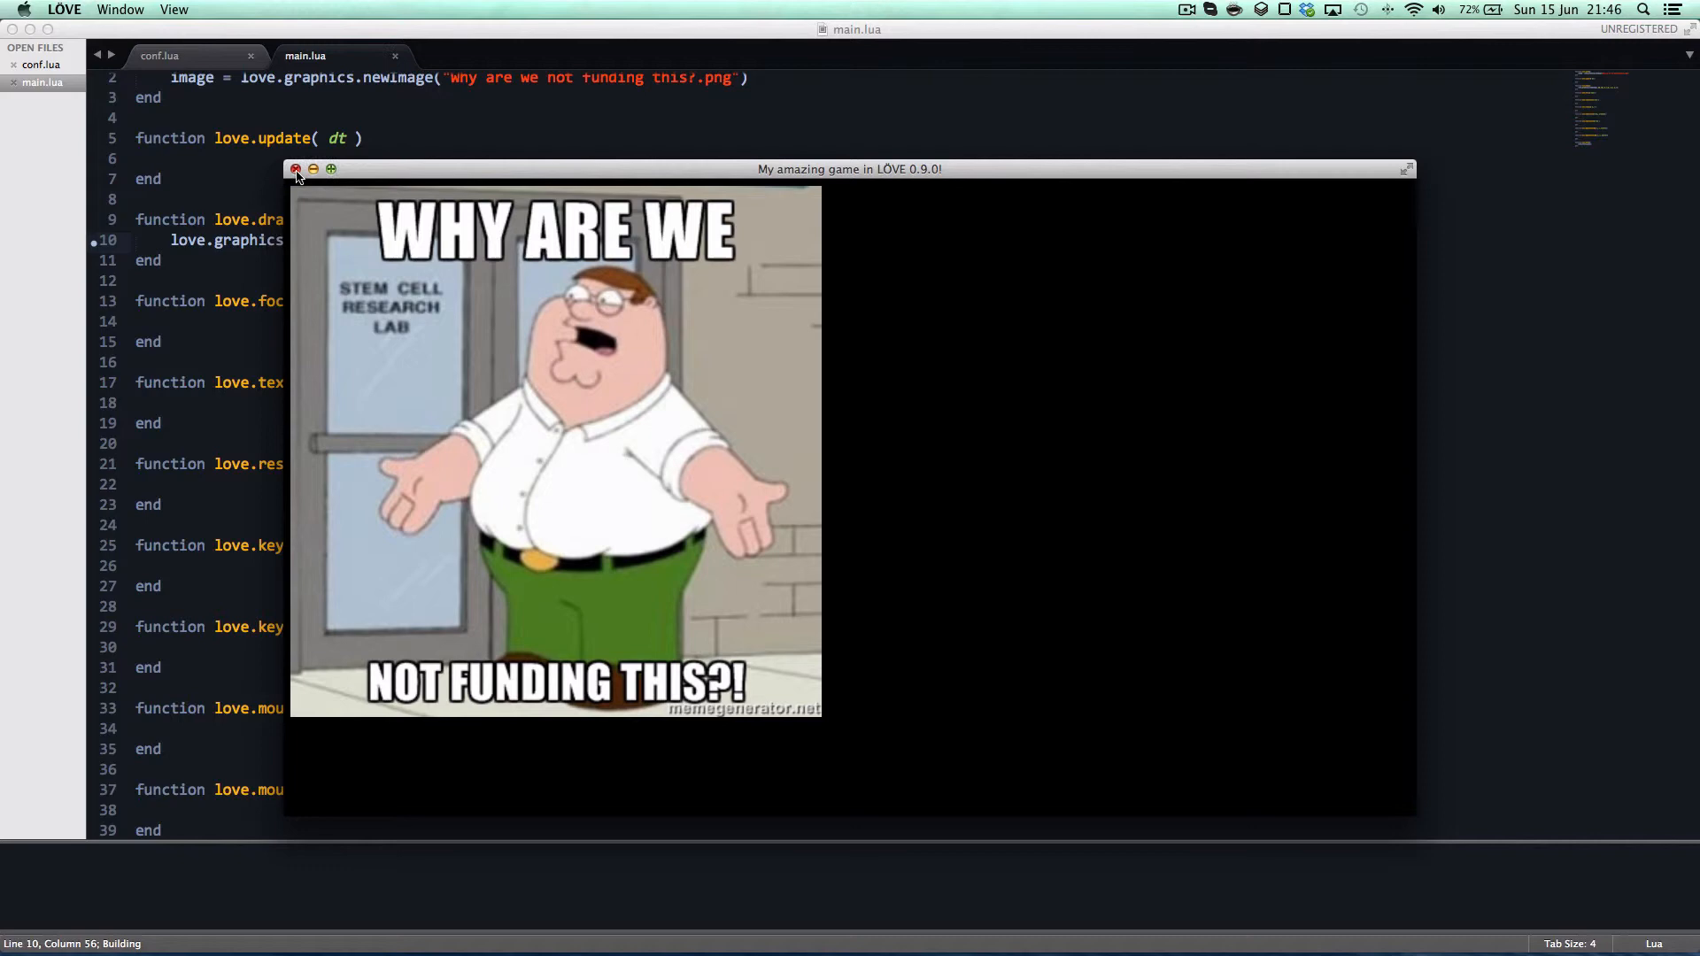
left_click(296, 169)
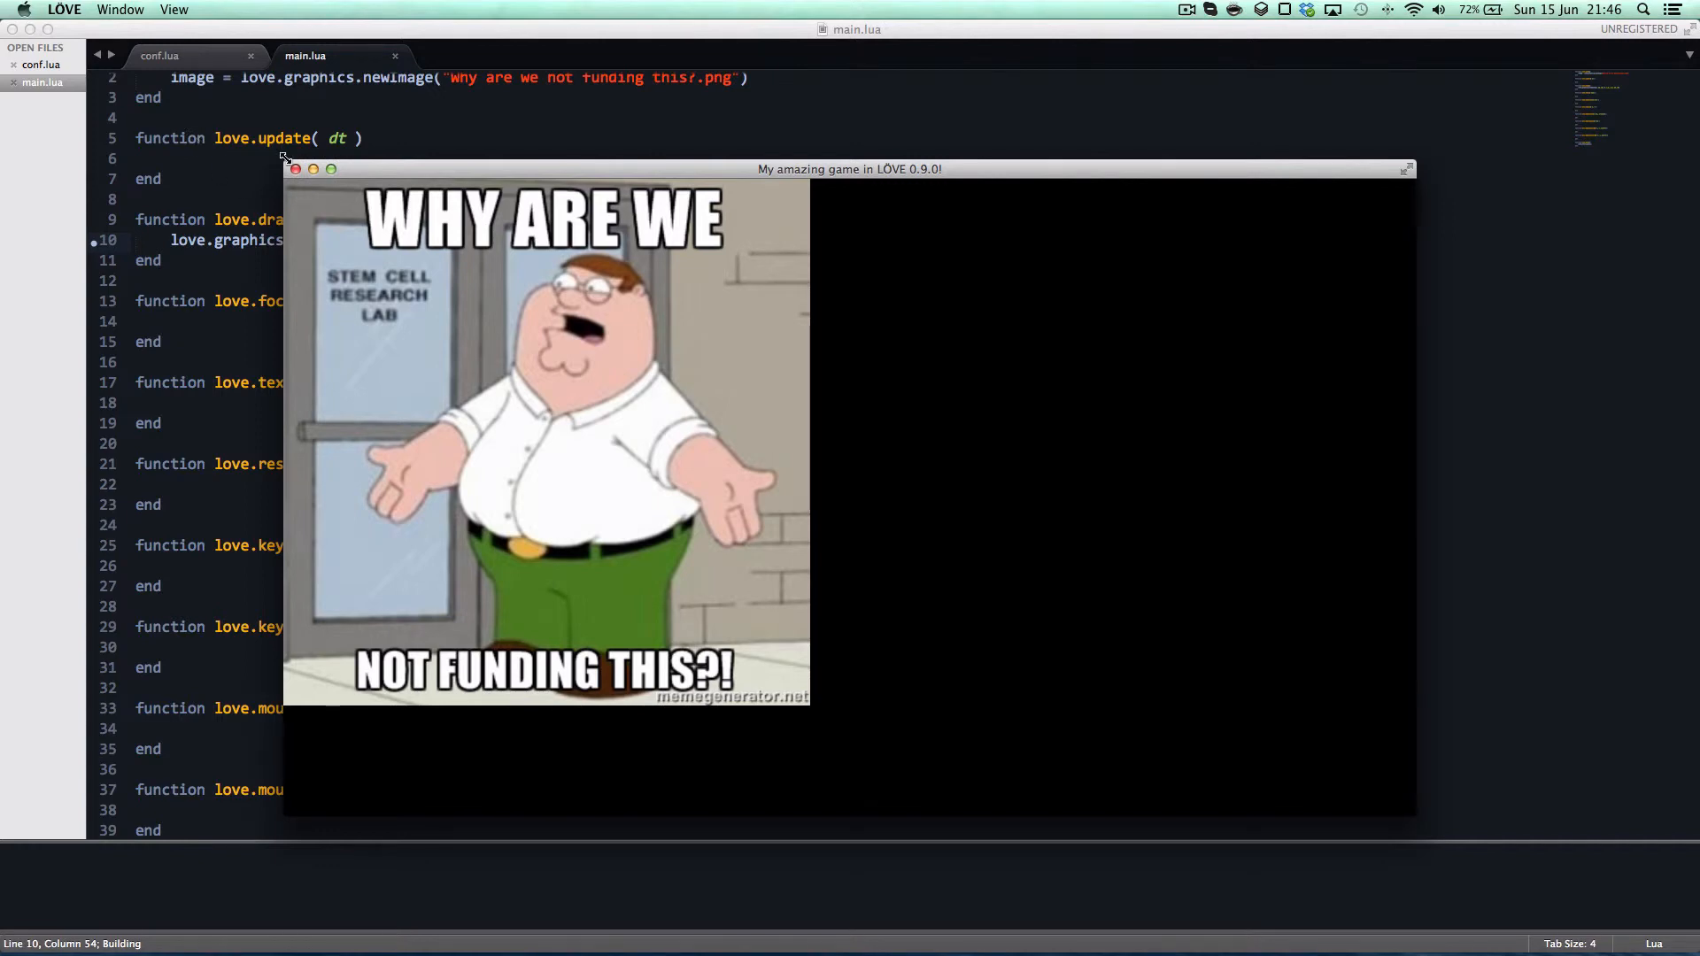
left_click(296, 168)
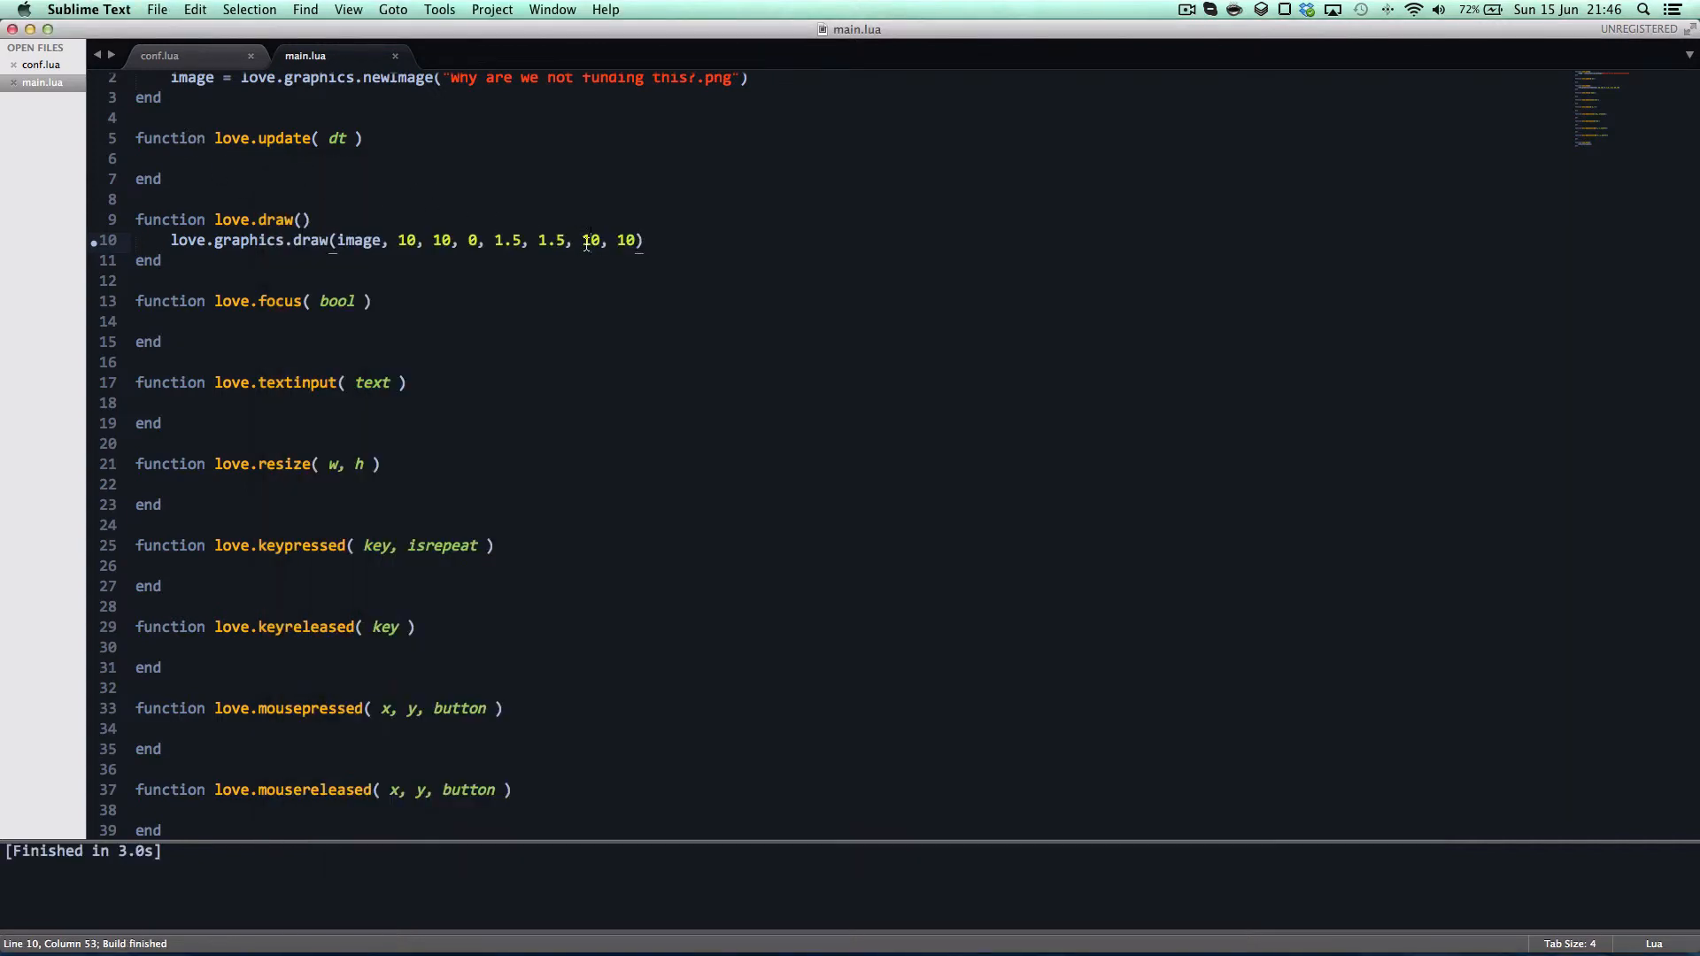
type("-")
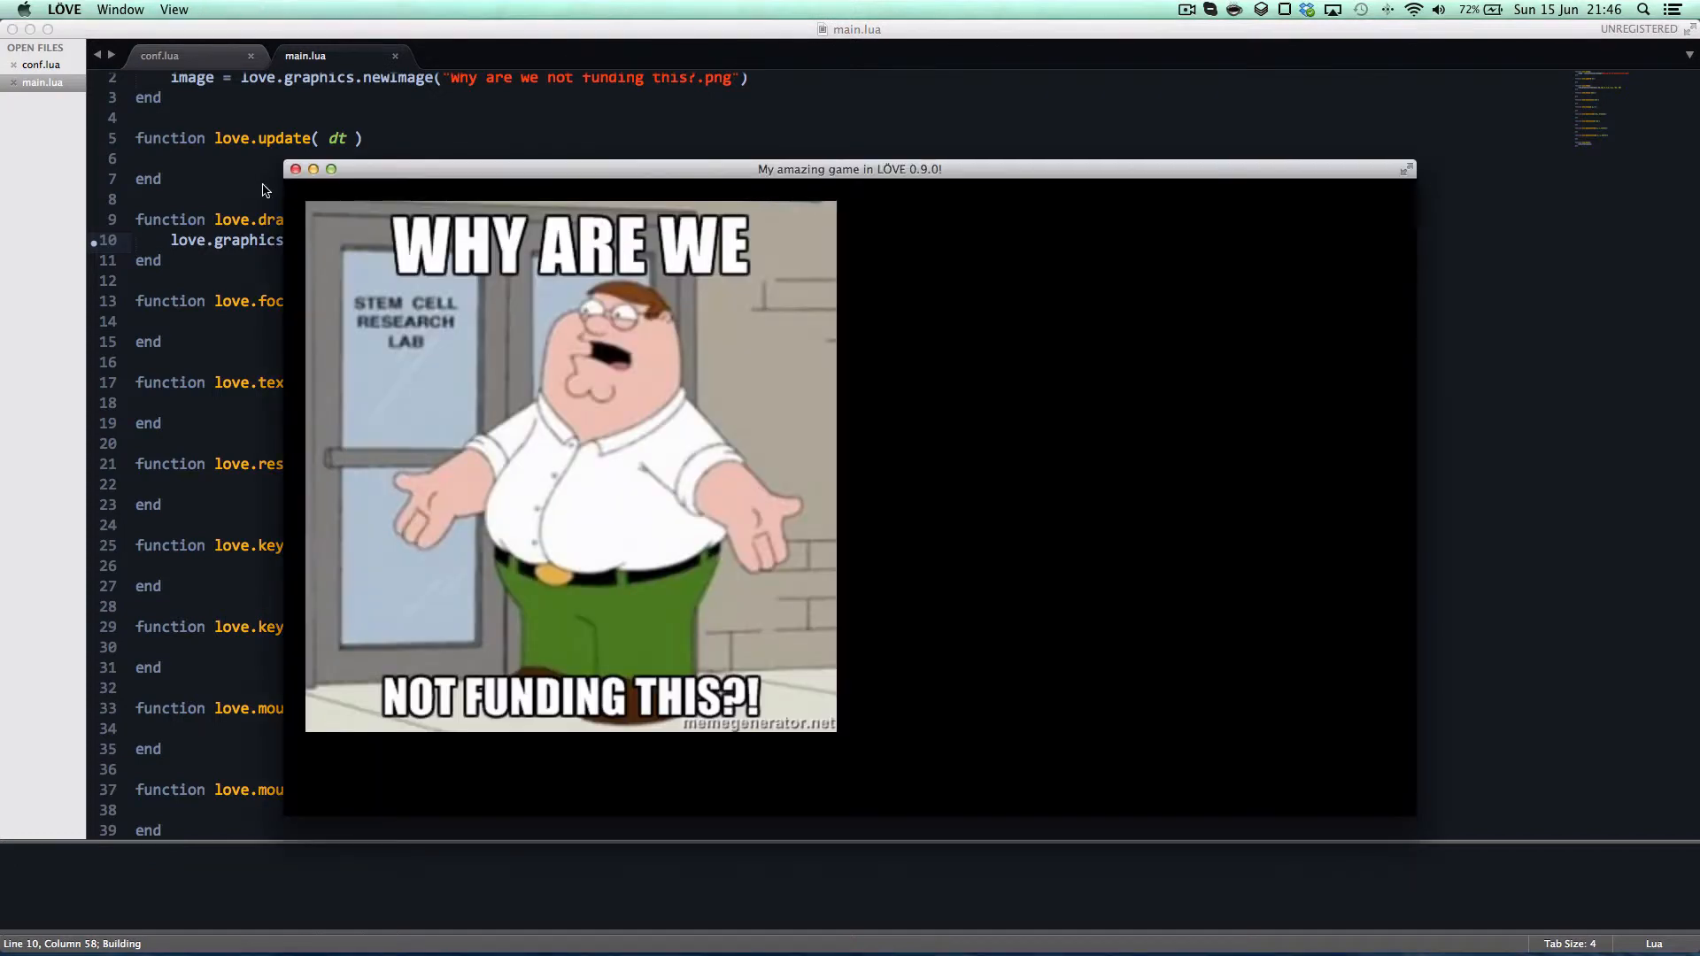
mouse_move(453, 225)
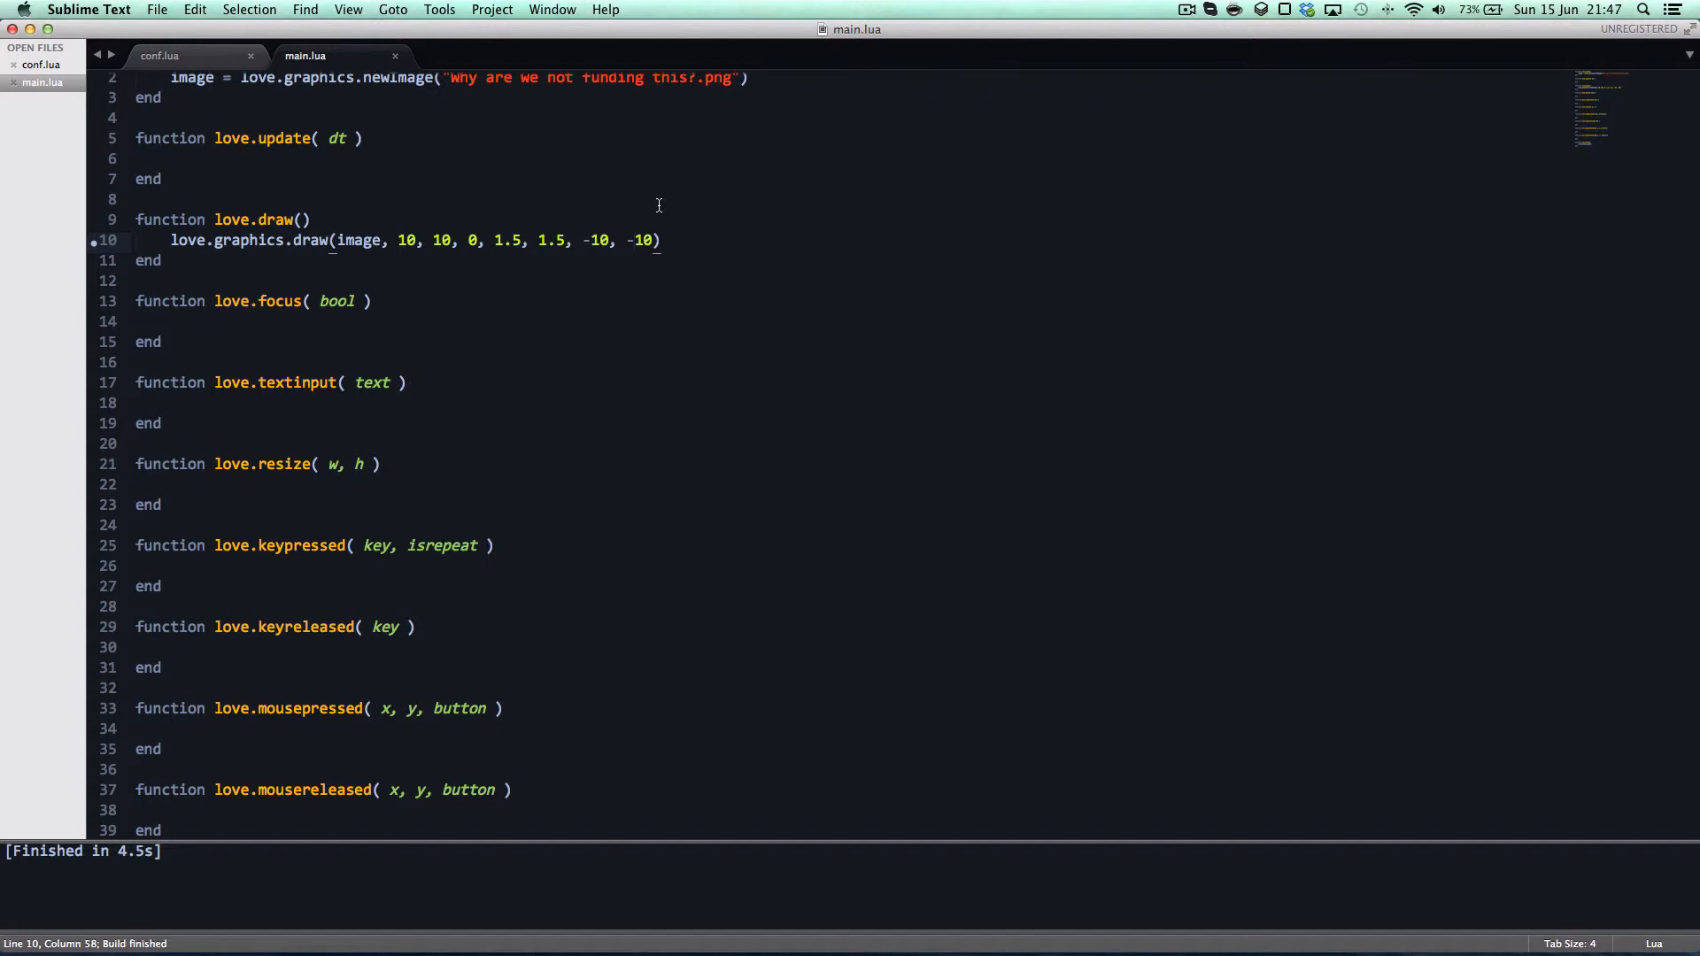
left_click_drag(466, 239, 652, 239)
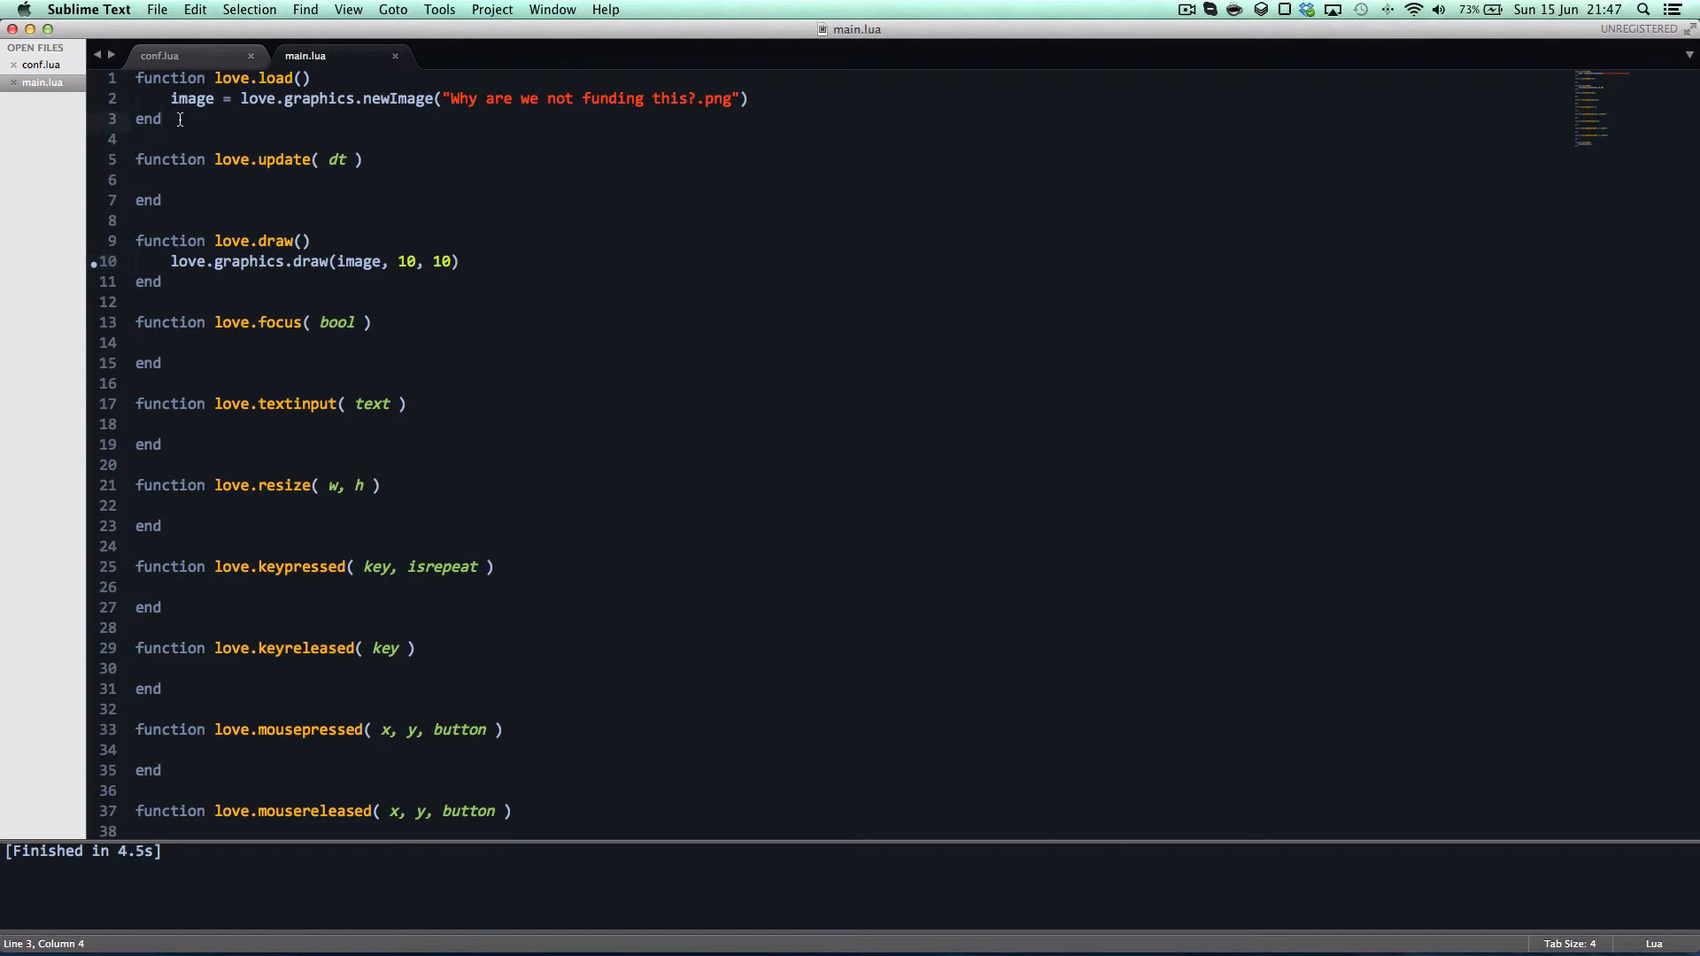
mouse_move(722, 99)
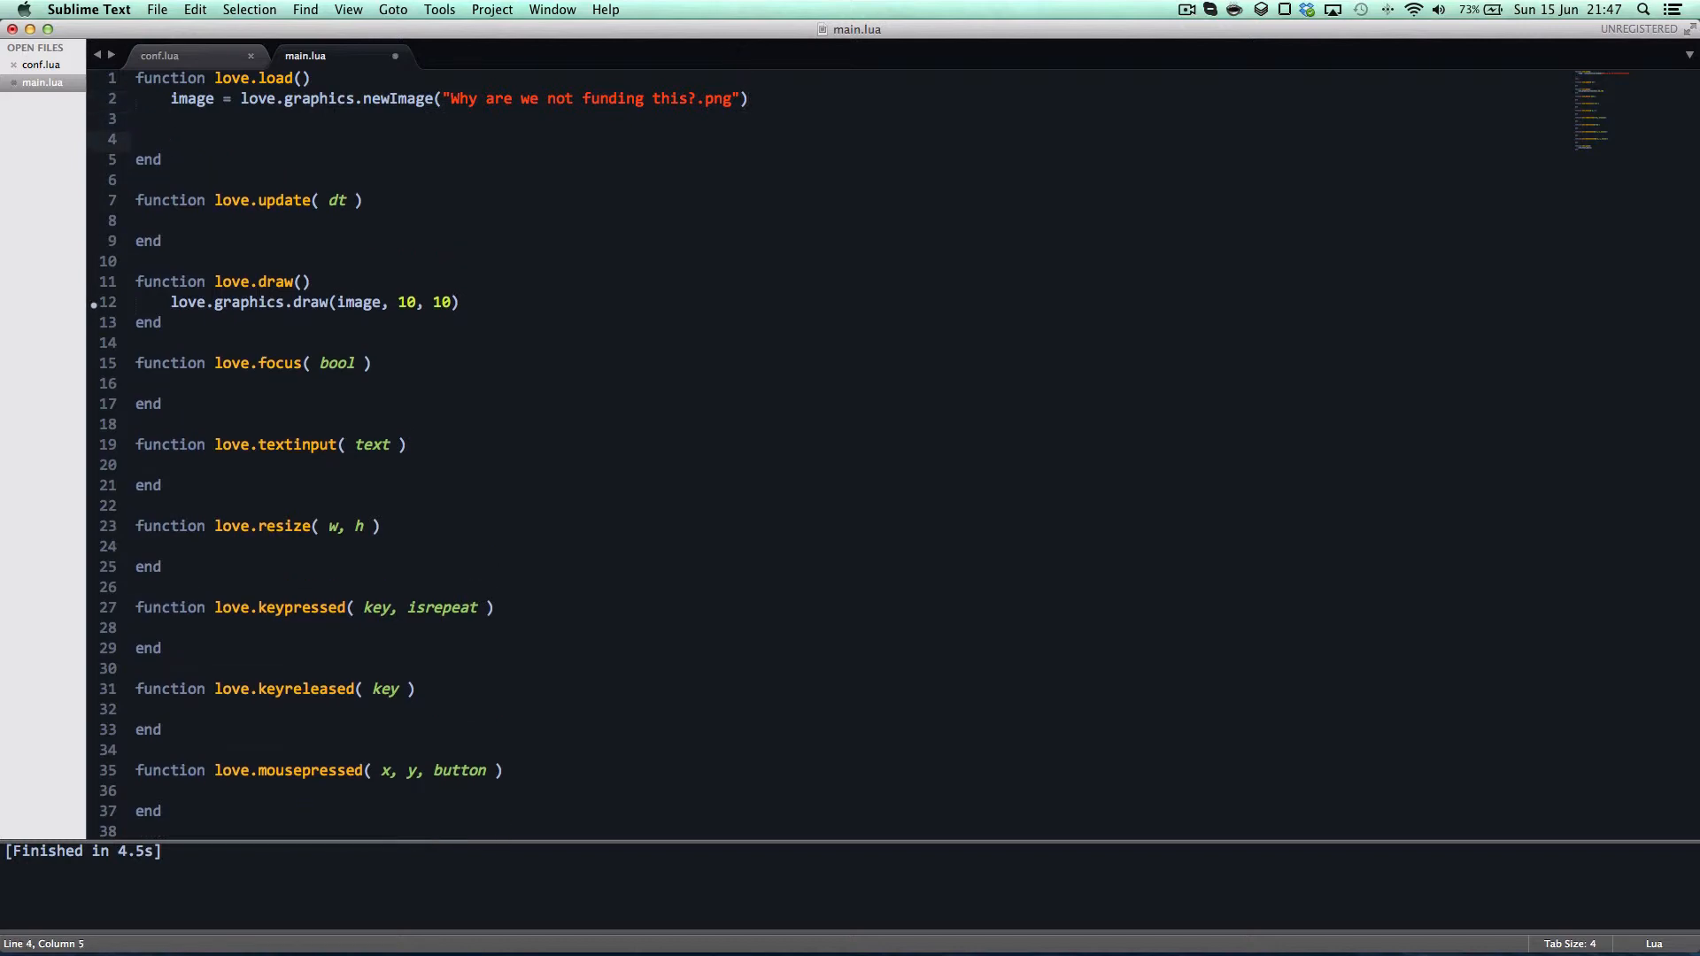
Add image:setFilter("nearest", "nearest") in love.load using multiple cursors and save.
type("image:setF")
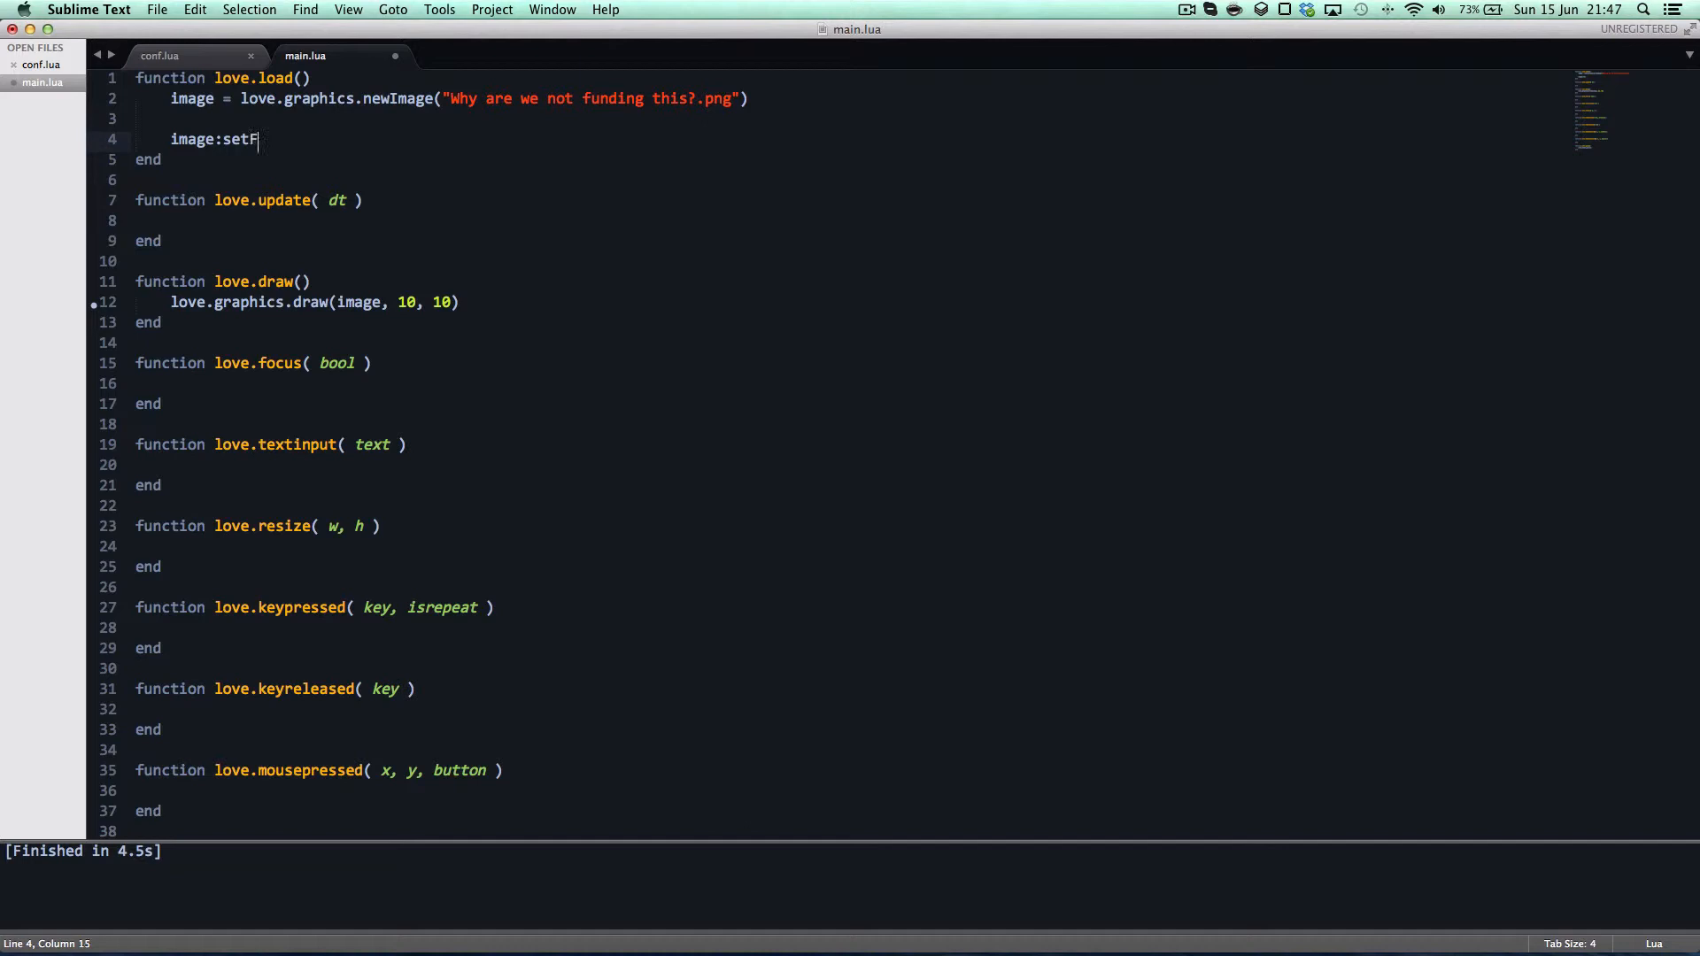
type("ilter(\"near\"")
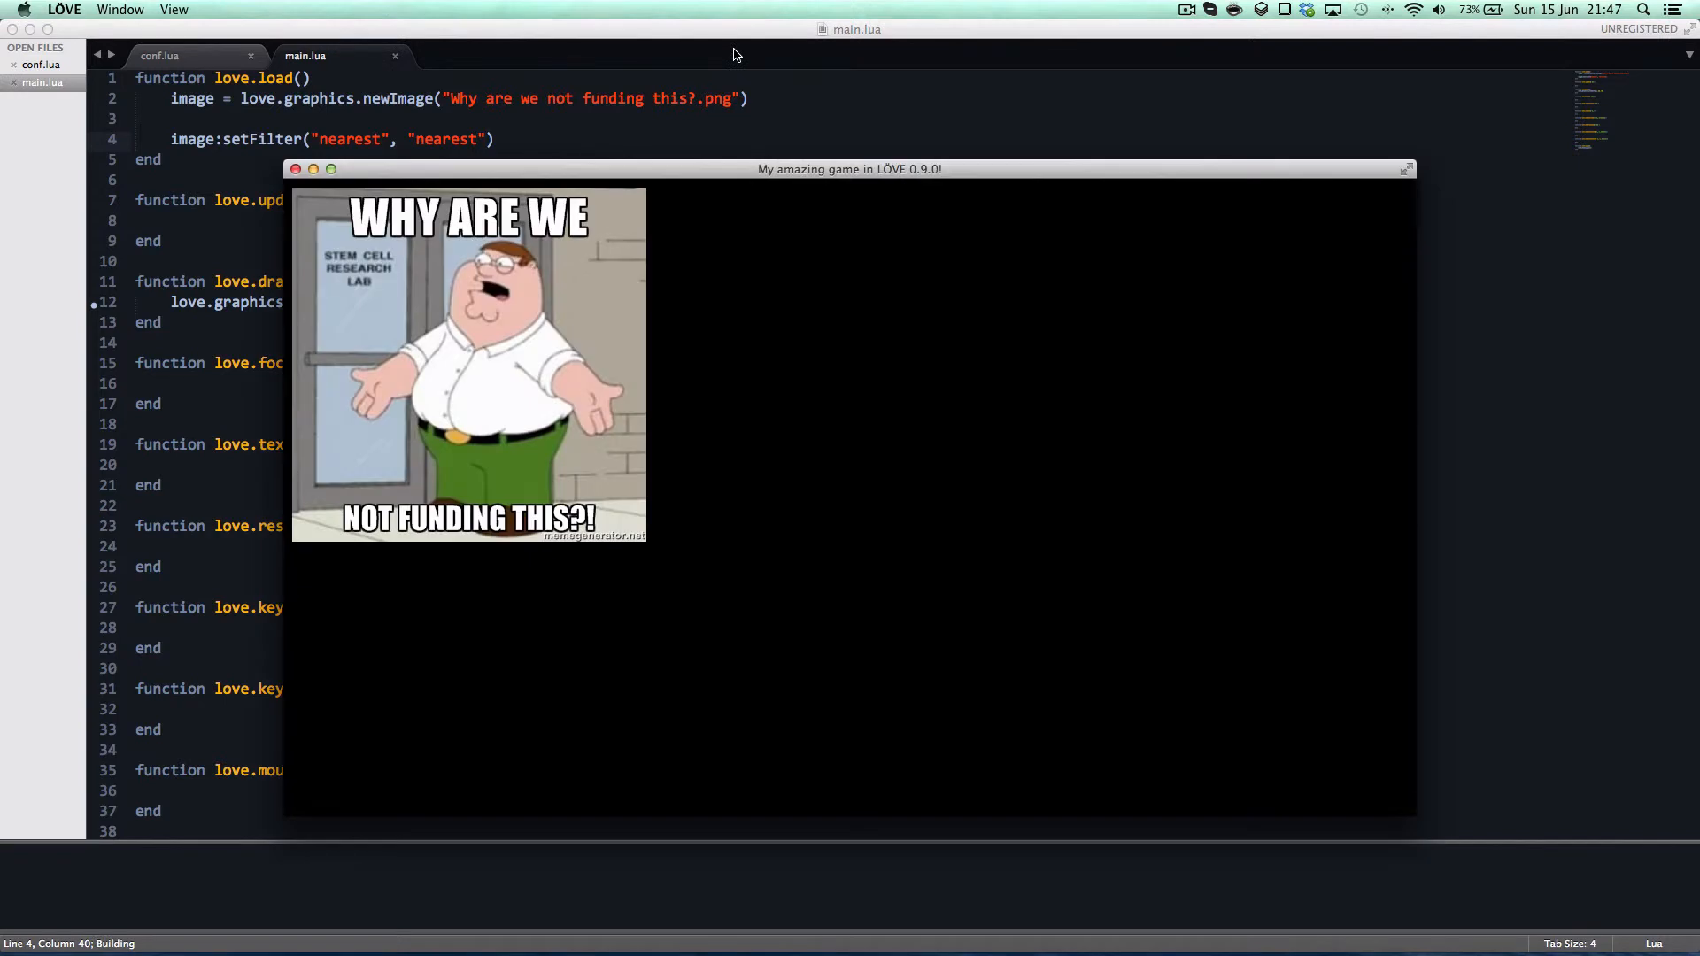
mouse_move(632, 230)
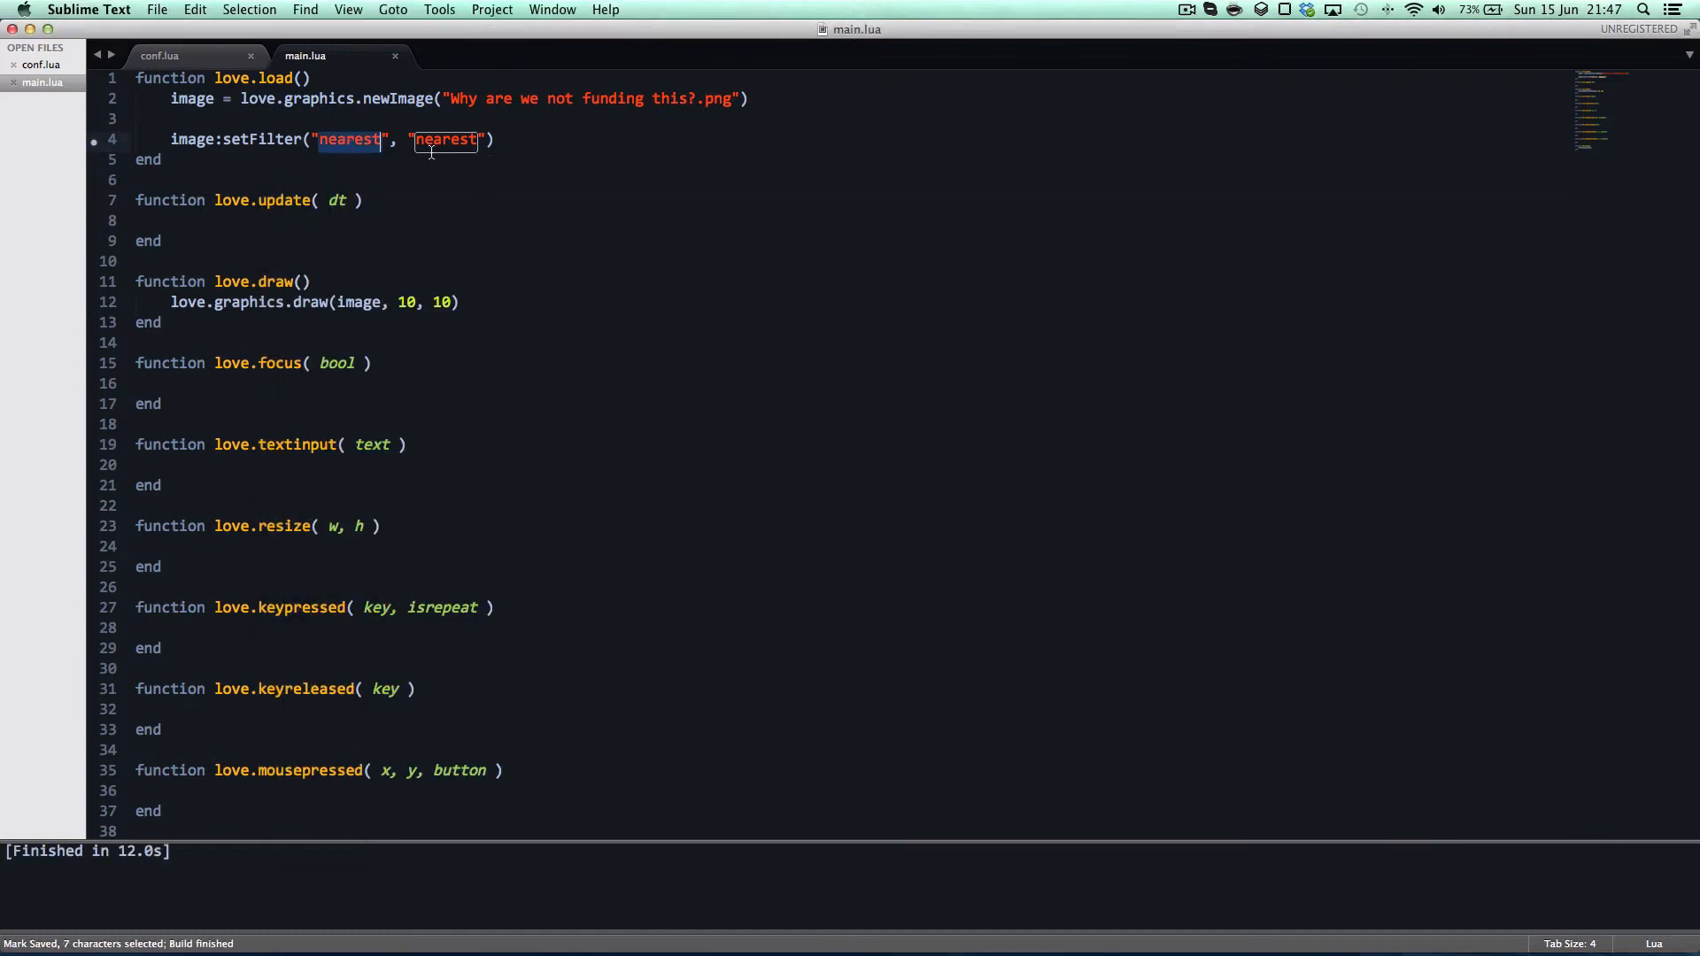
double_click(447, 138)
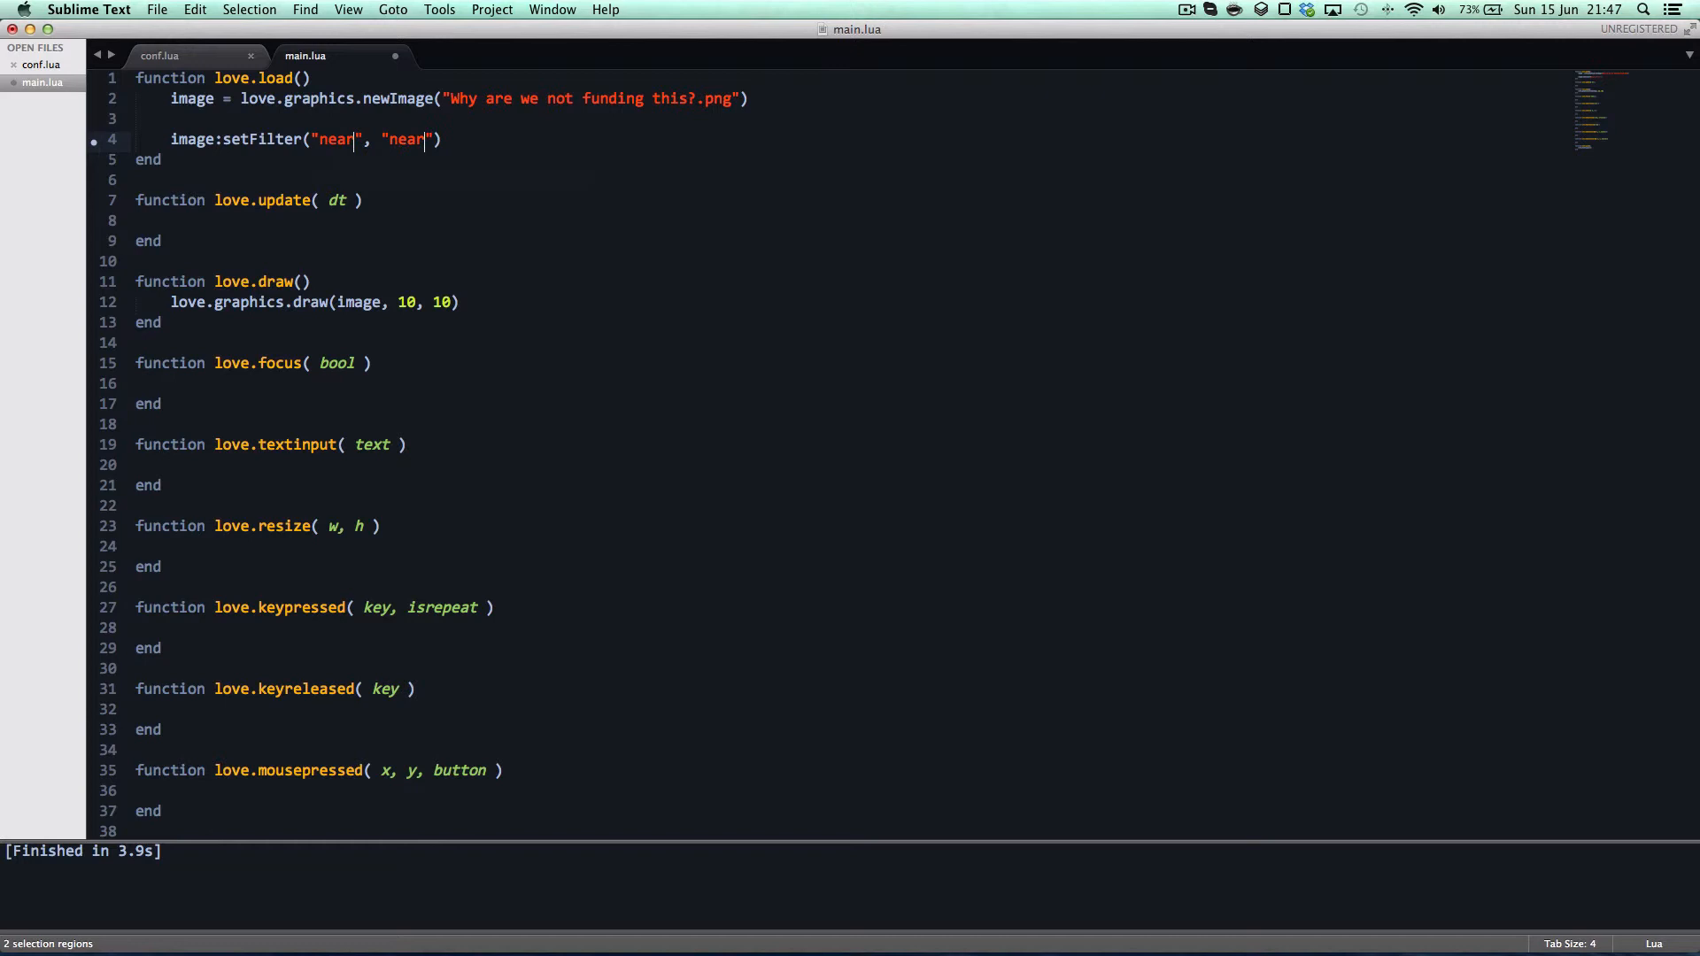
type("es")
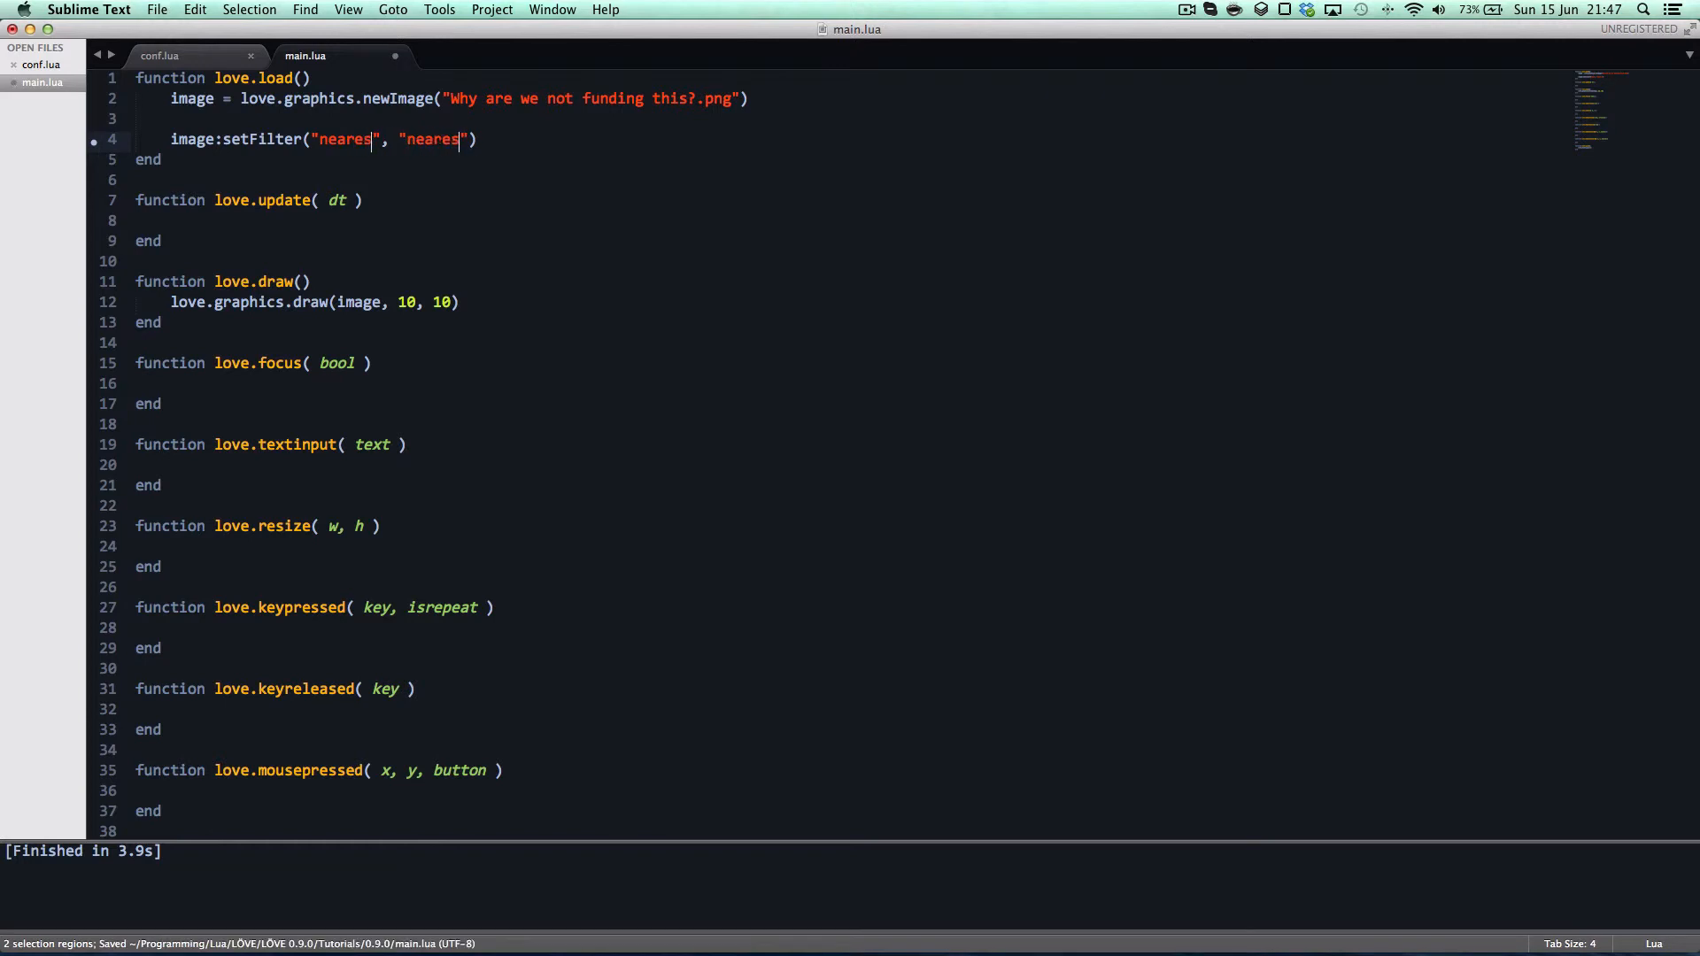
type("t")
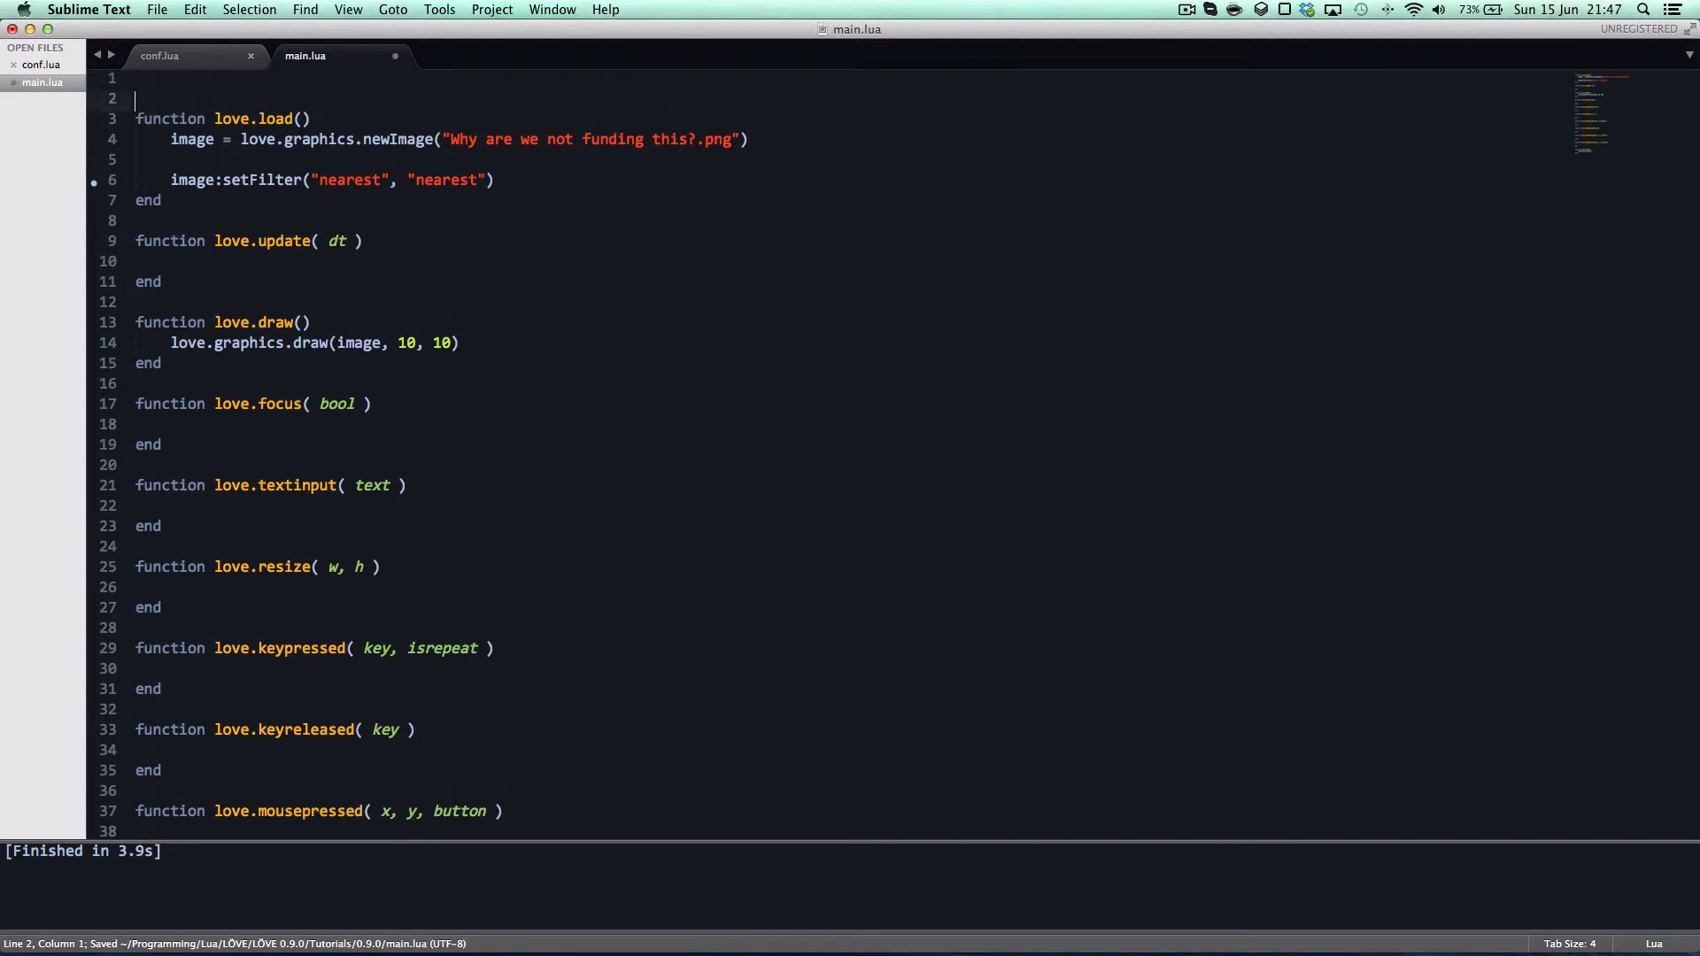
Begin main.lua with love.graphics.setDefaultFilter("nearest", "nearest"), run the game, and select the old setFilter line for removal.
type("love.graphic")
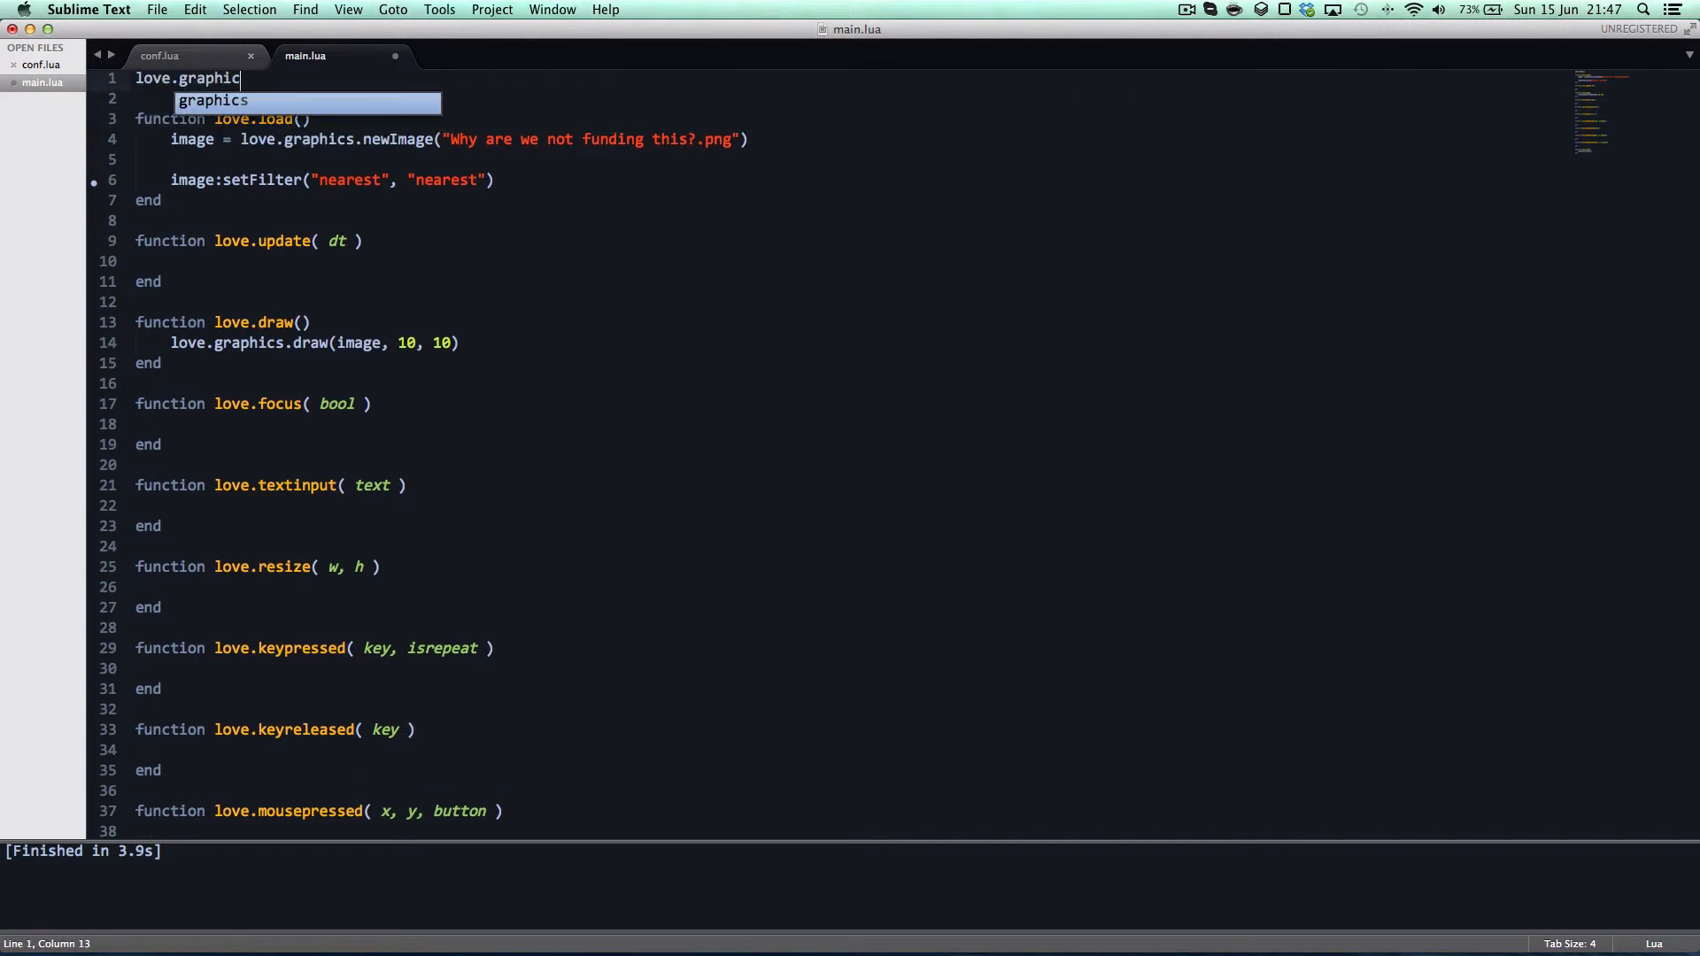
type("s.setDef")
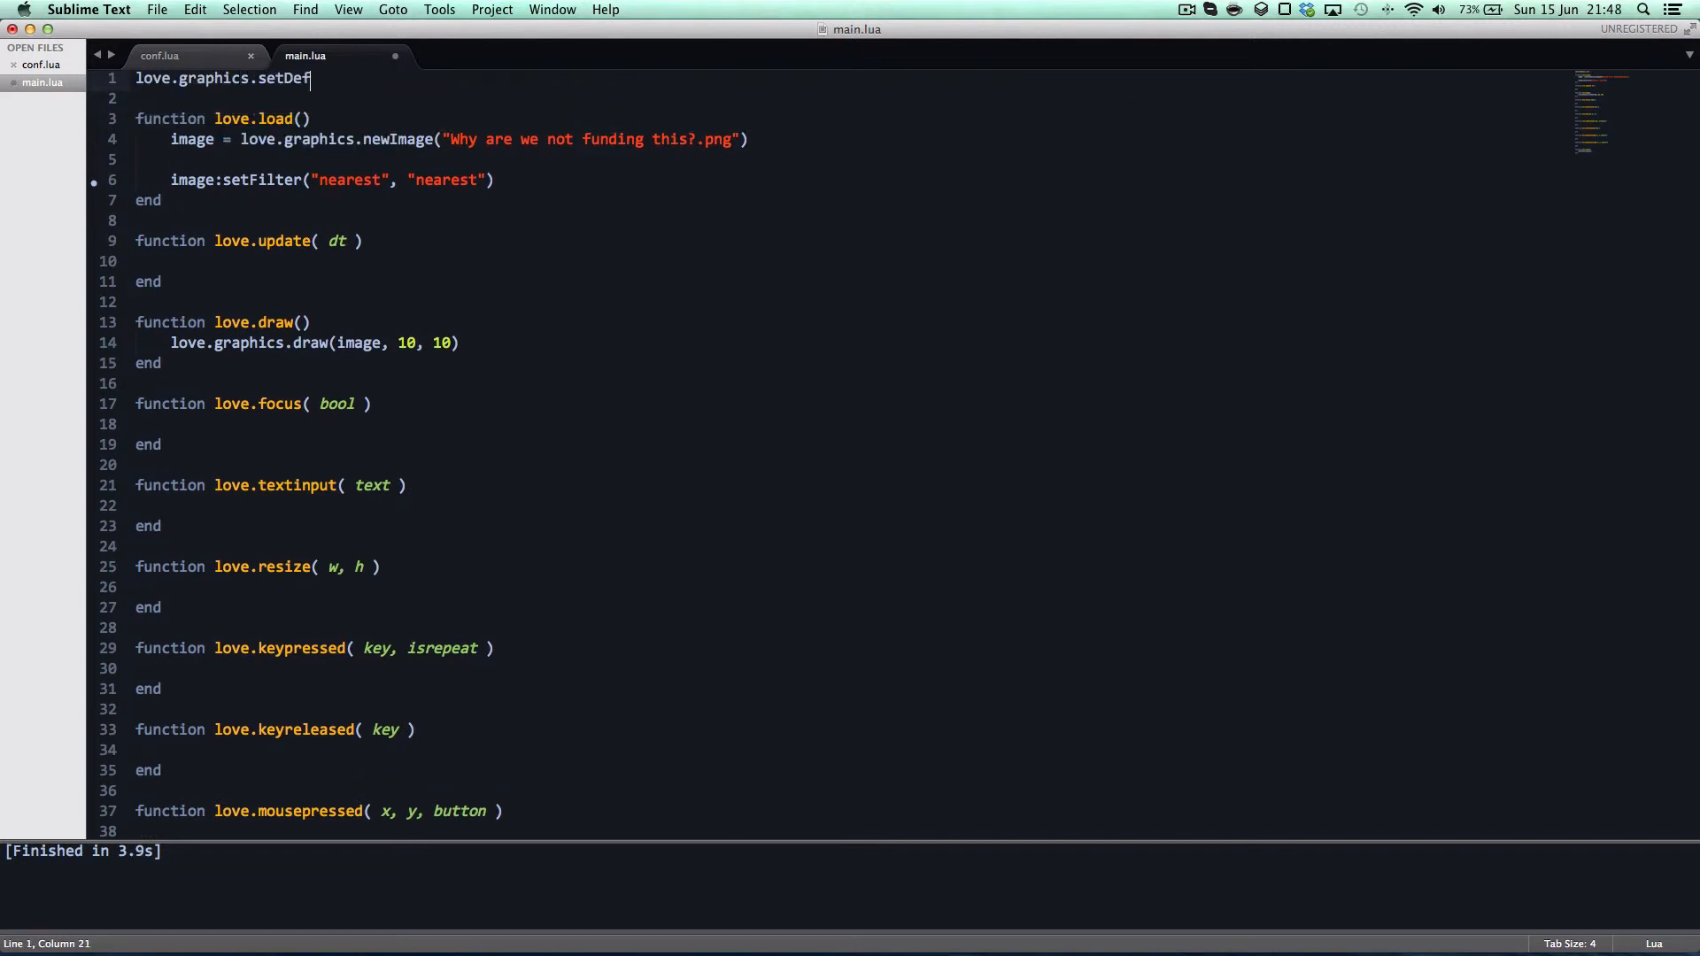
type("ault")
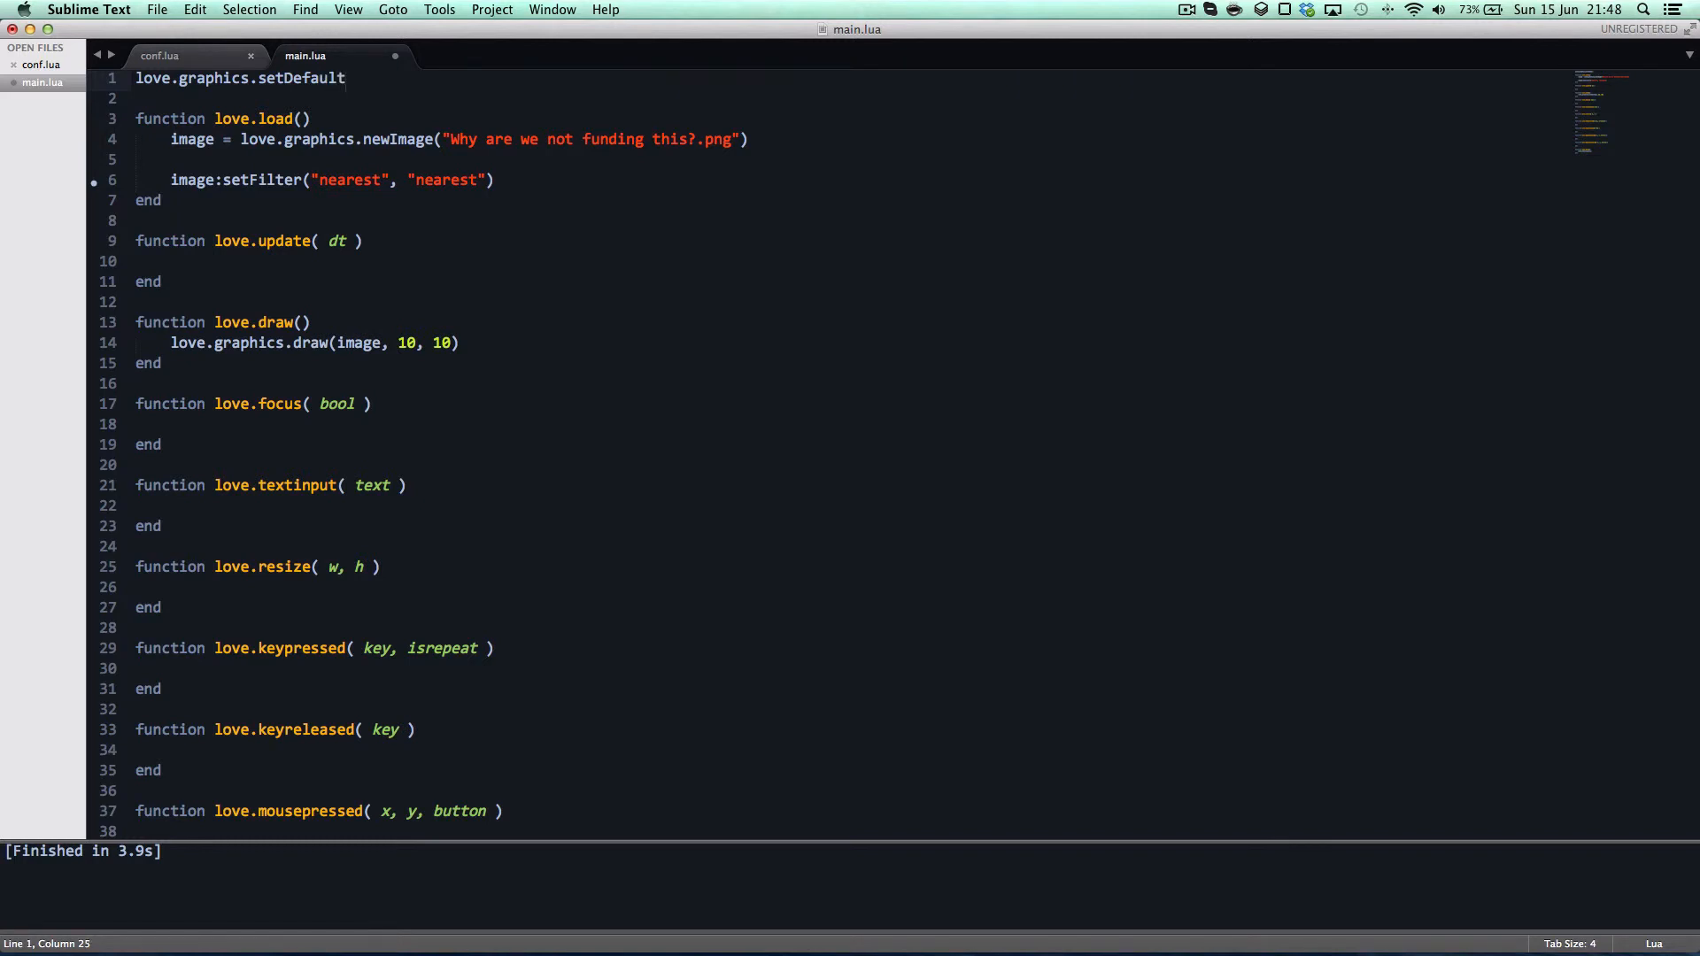
type("Filer(\"ne")
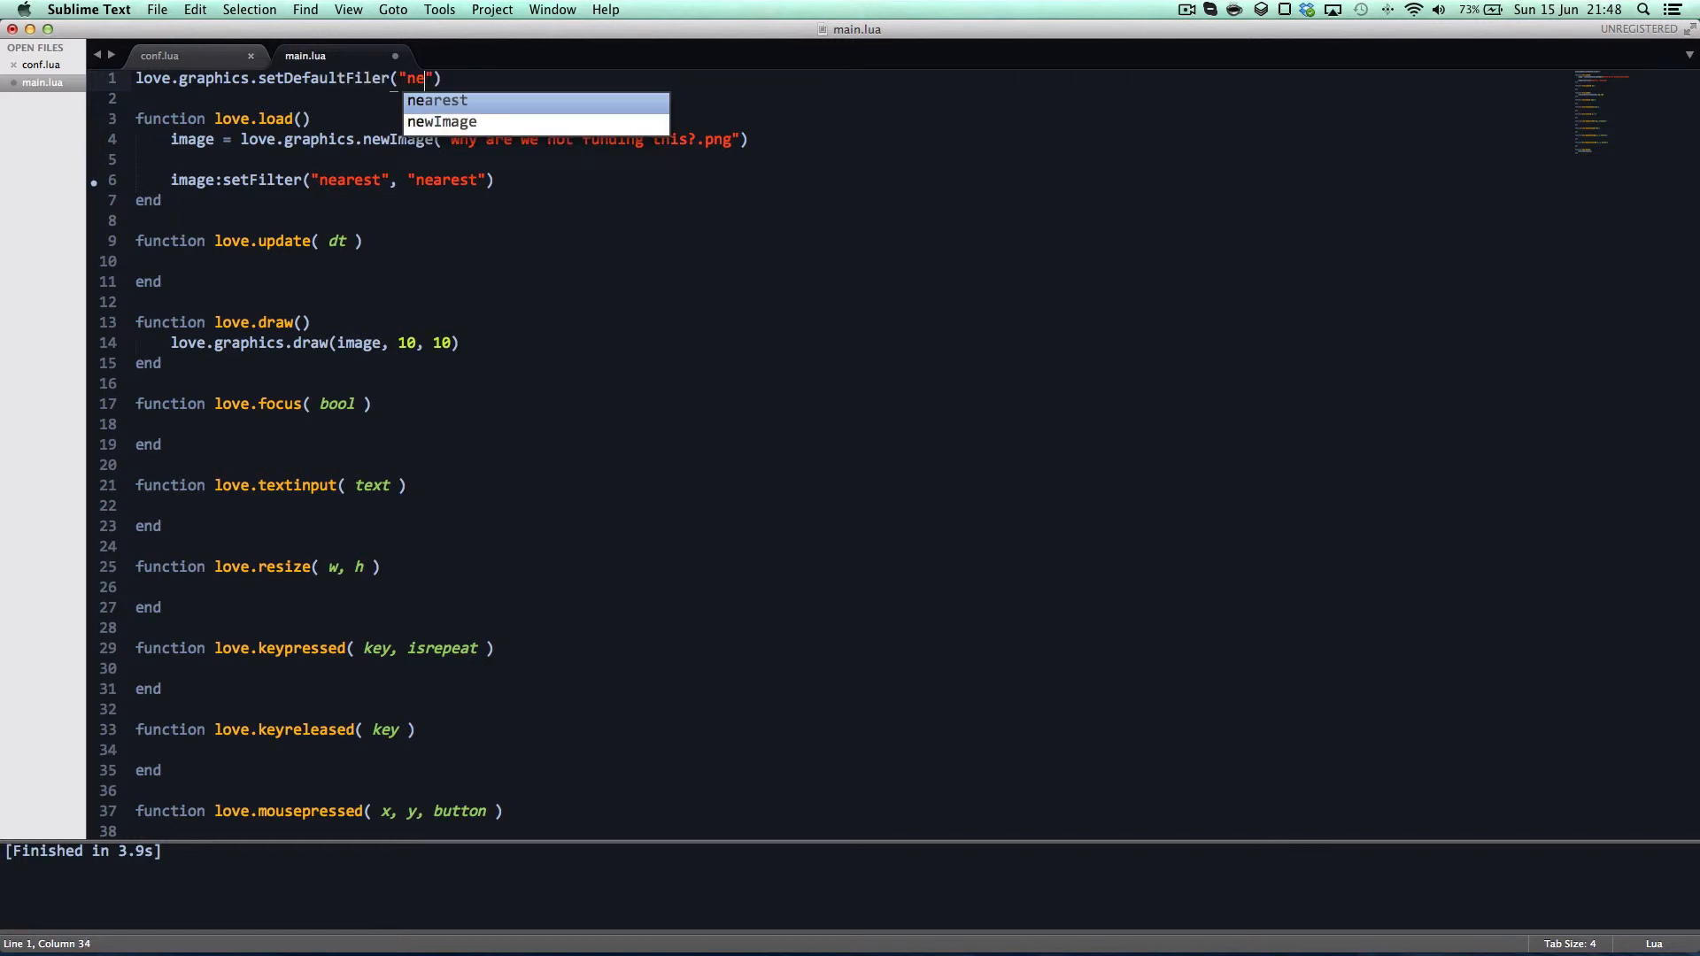
key("tab")
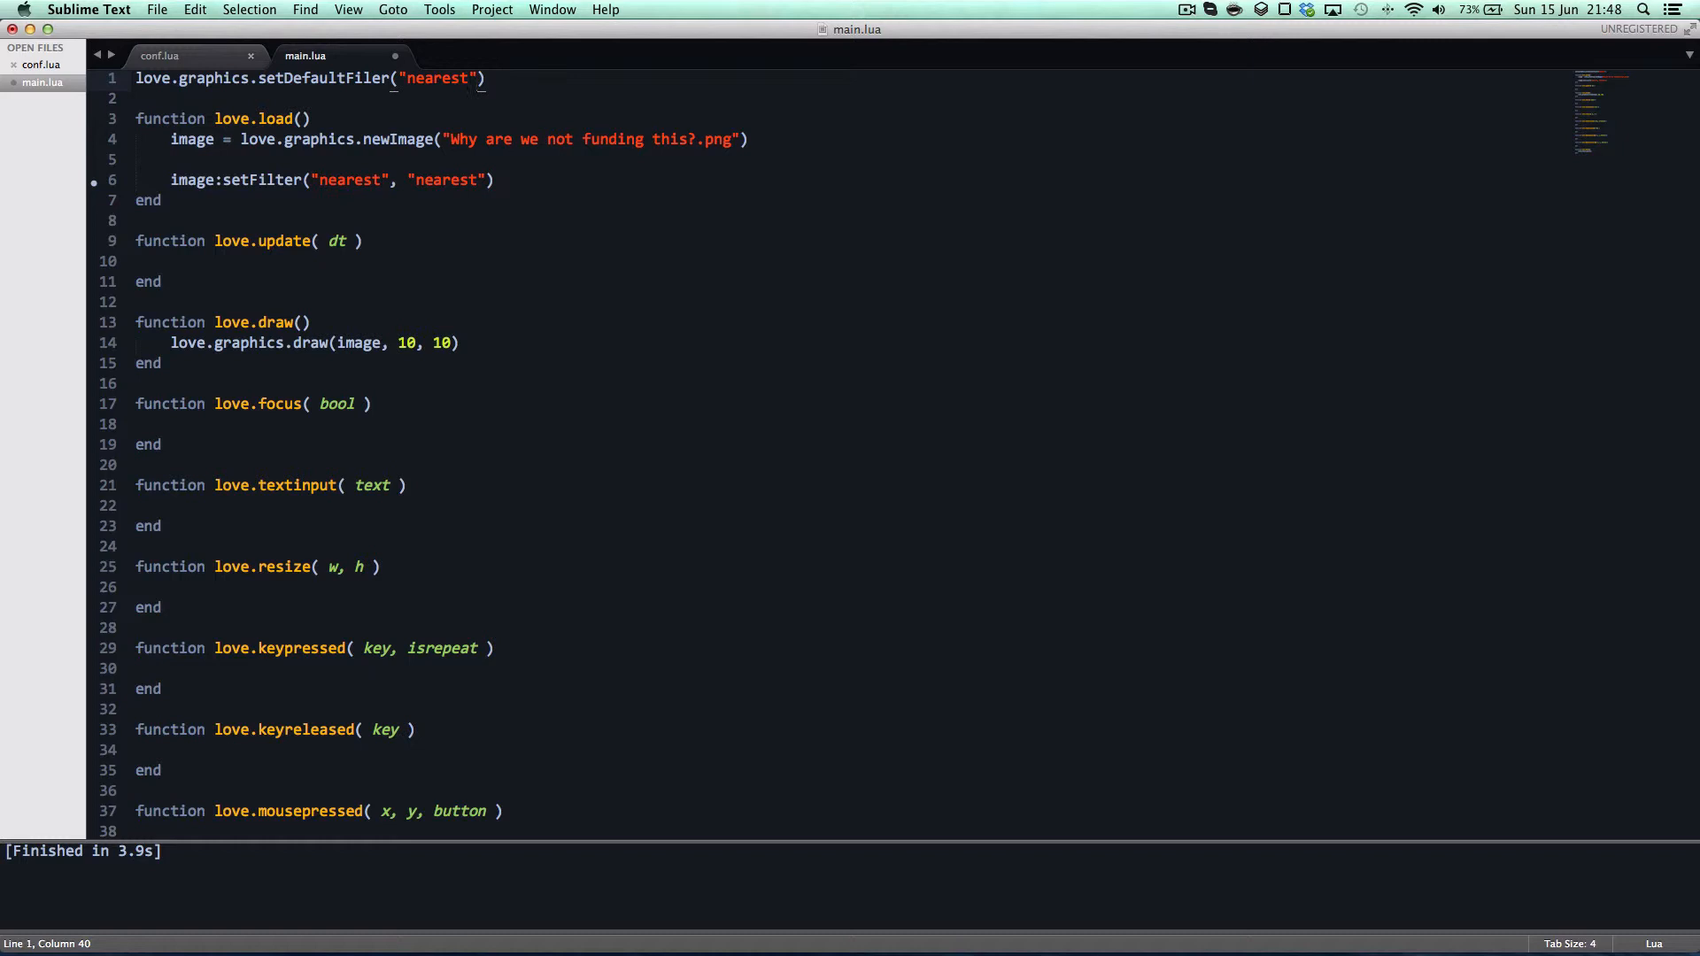
type(", \"nearest")
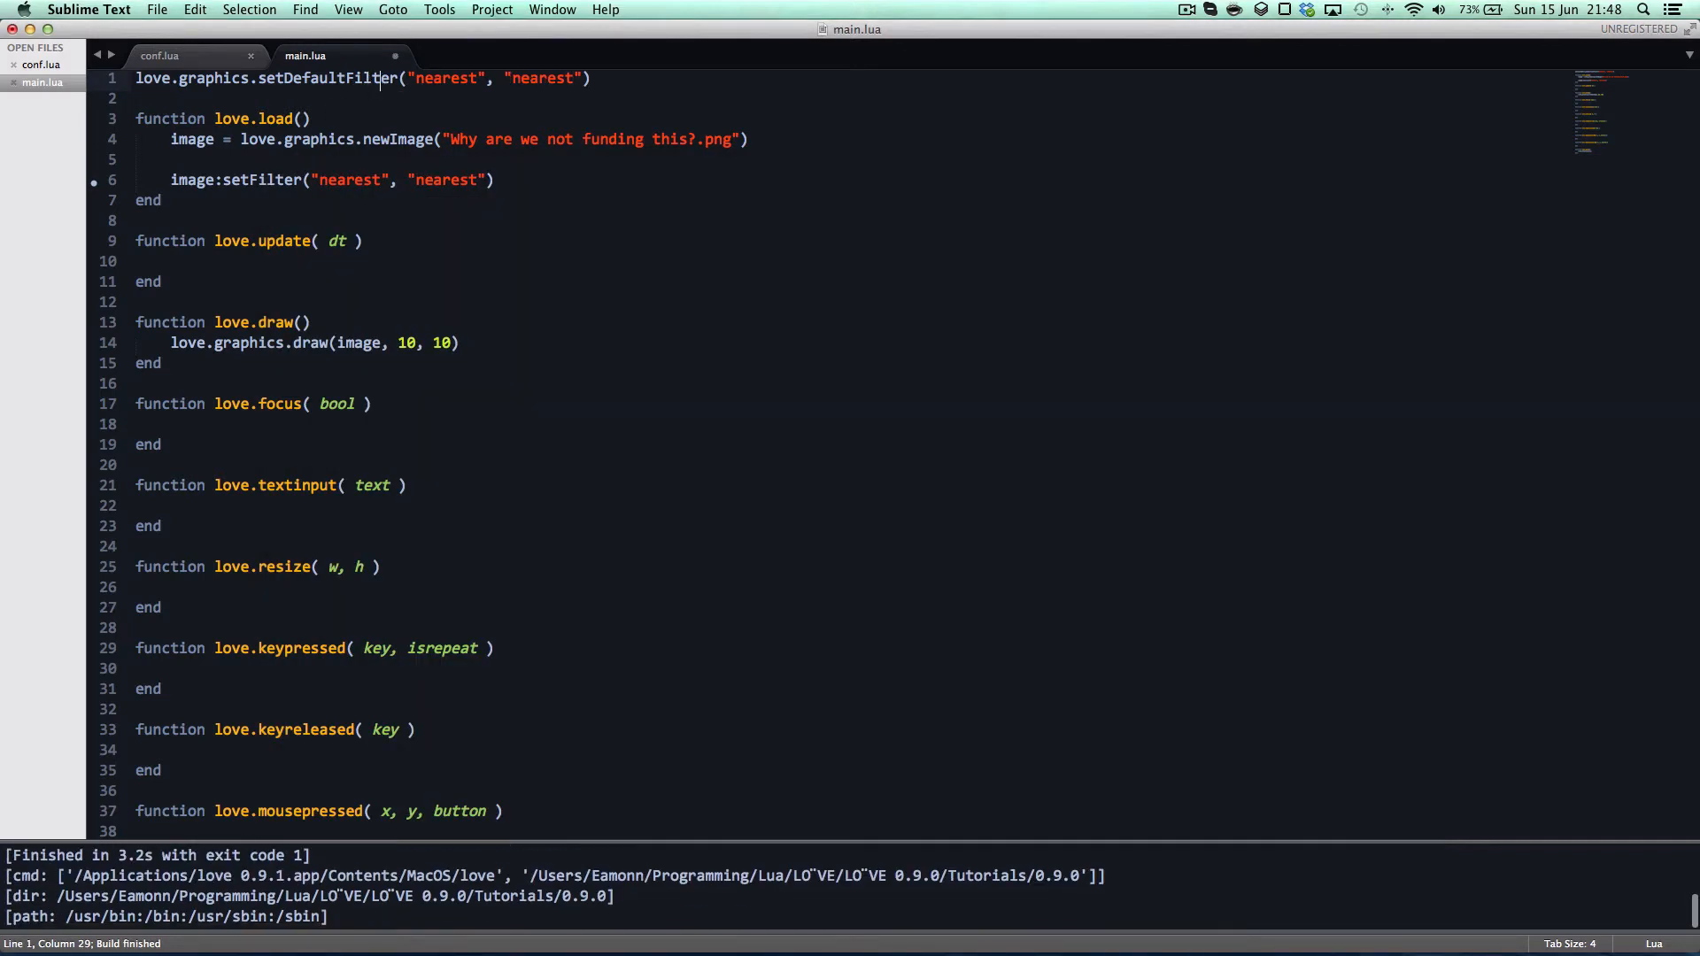
key("cmd+b")
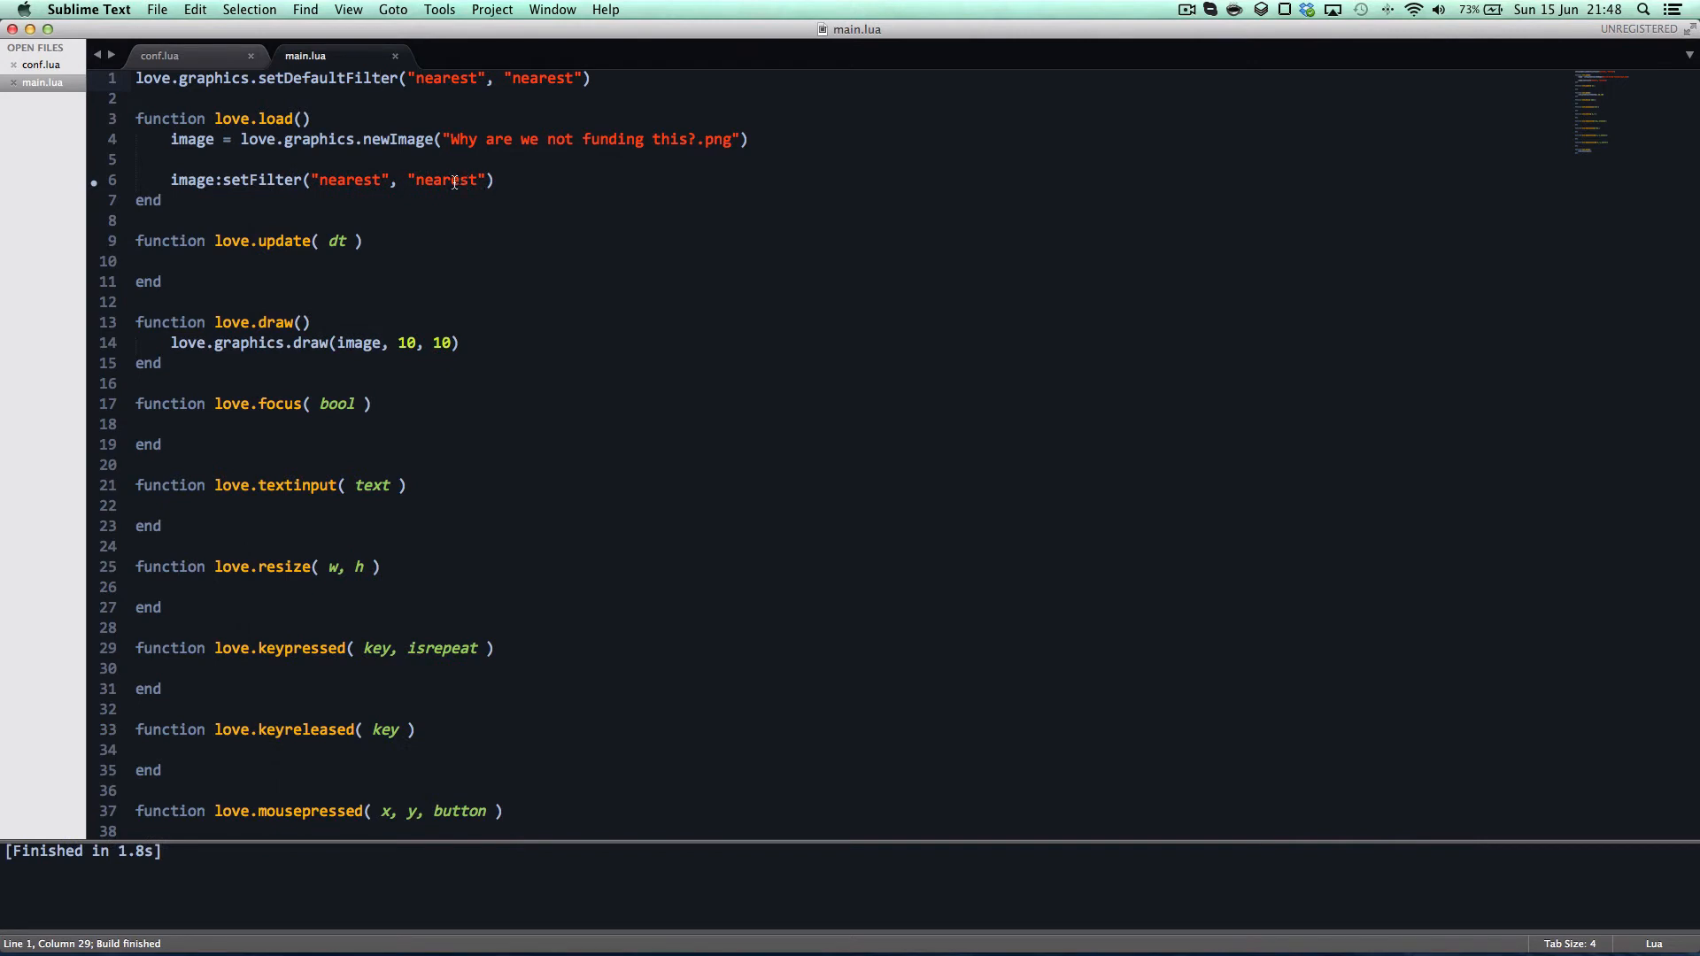
left_click_drag(137, 159, 496, 181)
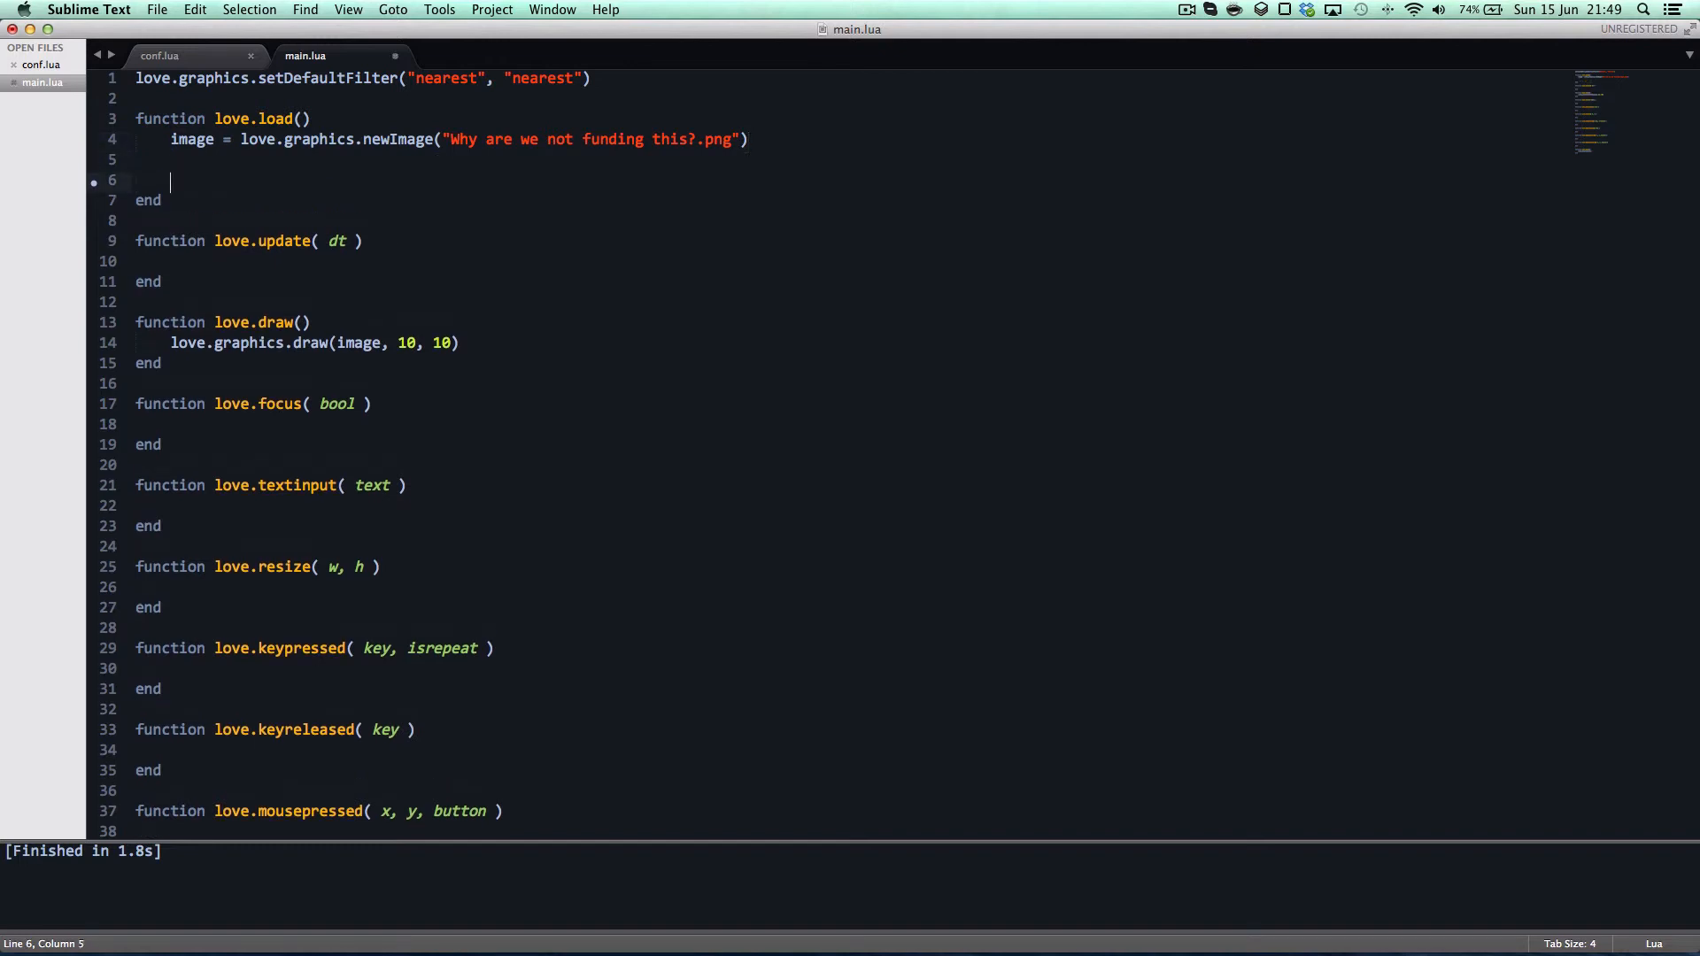
Add image:setMipmapFilter("nearest", 1) in love.load.
type("image:set")
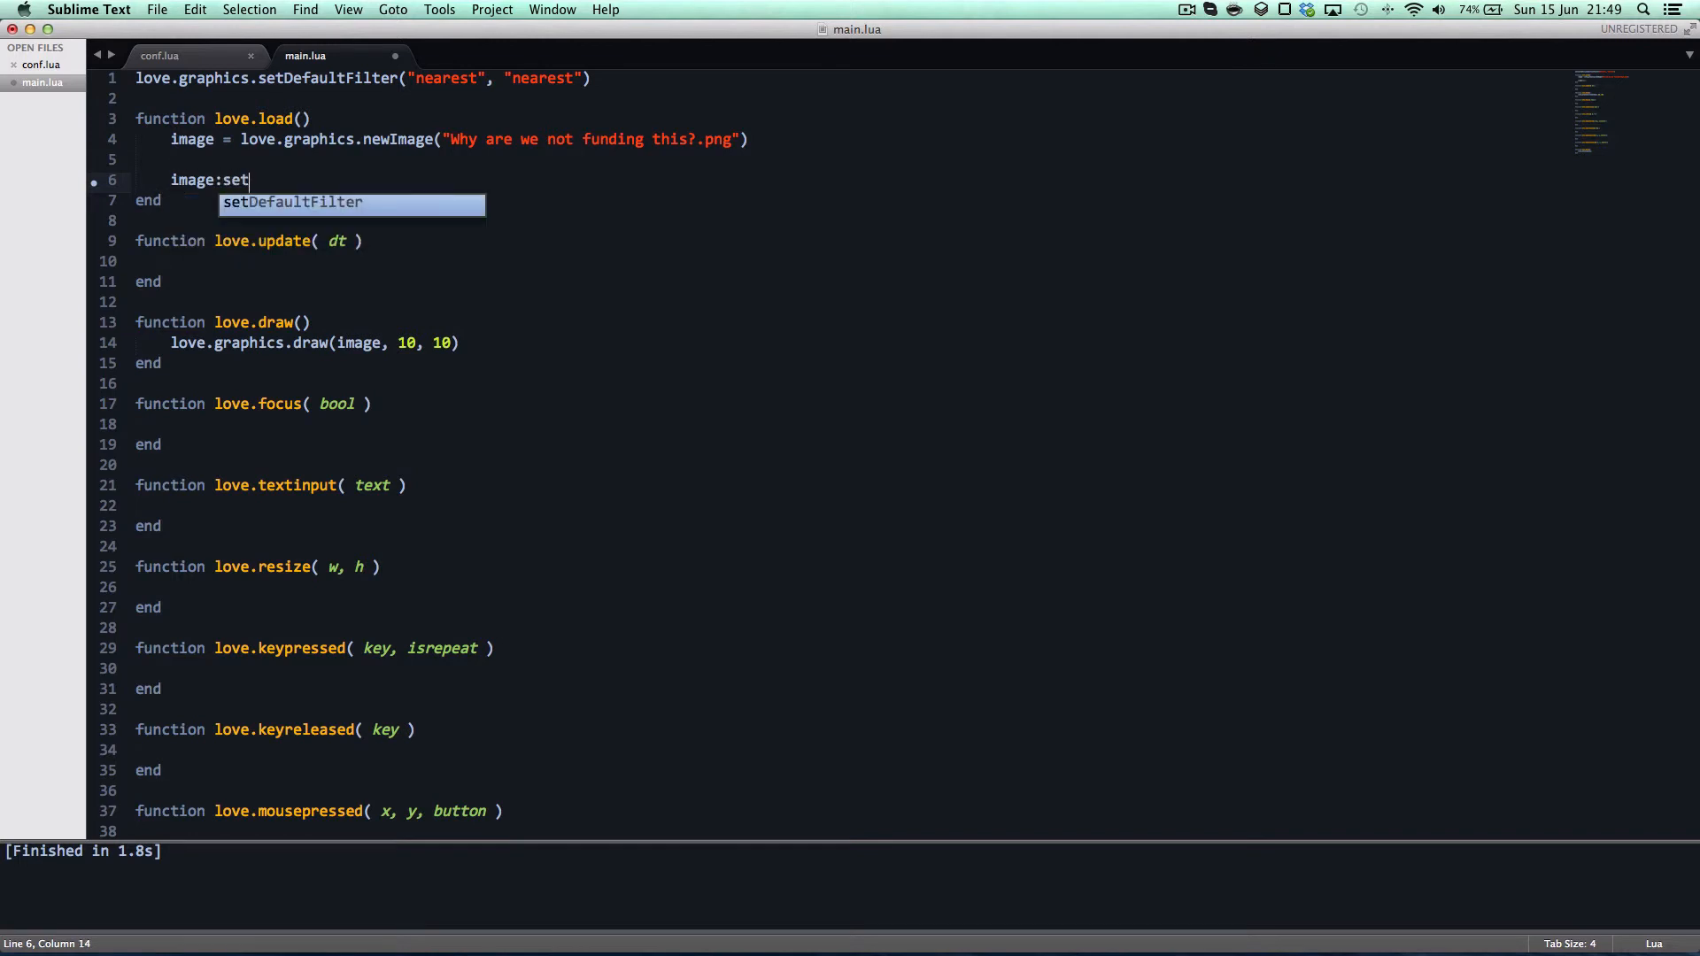
type("MipmapF")
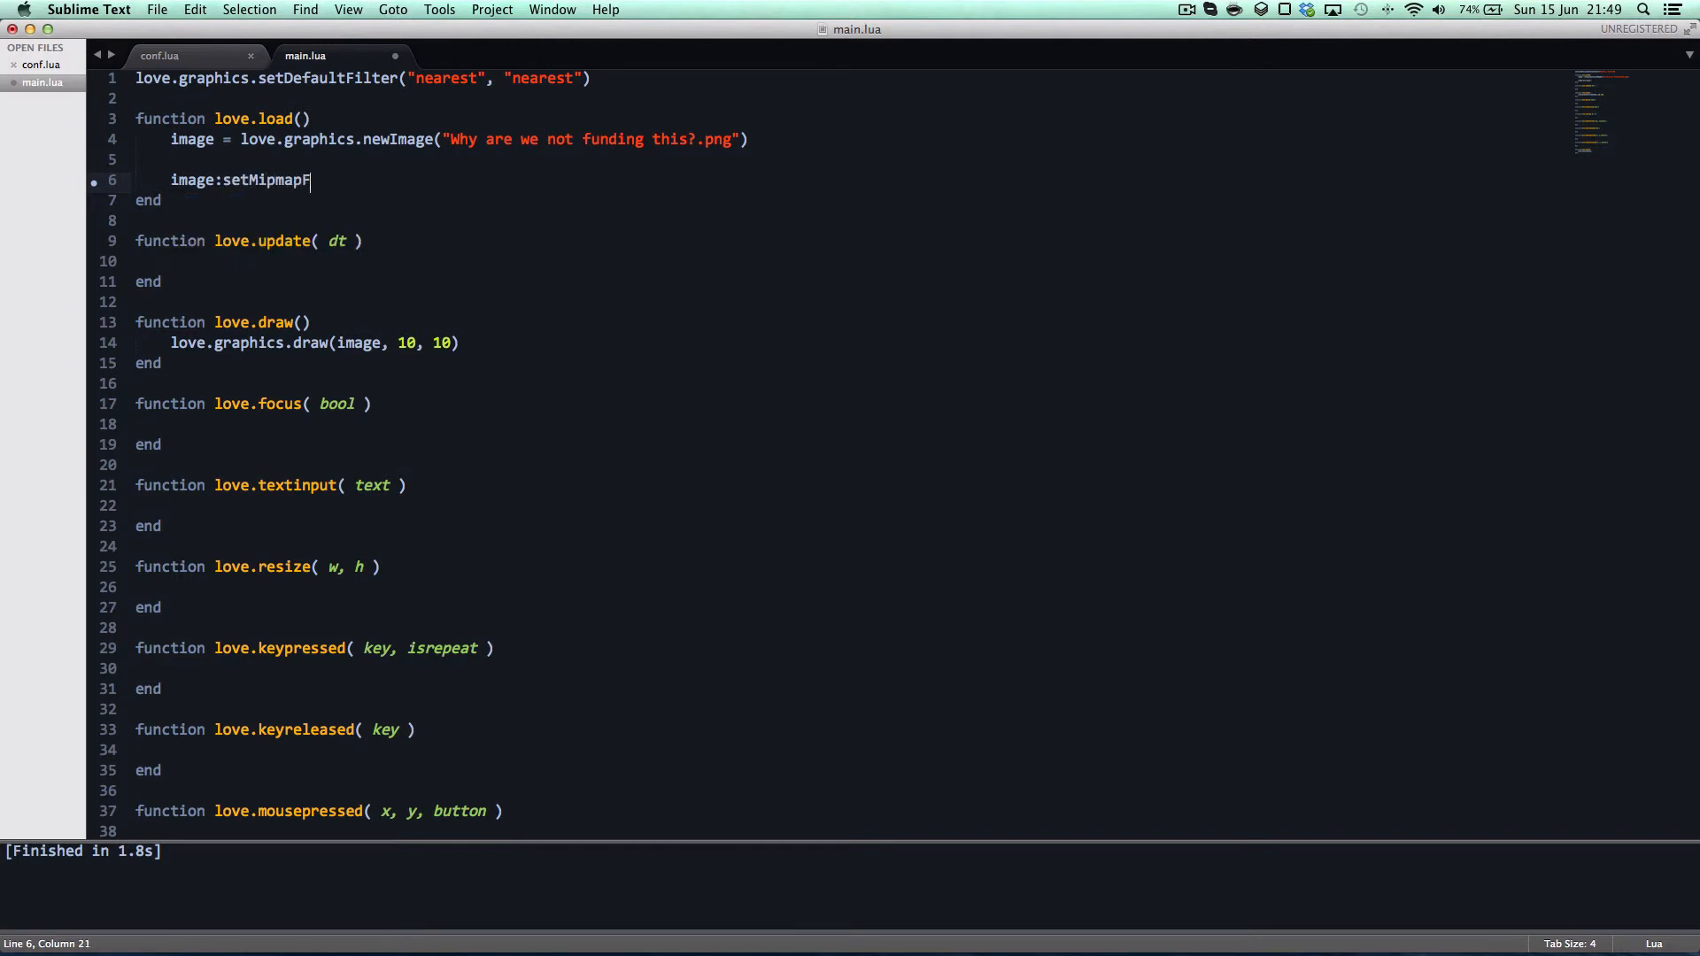
type("ilter()")
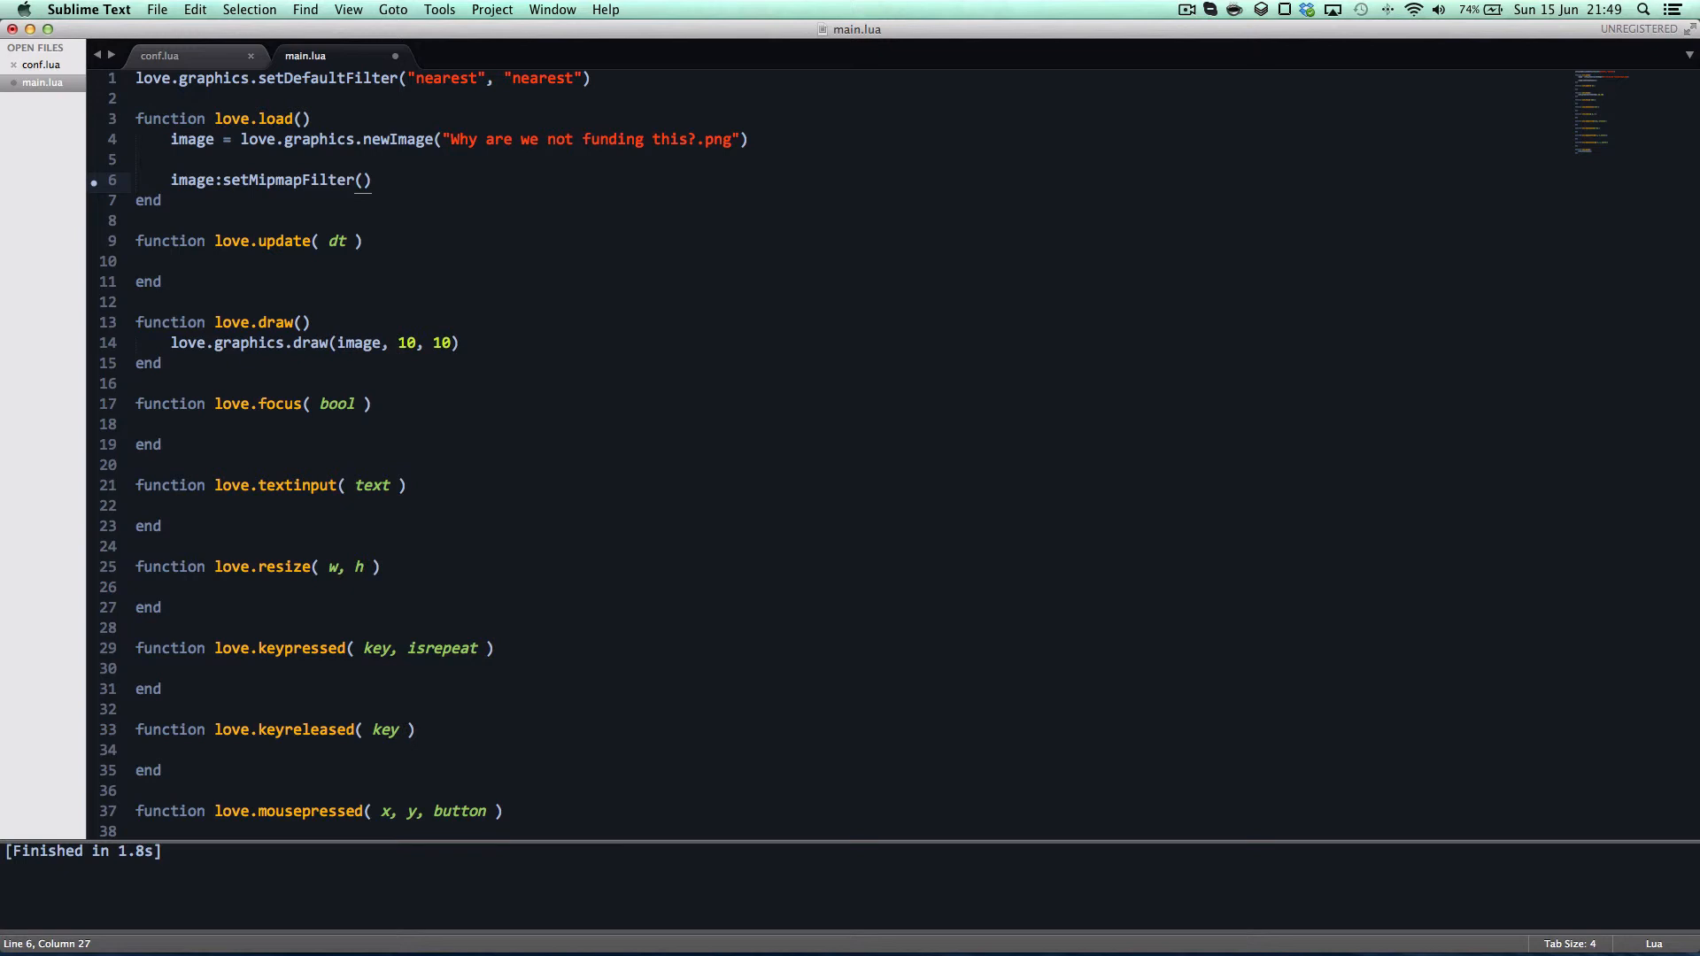
type("\"nearst\",")
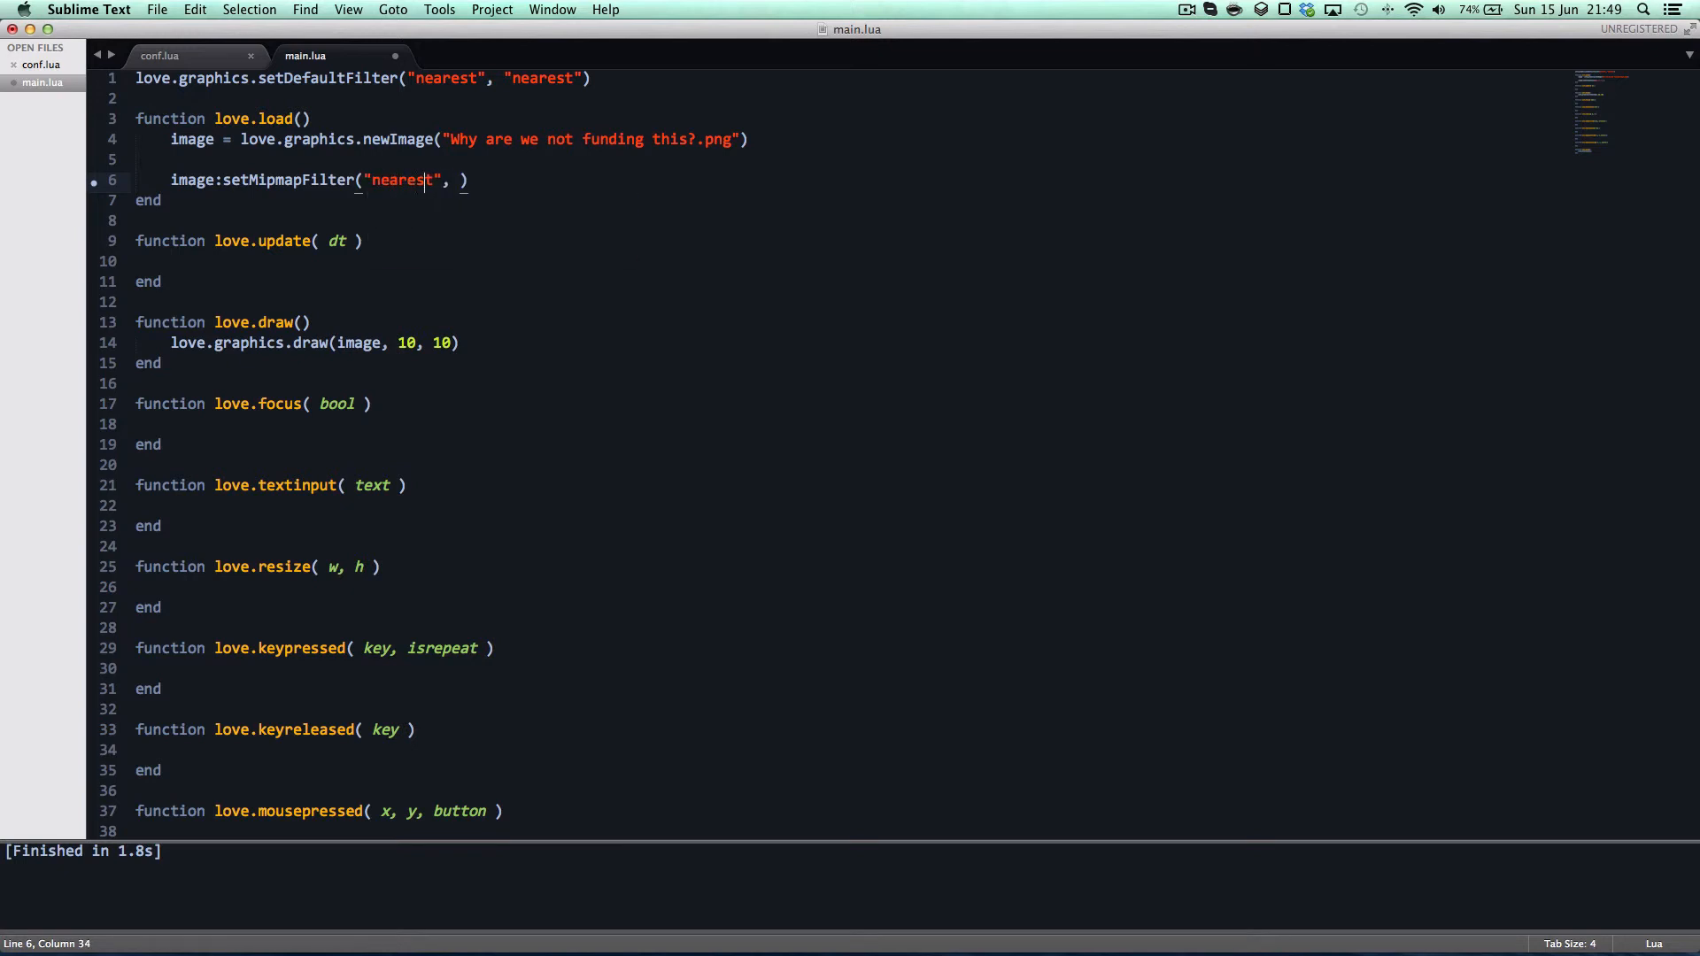
type("1")
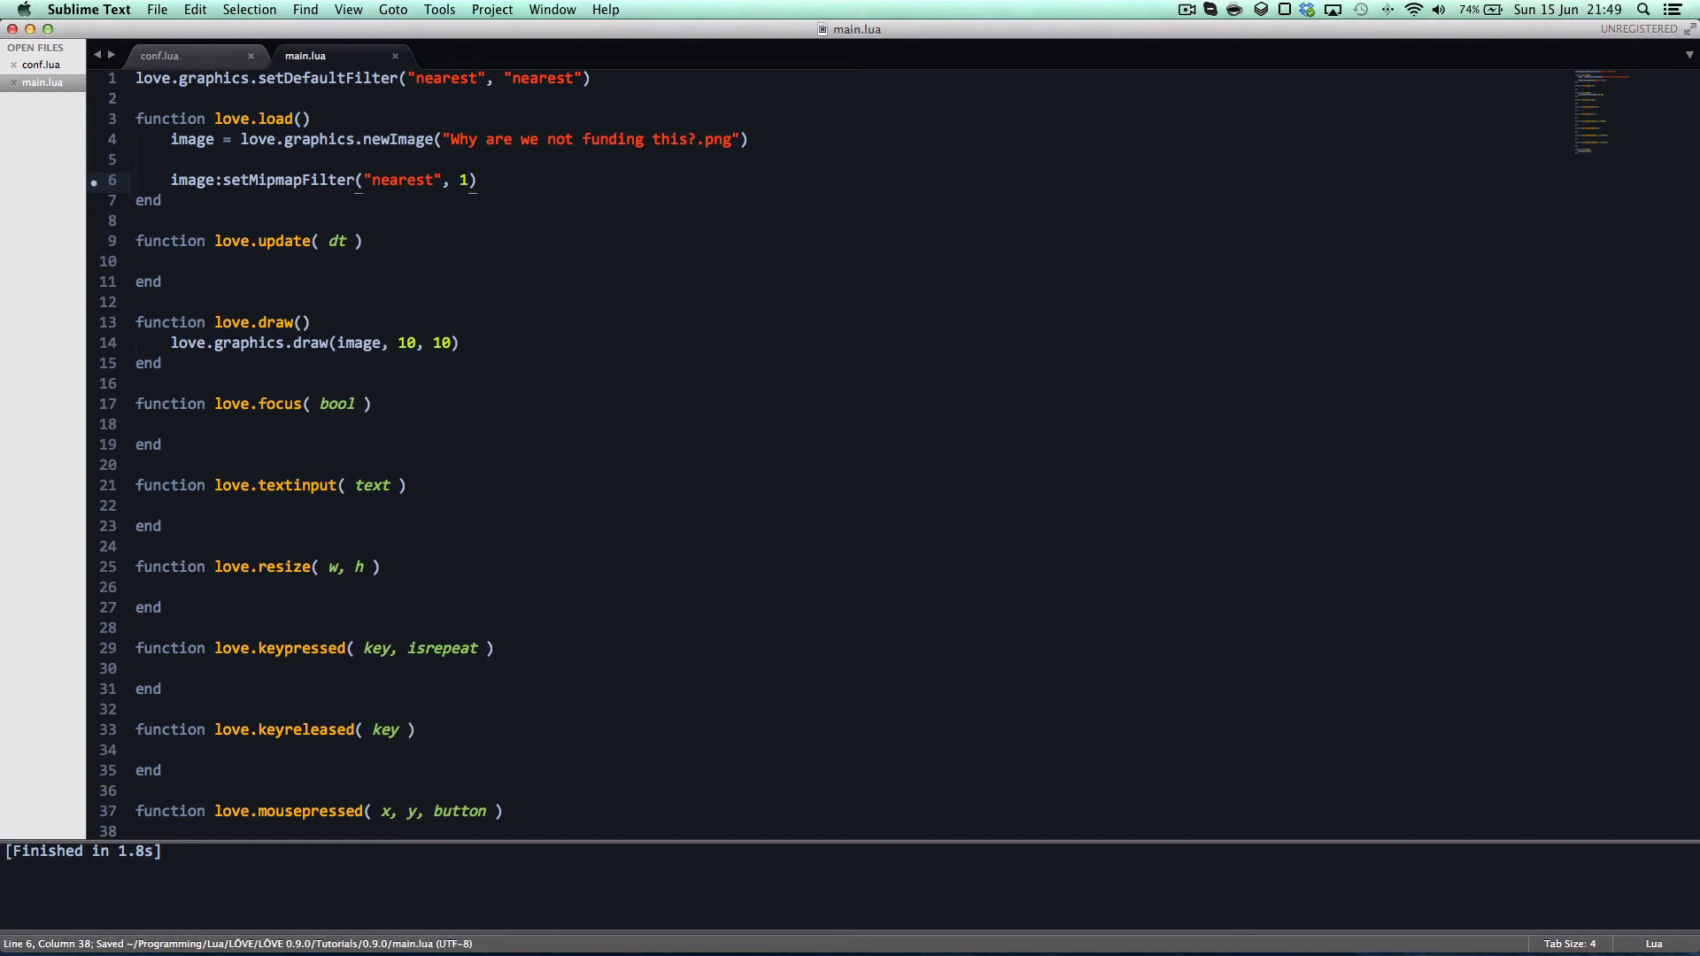
left_click(476, 181)
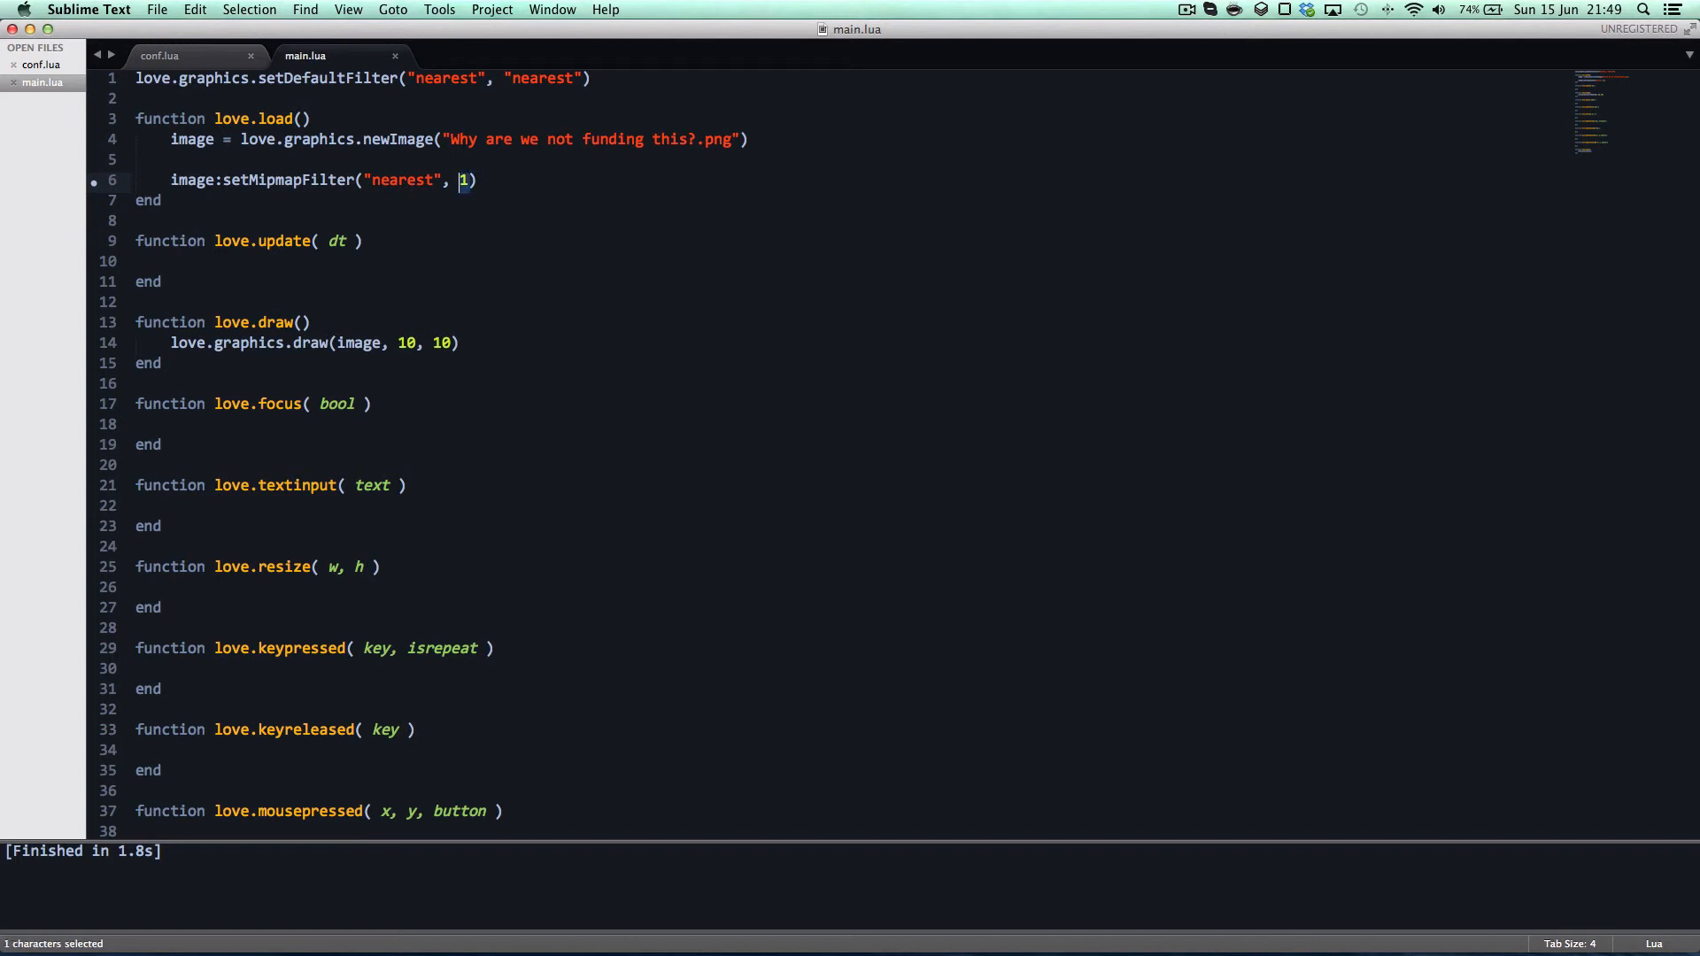
left_click(462, 180)
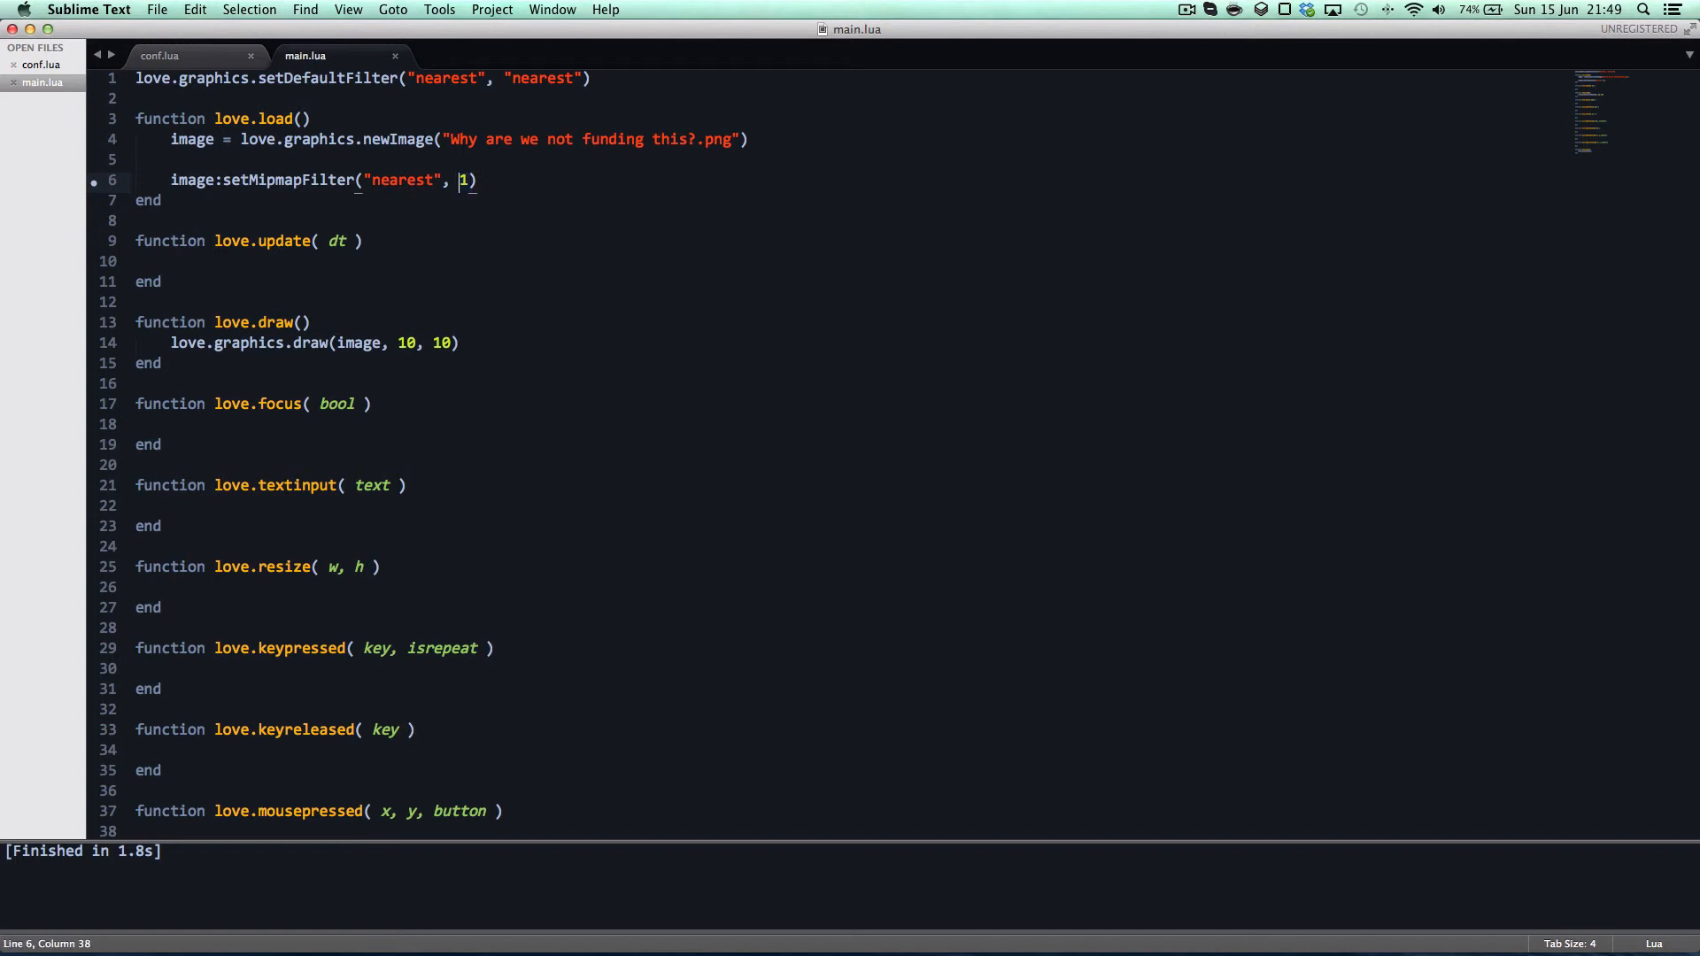
mouse_move(408, 191)
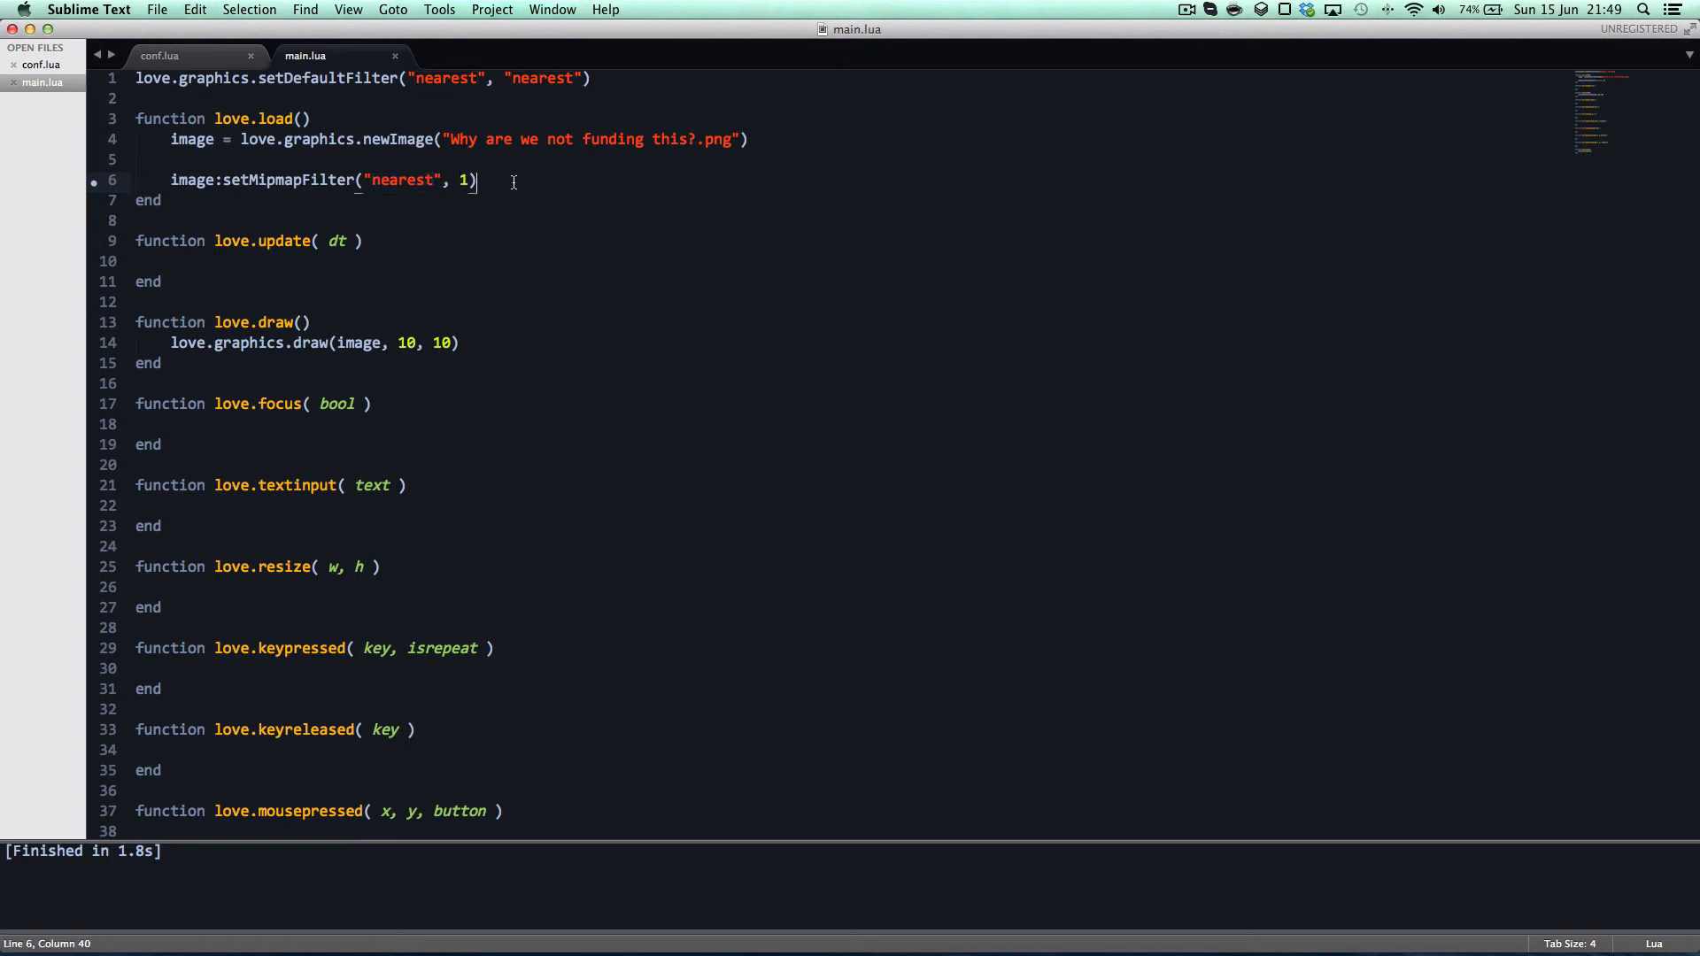
Change the default filter's second argument to linear and select the setMipmapFilter line.
double_click(445, 78)
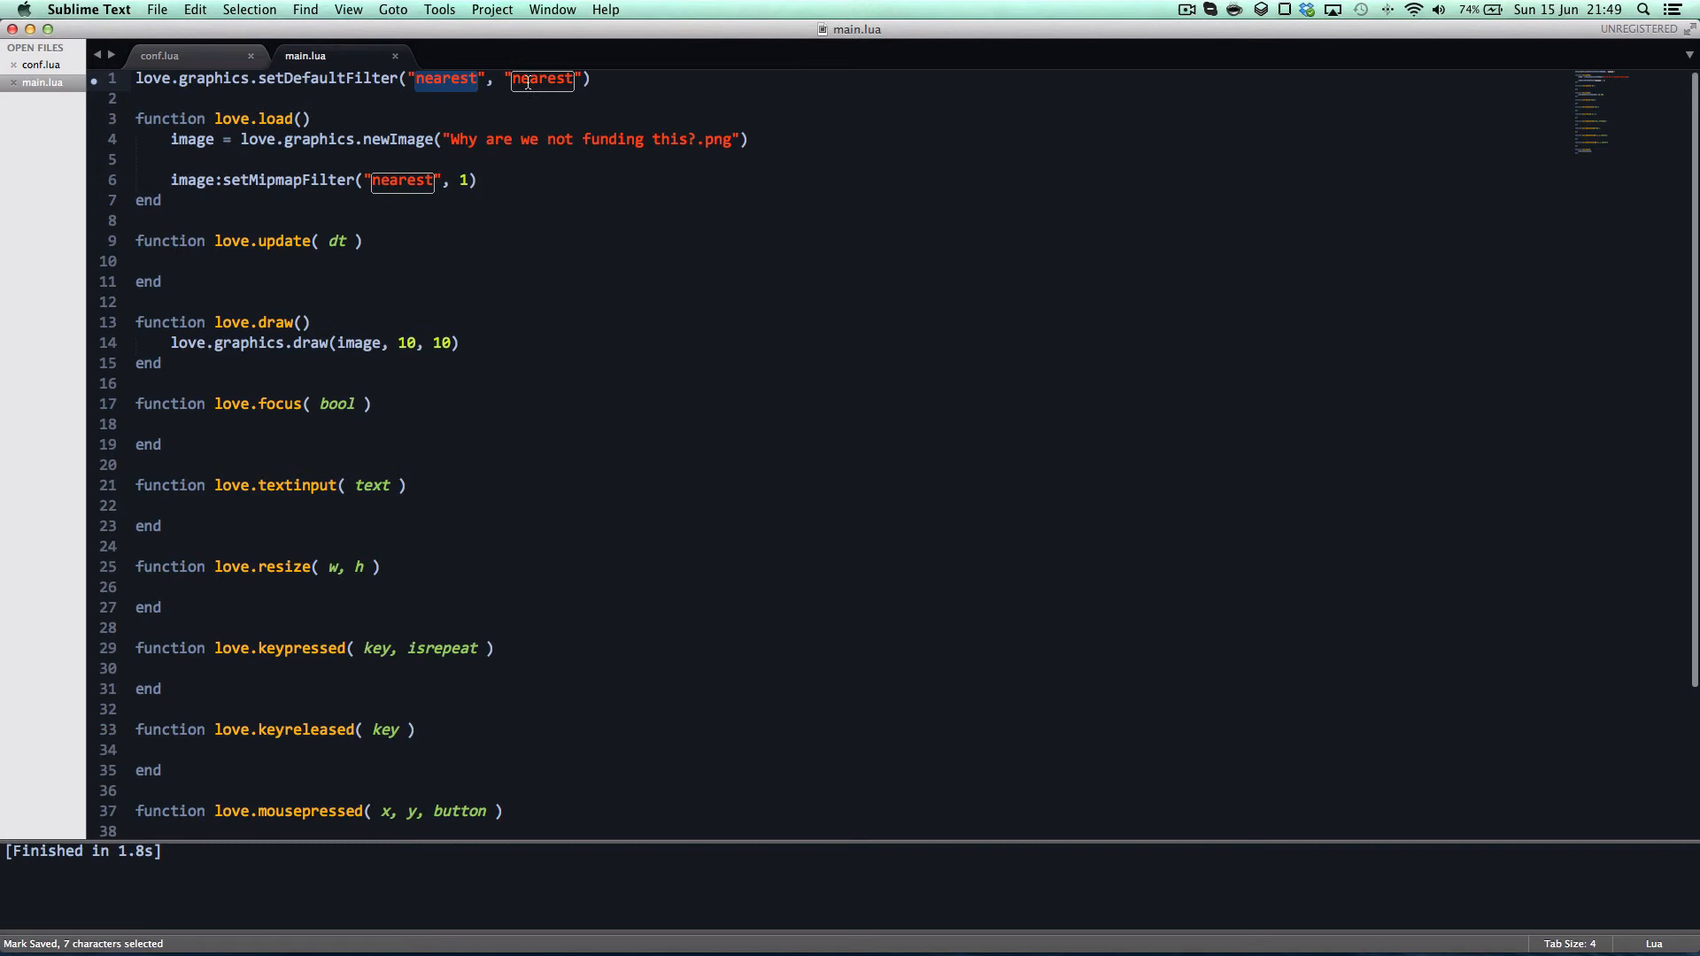
type("linear")
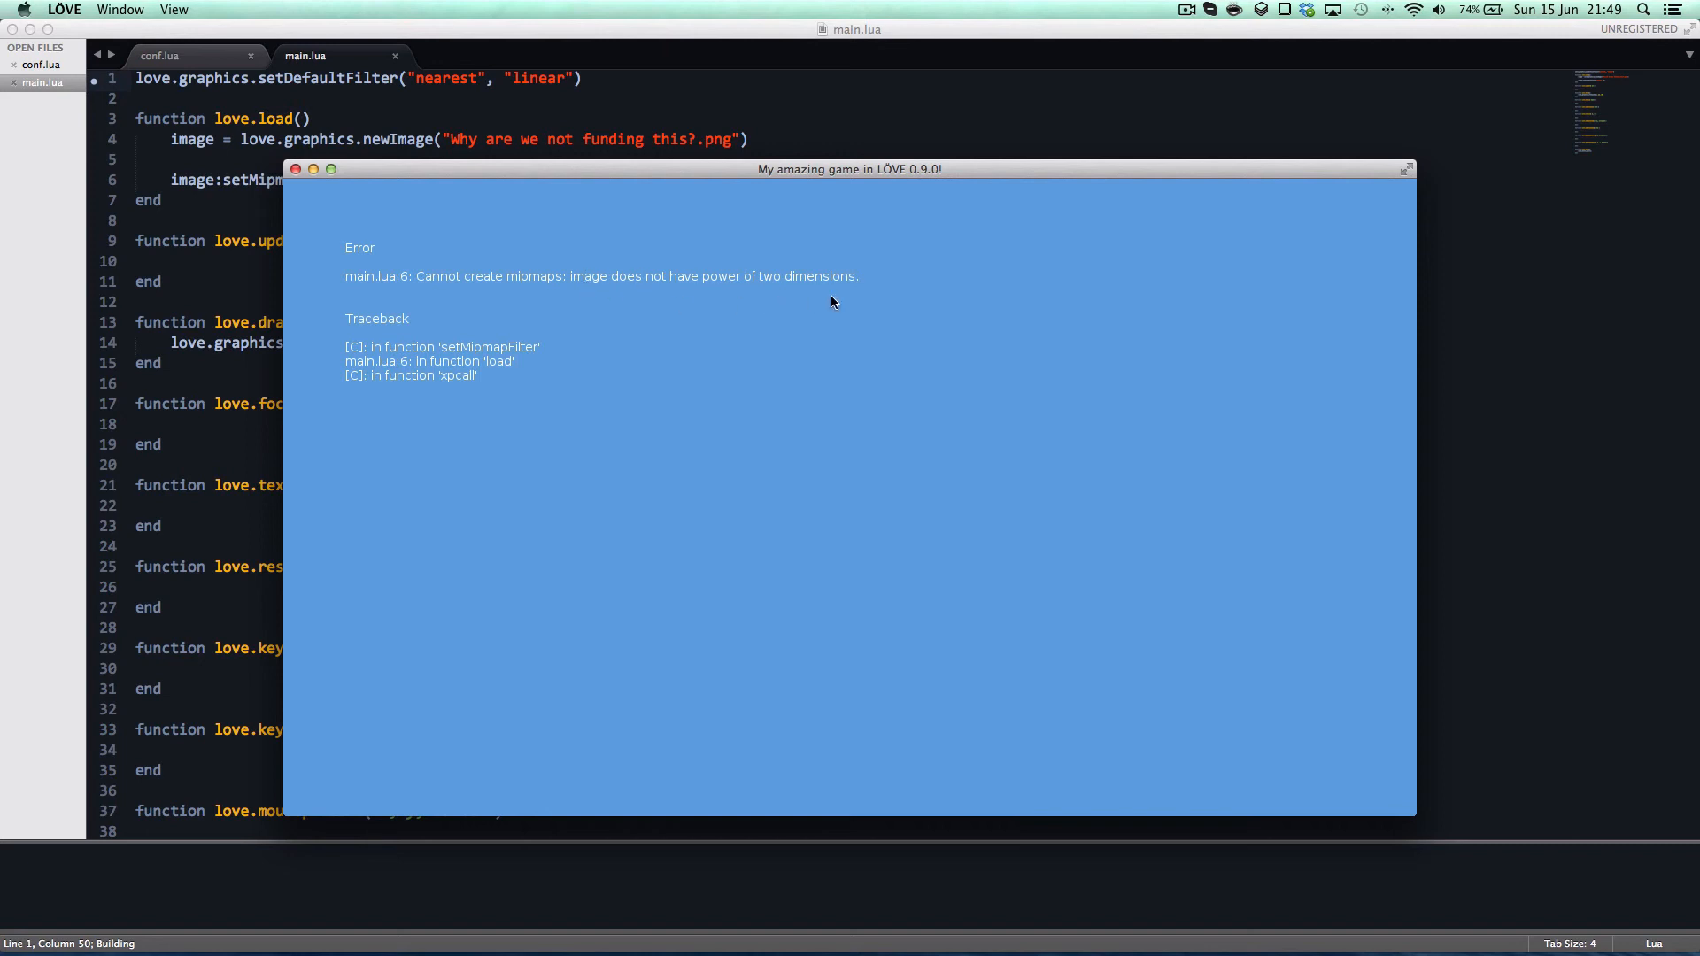
left_click_drag(848, 170, 1016, 161)
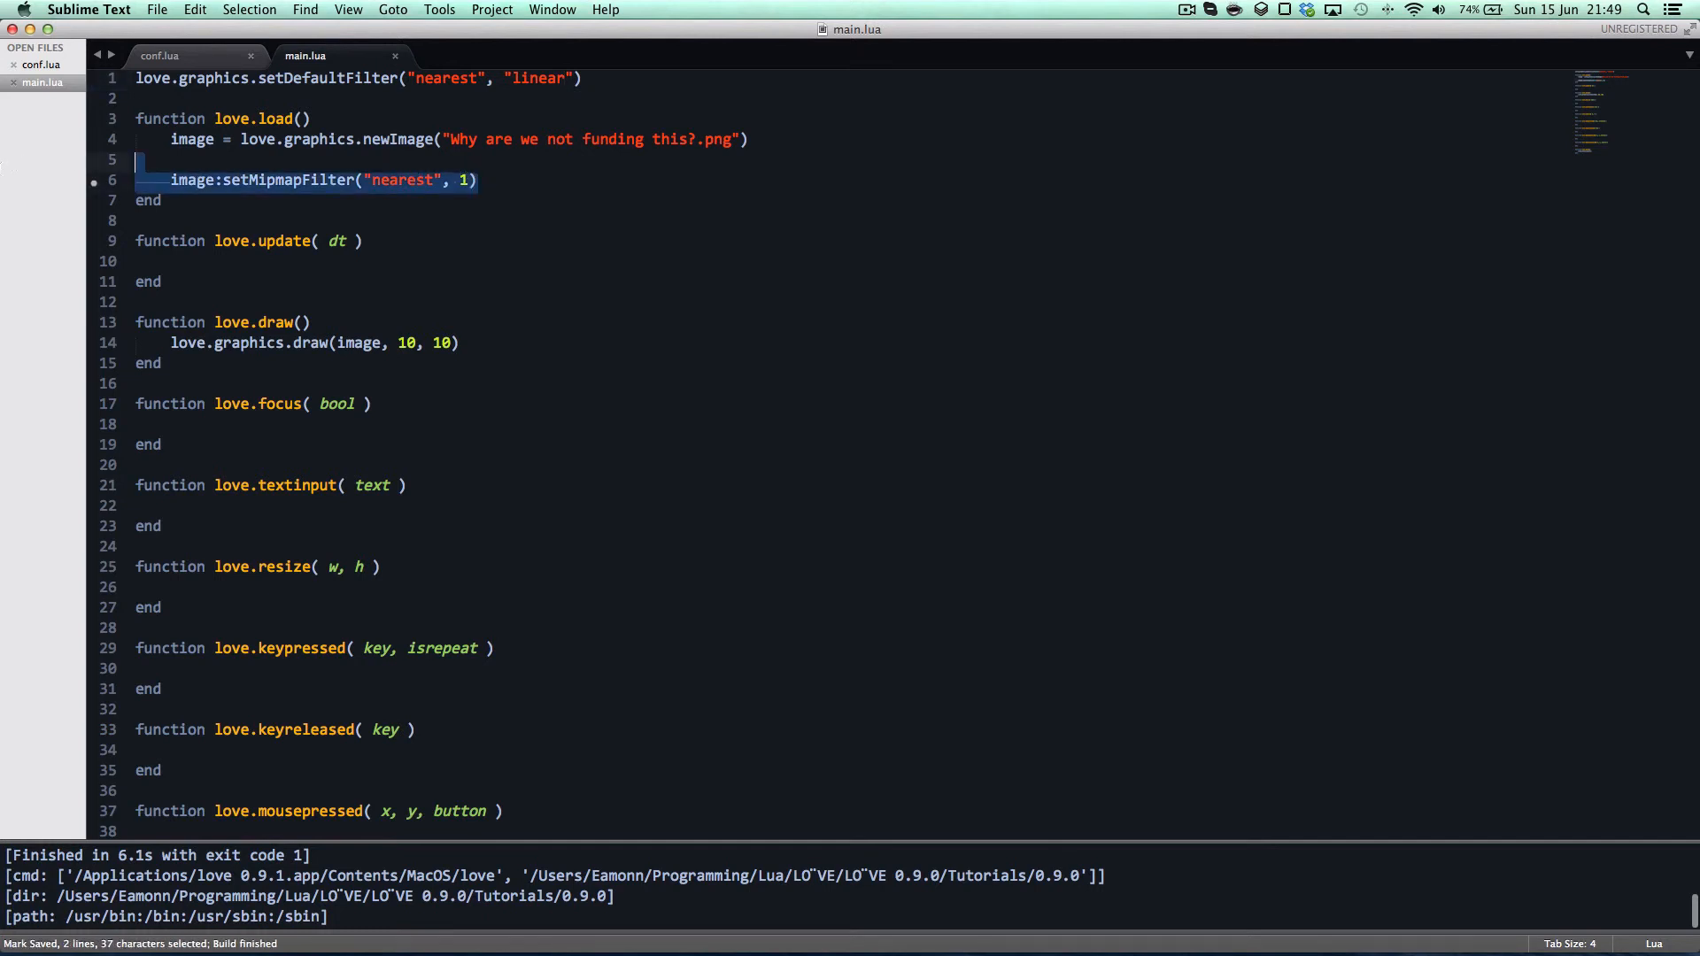
Delete the setMipmapFilter line, review the nearest/linear default filter arguments, and close the game window.
key("delete")
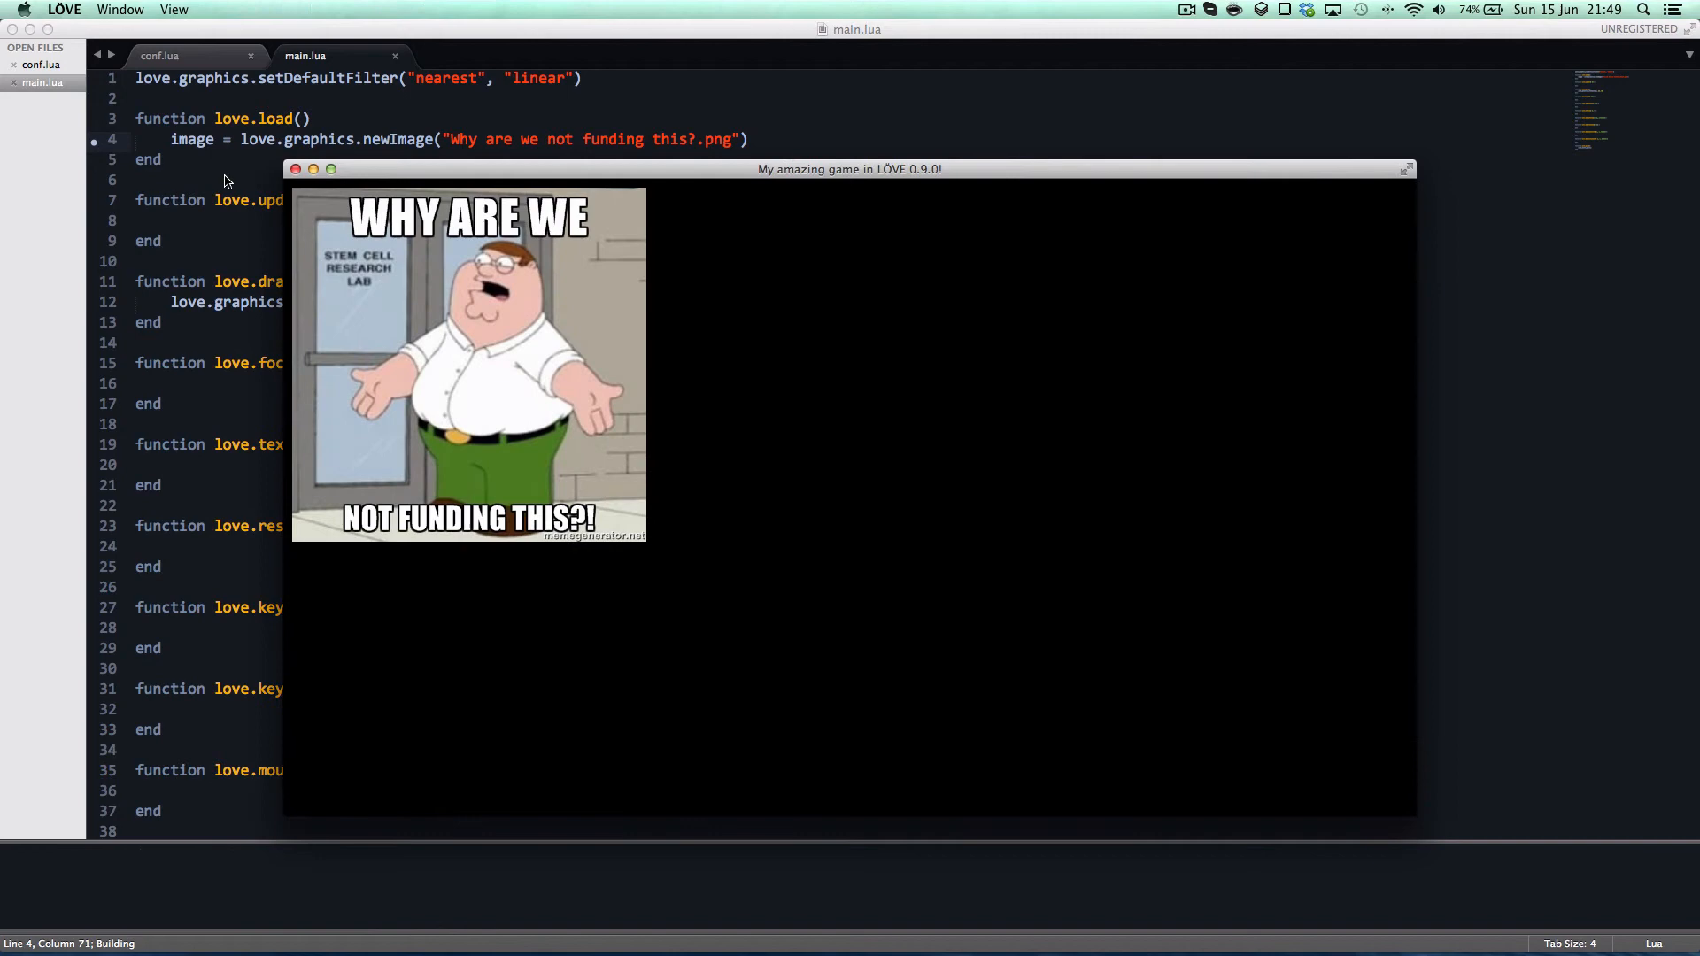
mouse_move(281, 188)
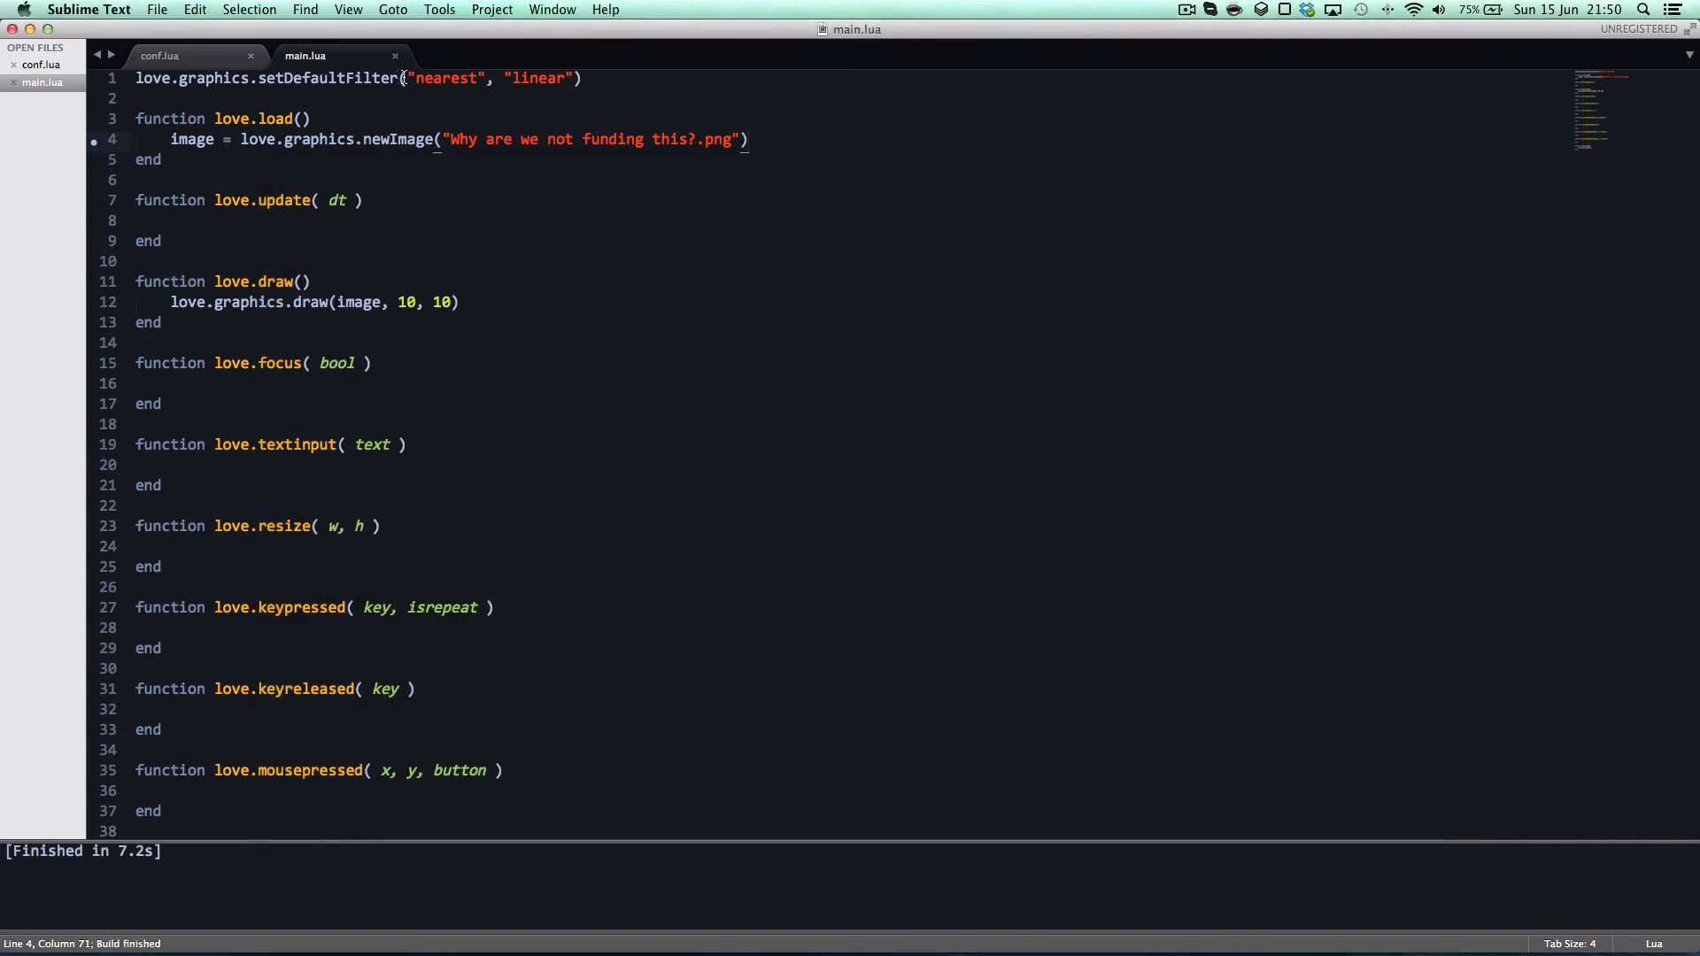
double_click(445, 78)
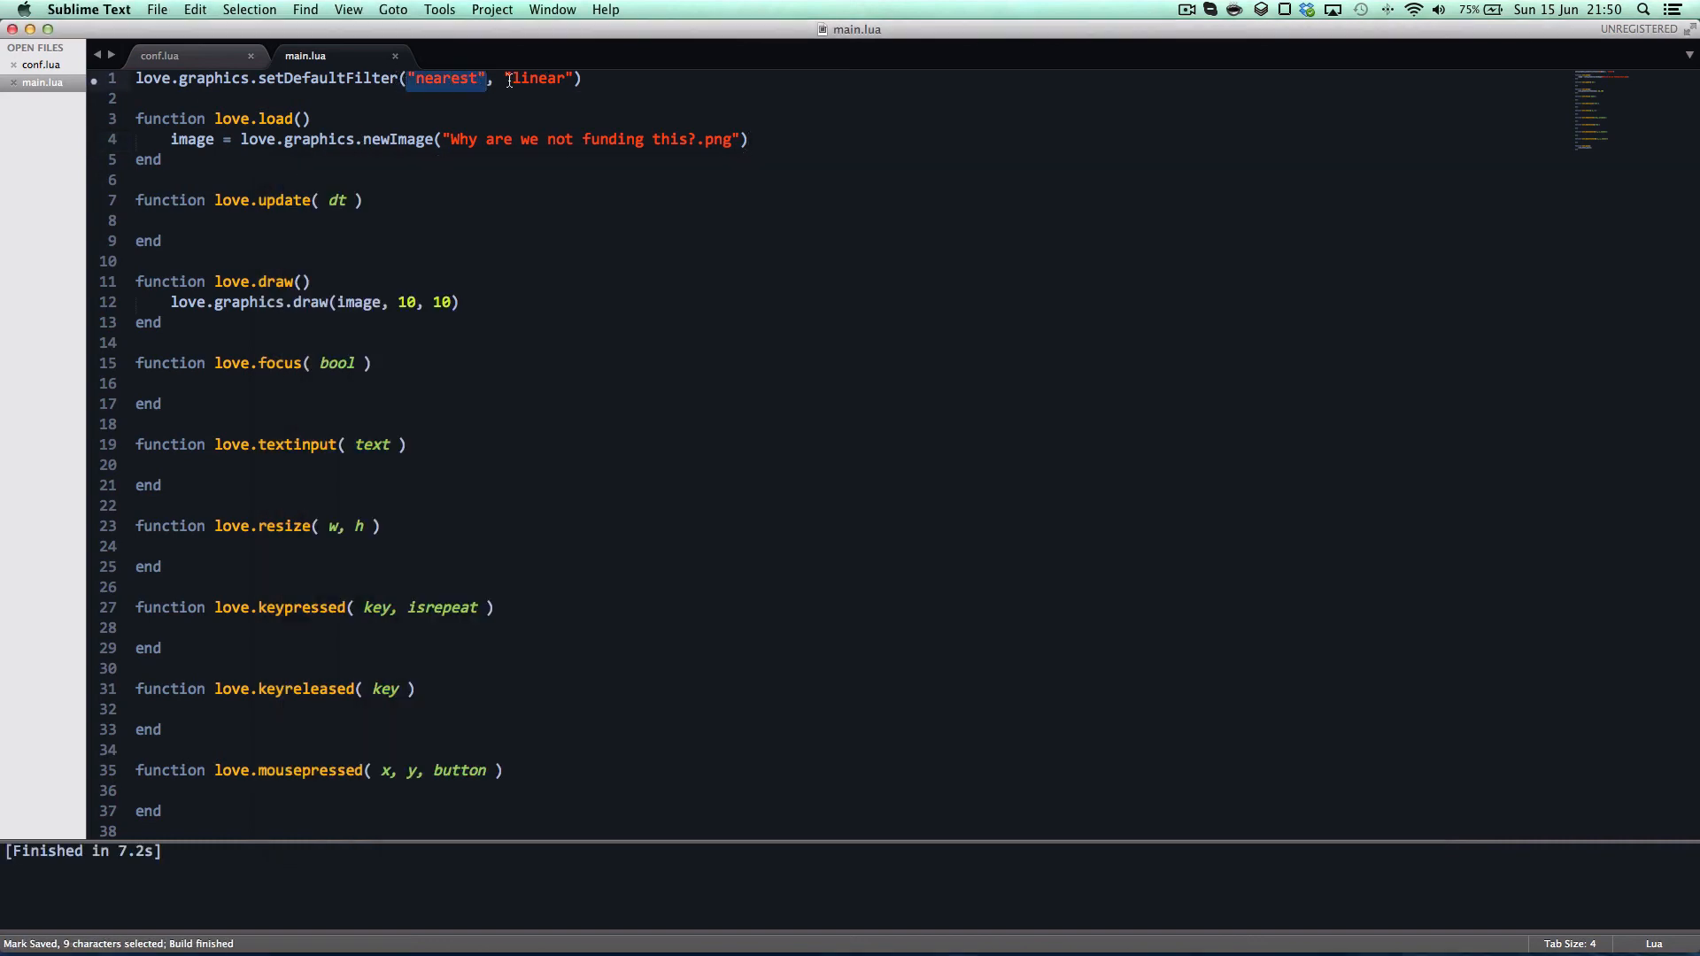
double_click(535, 78)
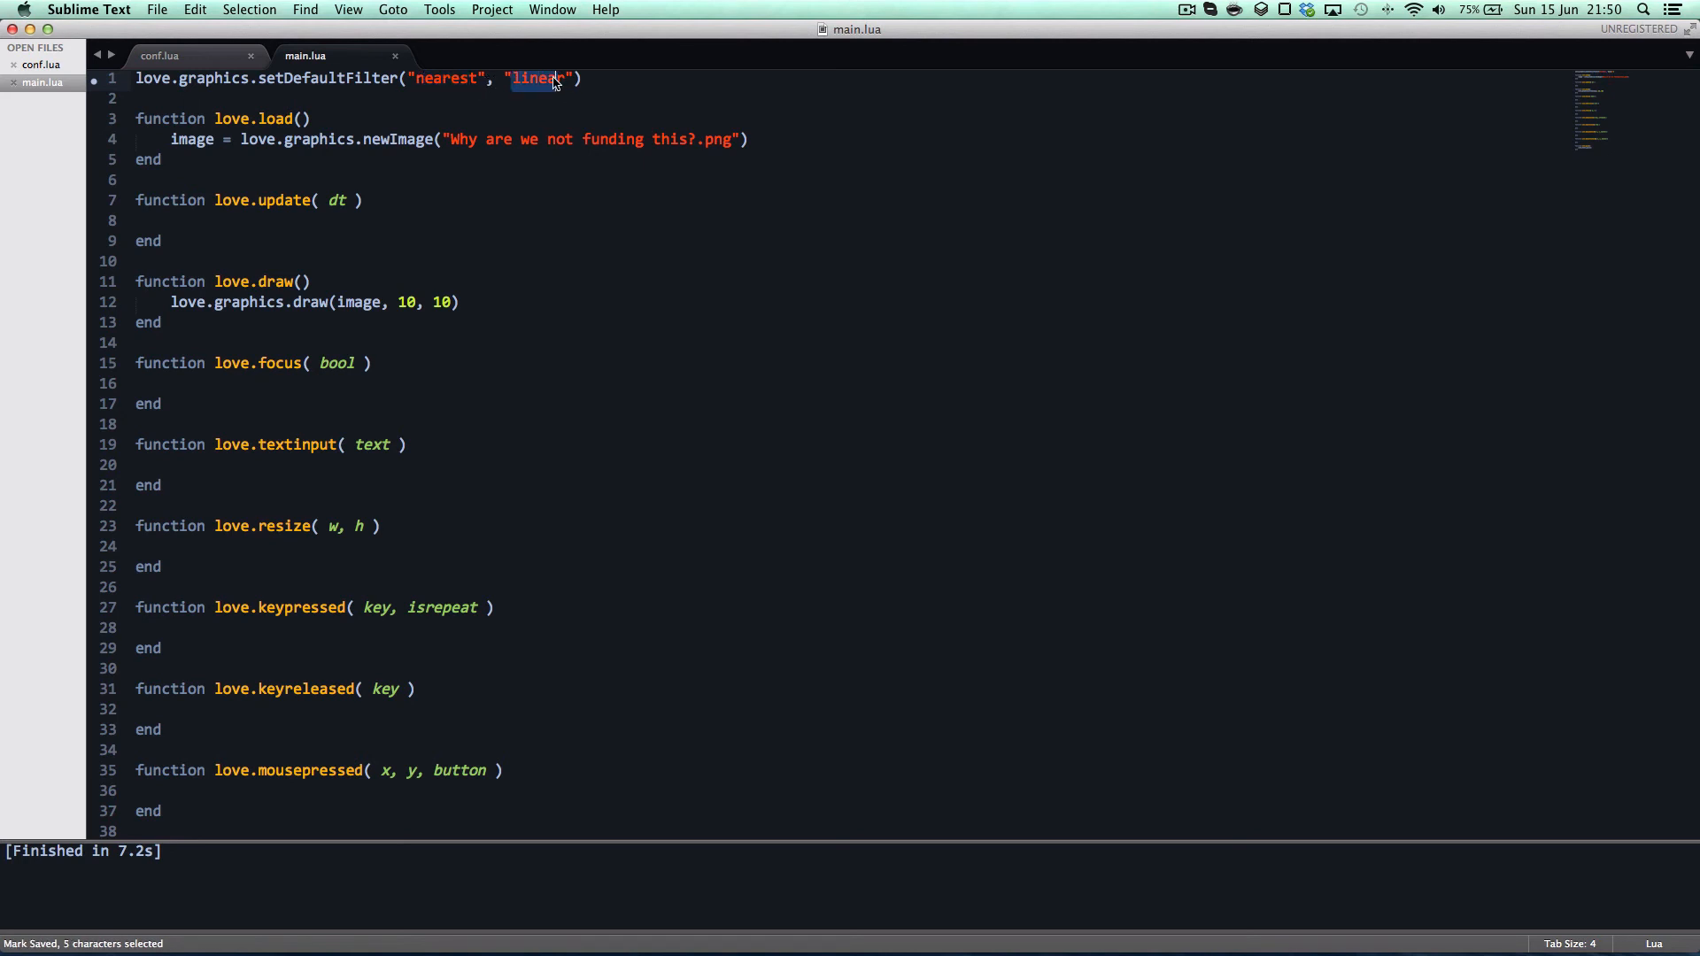
left_click(574, 78)
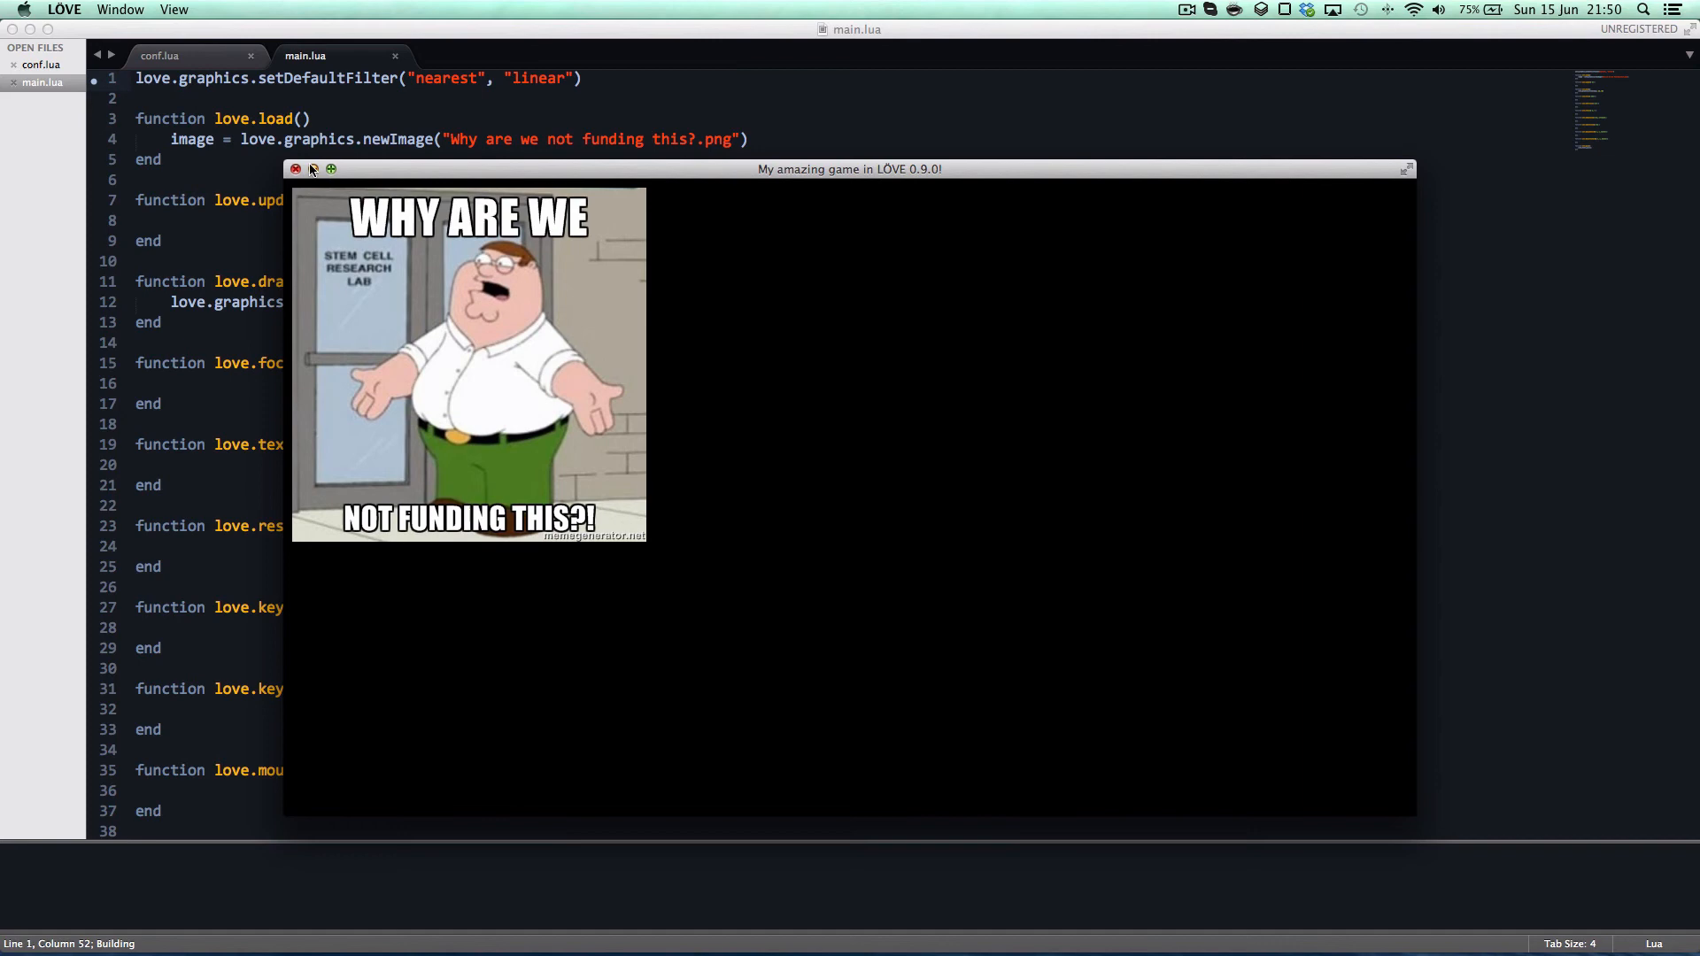
left_click(295, 168)
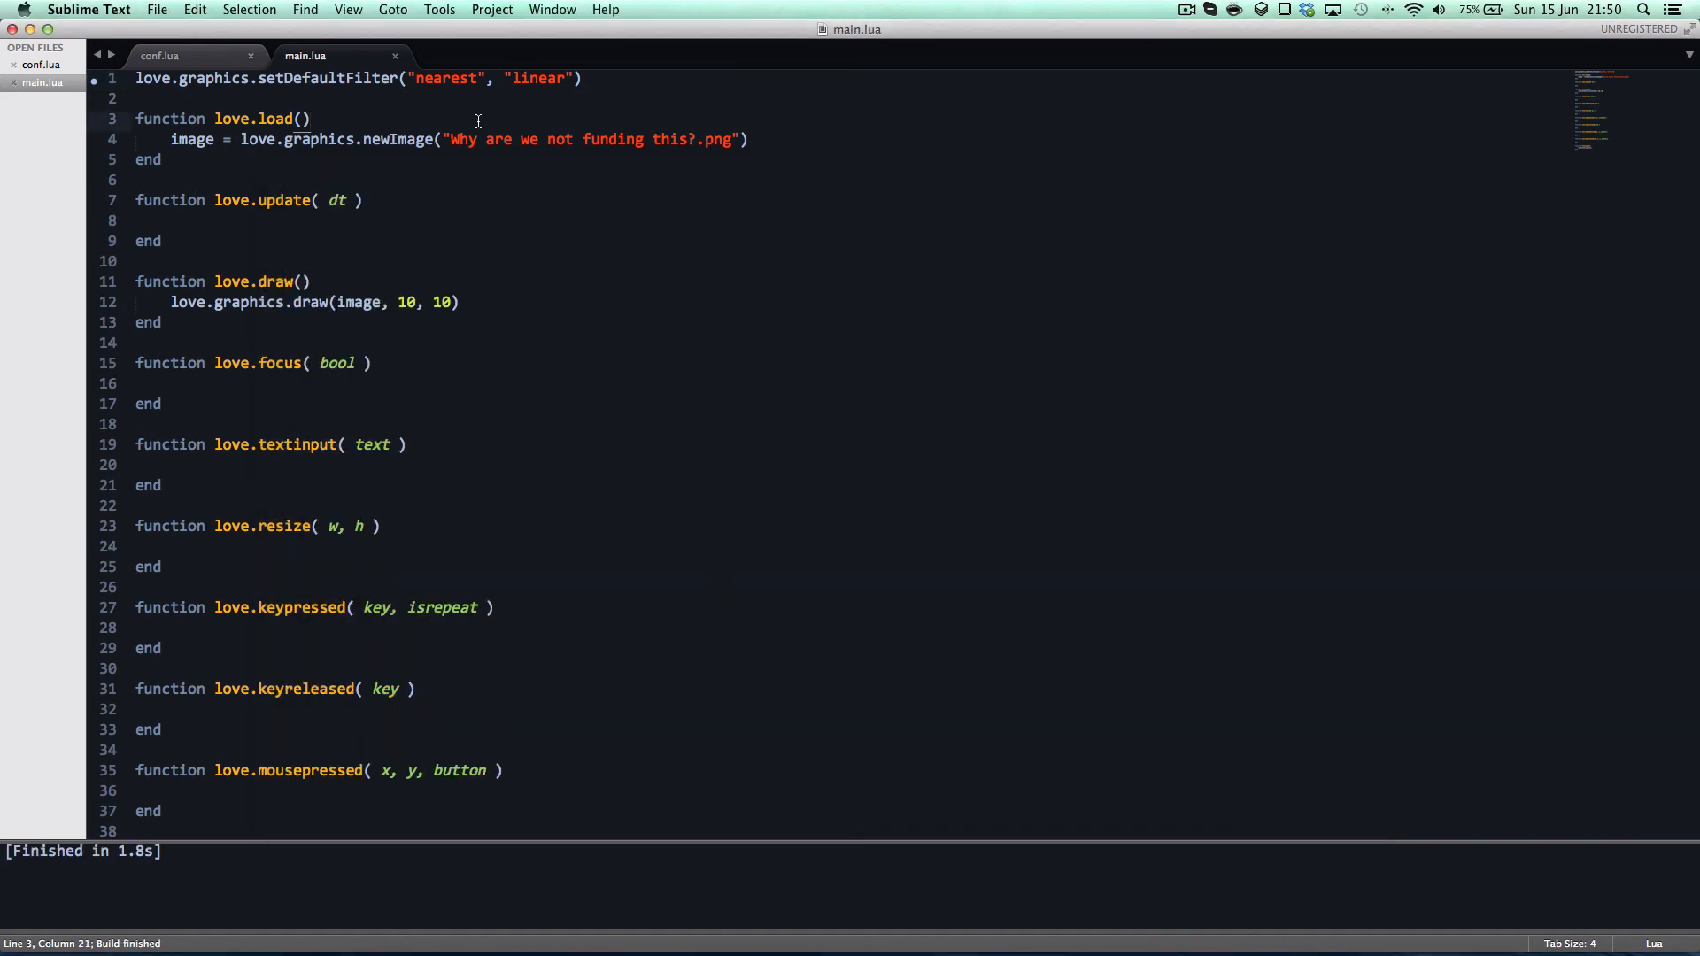